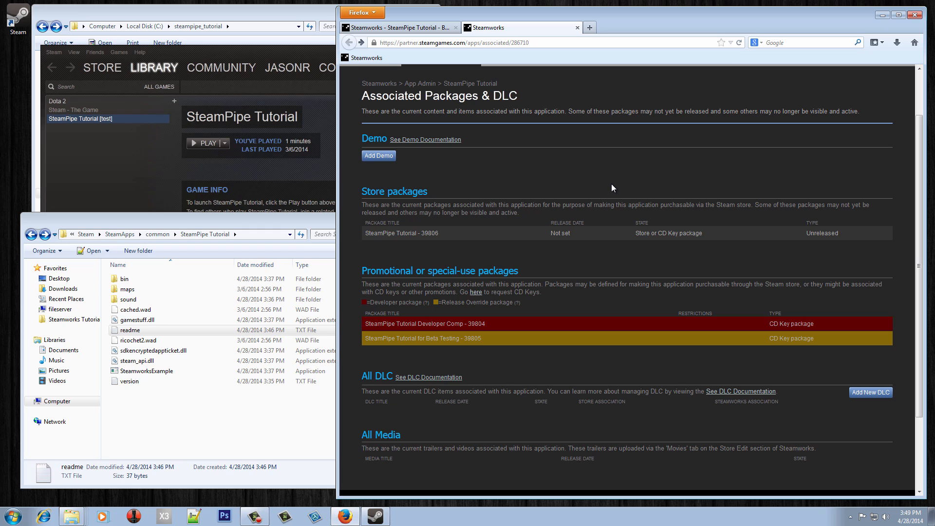
mouse_move(622, 191)
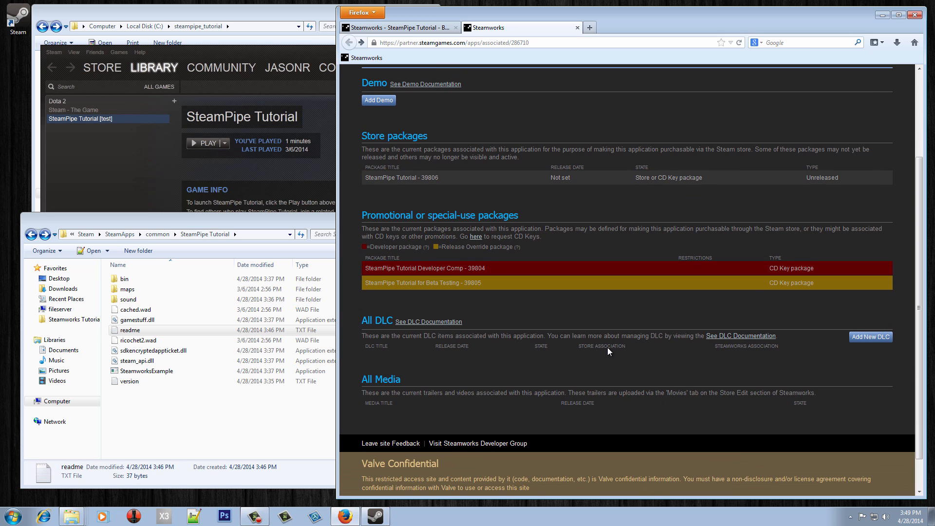
mouse_move(871, 337)
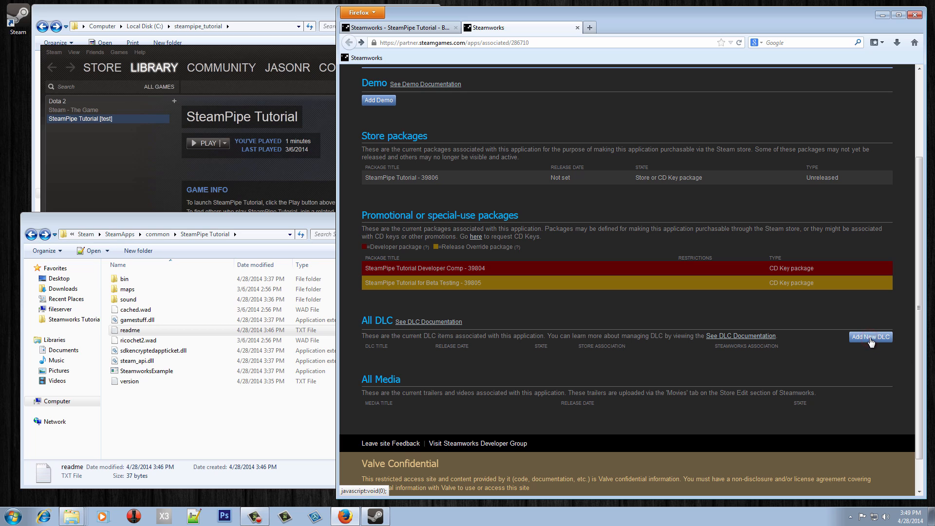
- Create DLC 'SteamPipe Tutorial - Zombies' (app ID 298760) and dismiss the creation report
click(871, 336)
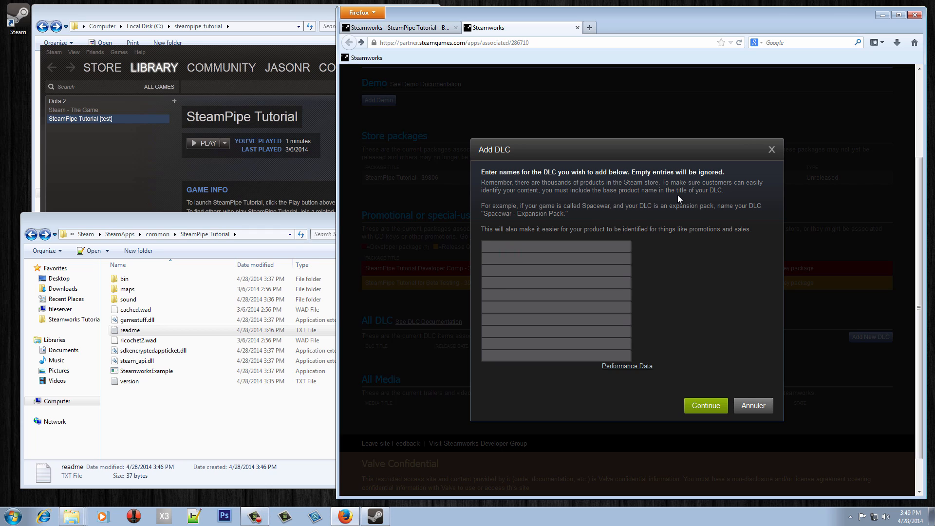
text(SteamPipe Tutorial - Z)
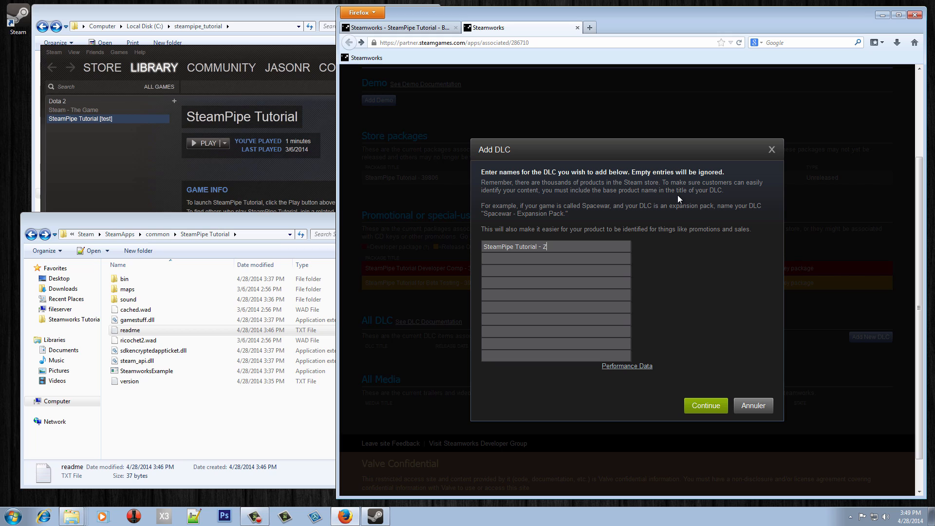
text(ombies)
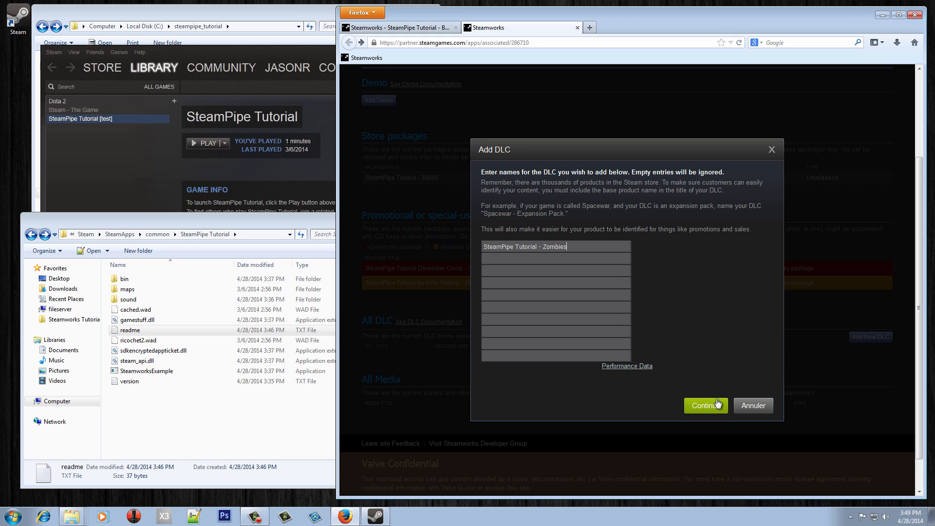
click(706, 406)
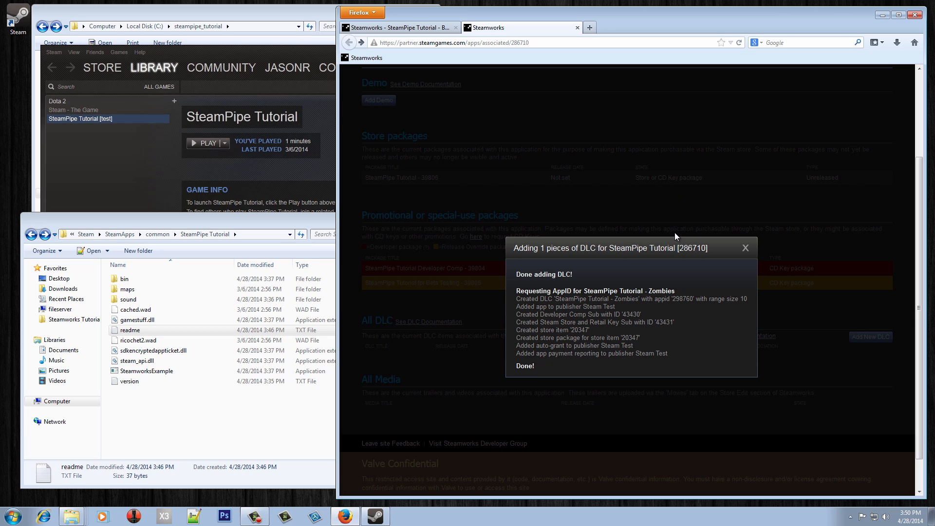
mouse_move(723, 300)
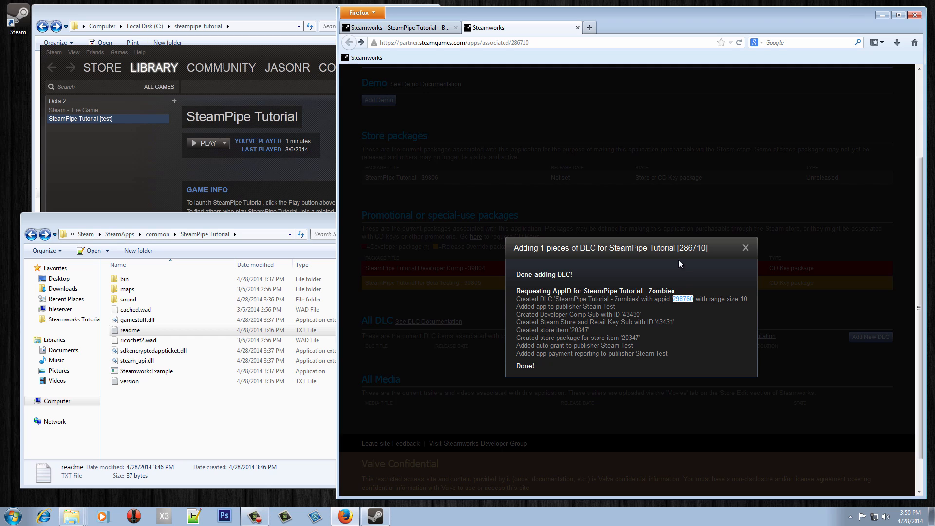
click(678, 263)
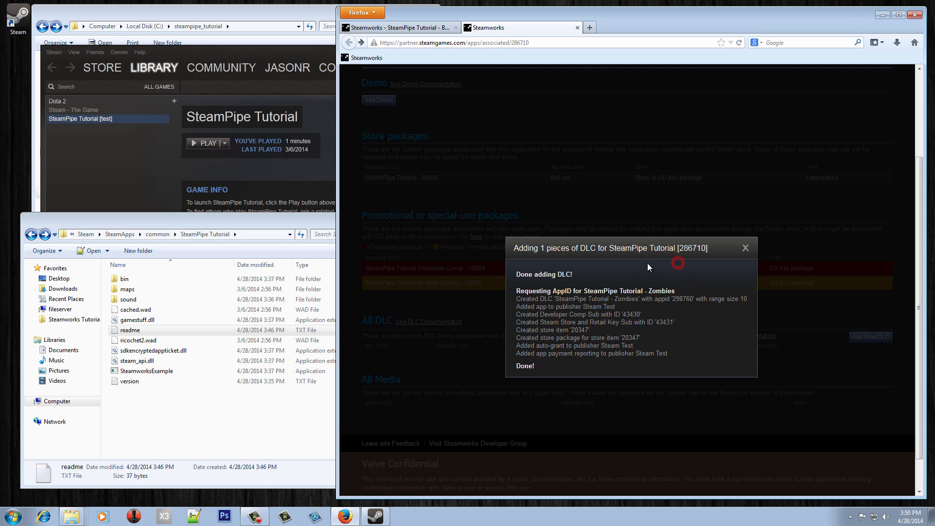
mouse_move(617, 310)
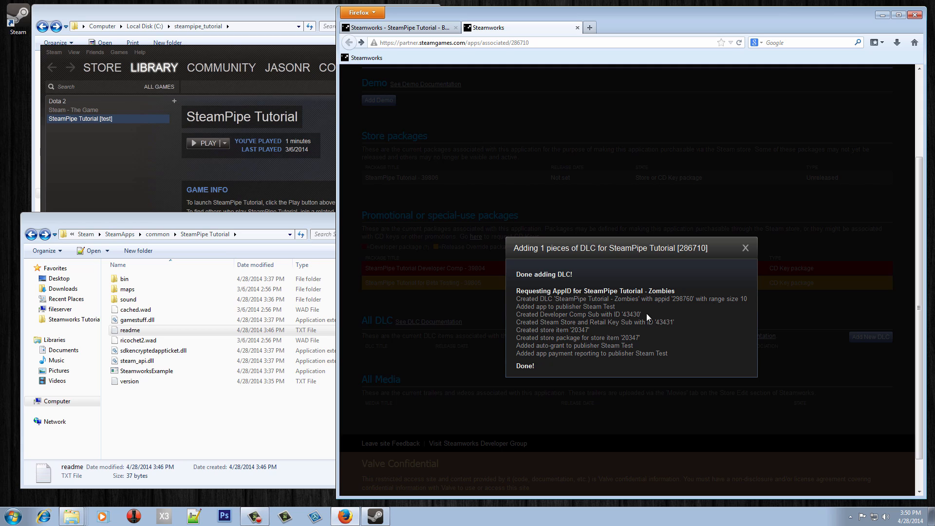
mouse_move(632, 314)
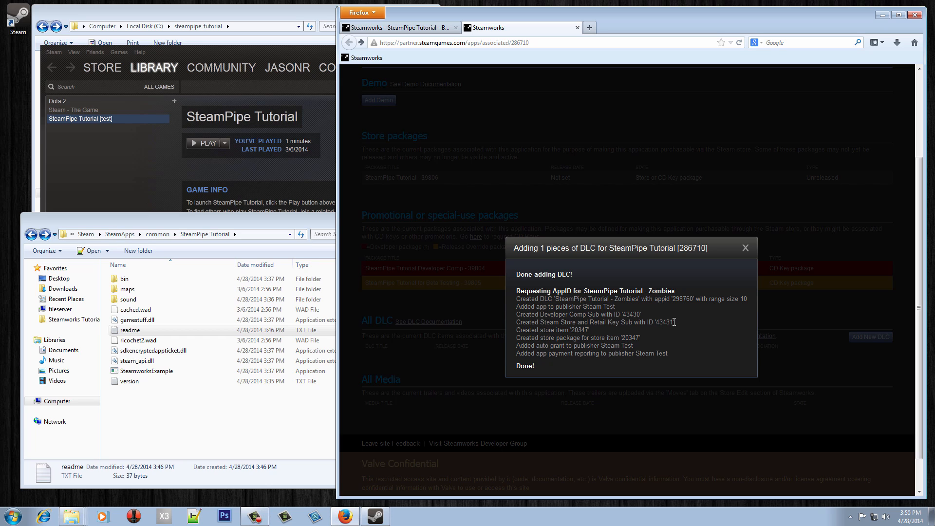
mouse_move(744, 321)
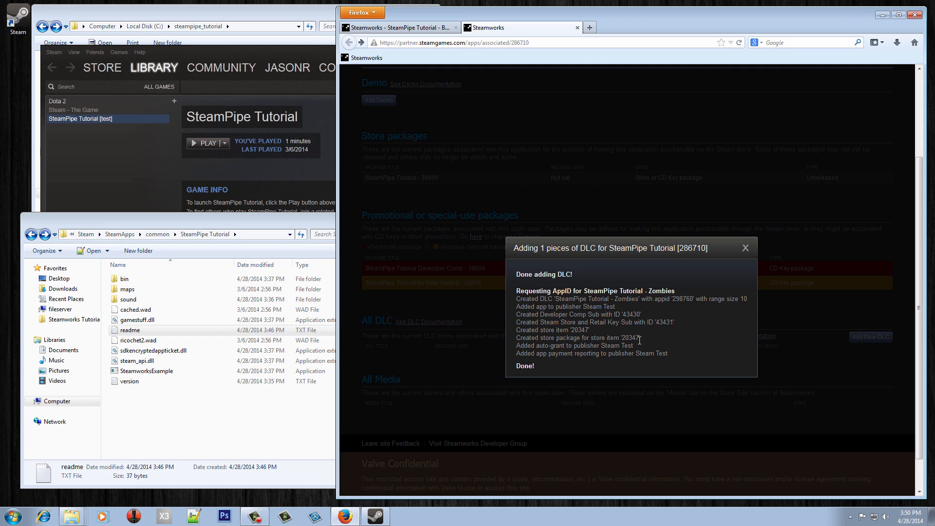
click(745, 247)
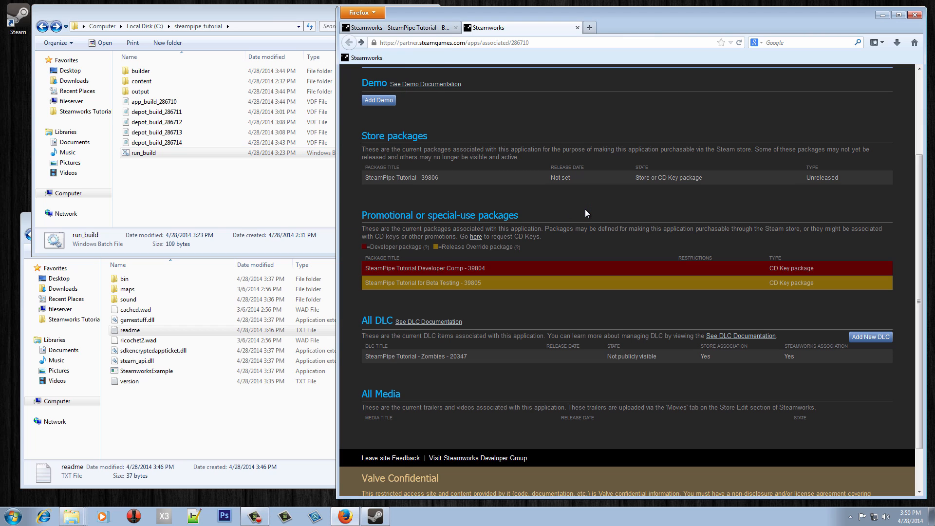
mouse_move(463, 361)
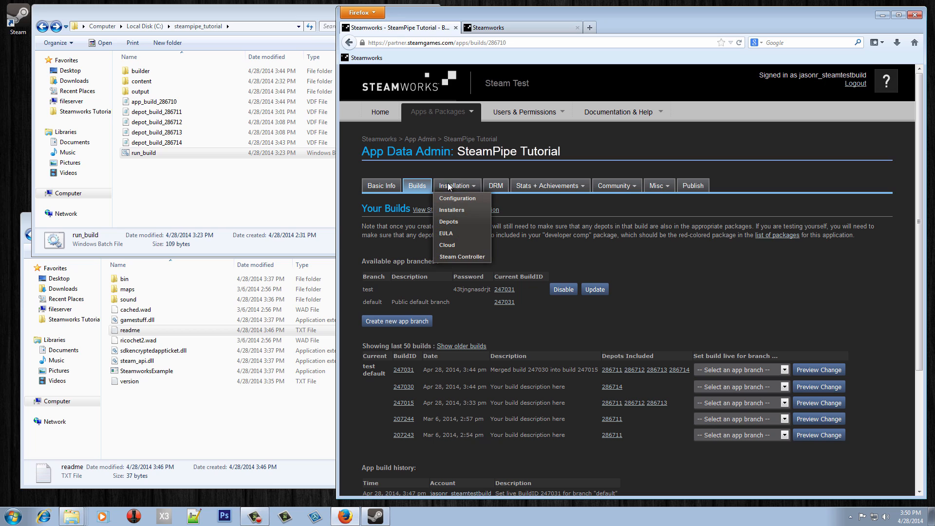
- Add the Zombies DLC depot 298760 under Installation > Depots and save
click(448, 221)
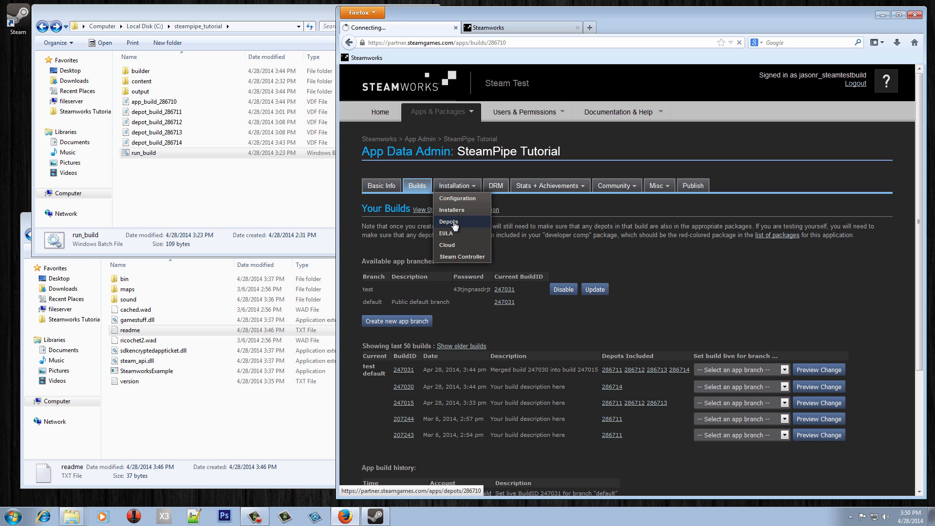
click(448, 222)
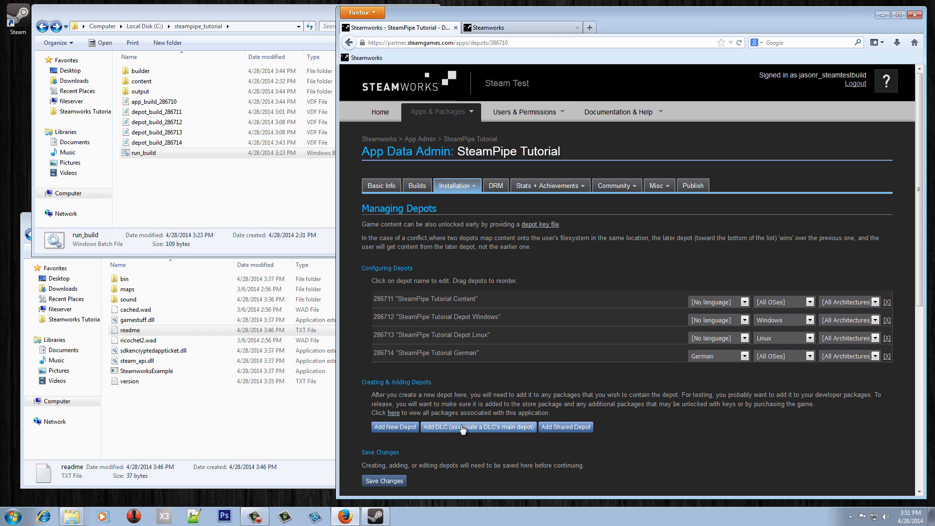
click(478, 427)
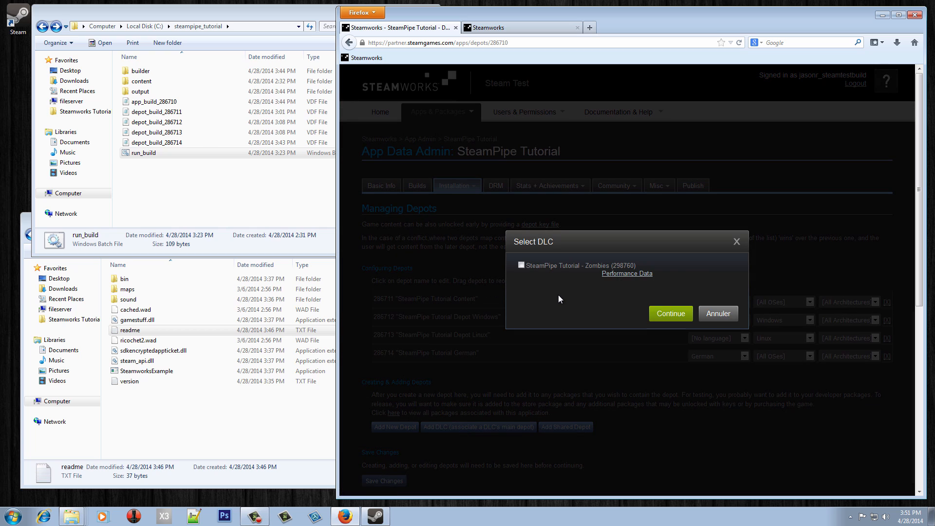
click(522, 265)
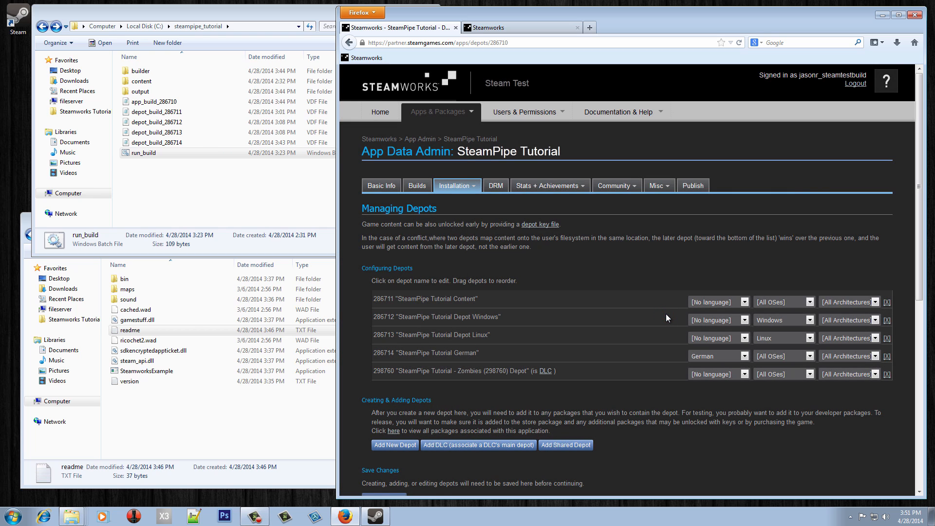
scroll(down, 3)
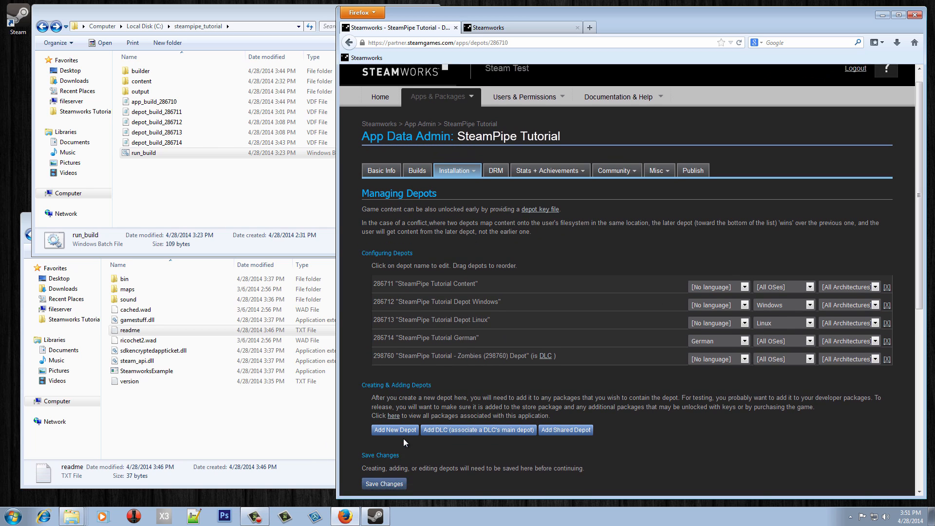
click(383, 483)
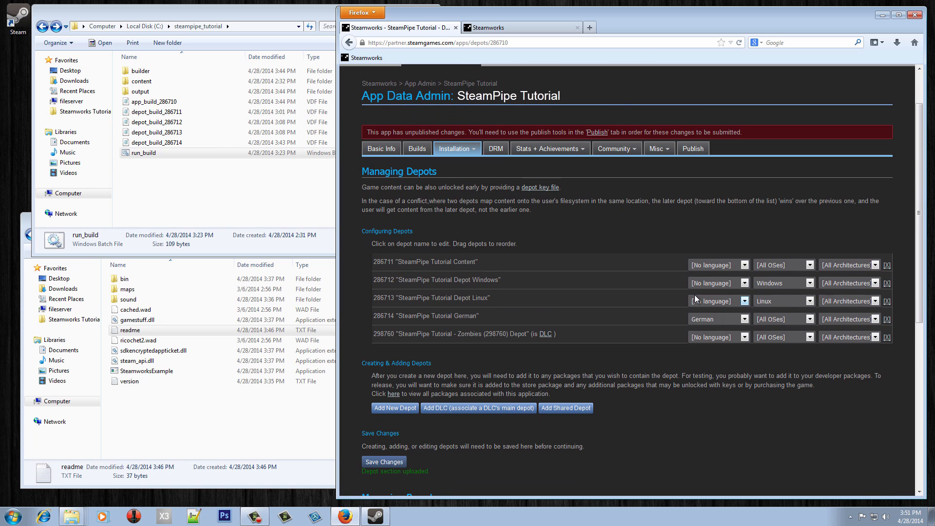
- Publish the app changes using confirmation code STEAMWORKS, then revisit the depots page
click(691, 148)
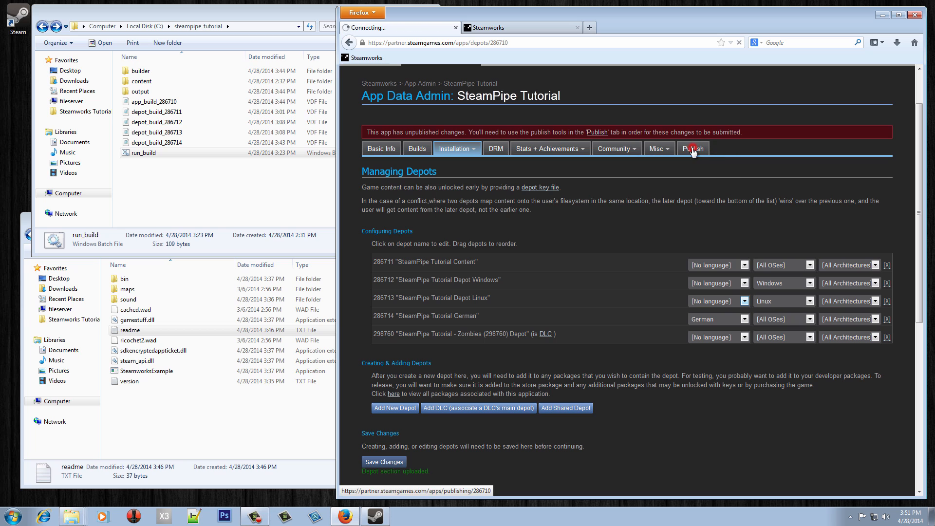
click(692, 148)
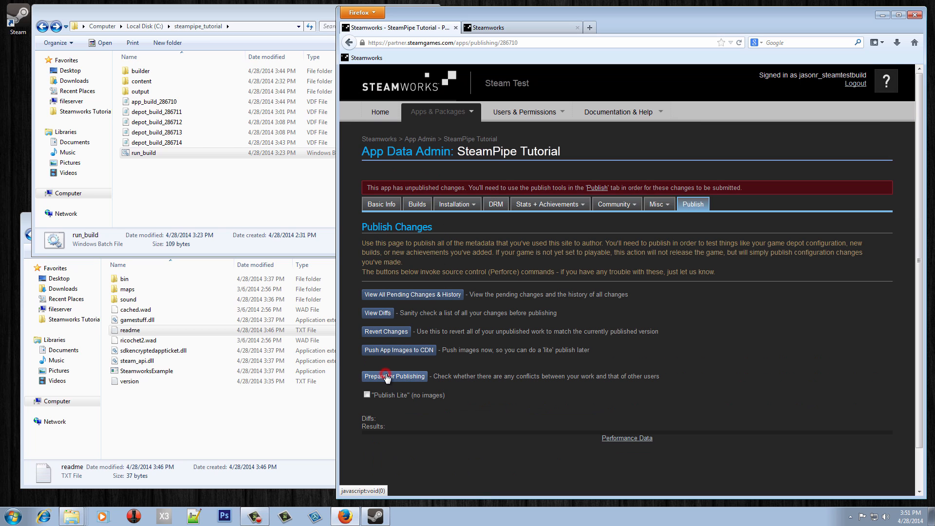
click(394, 375)
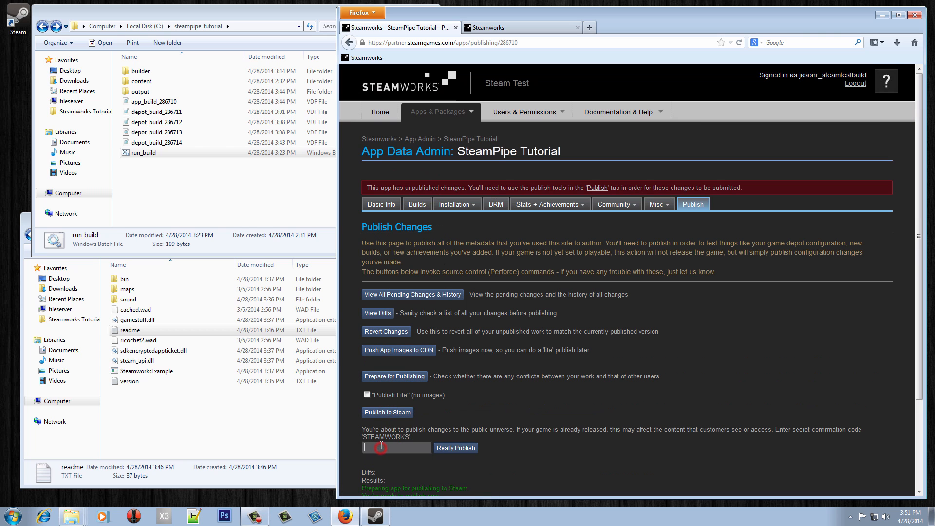
text(STEAMWORKS)
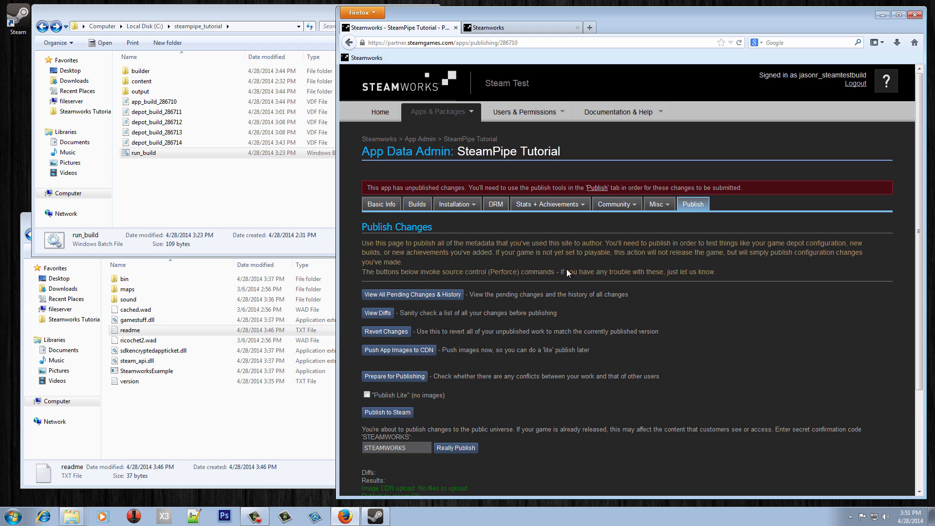
click(457, 204)
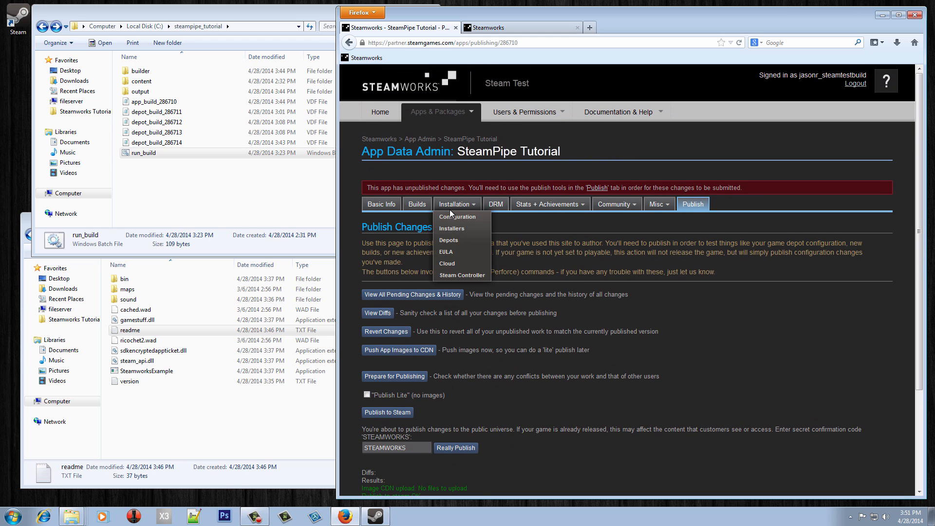
click(448, 239)
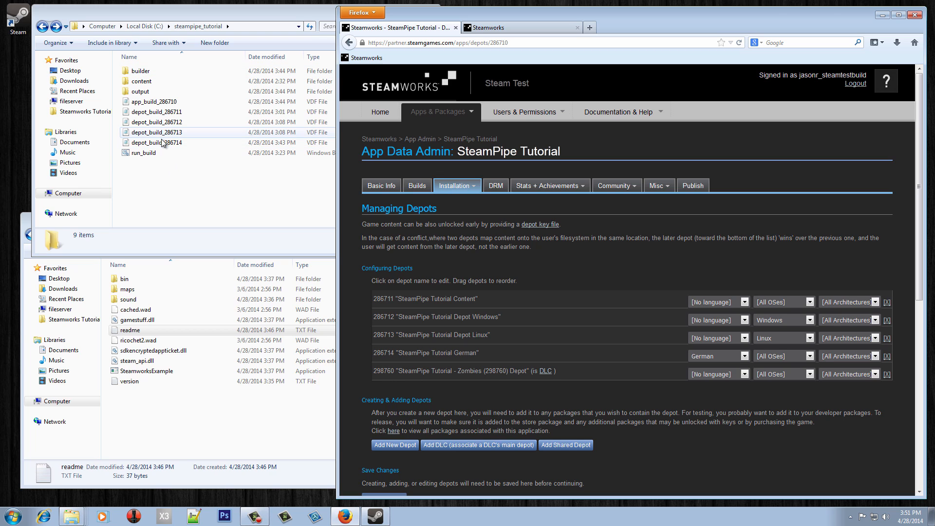
- Set DepotID to 298760 in the depot_build_298760 script
click(156, 112)
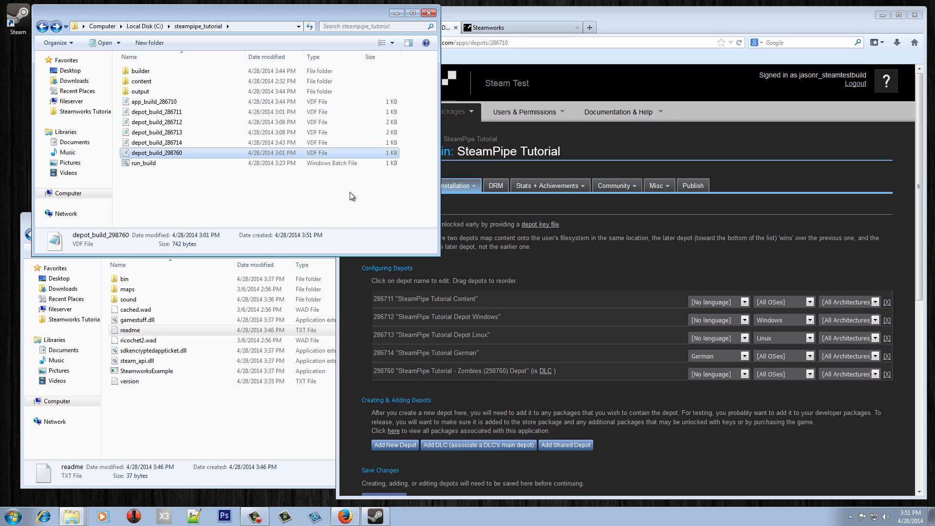
click(157, 152)
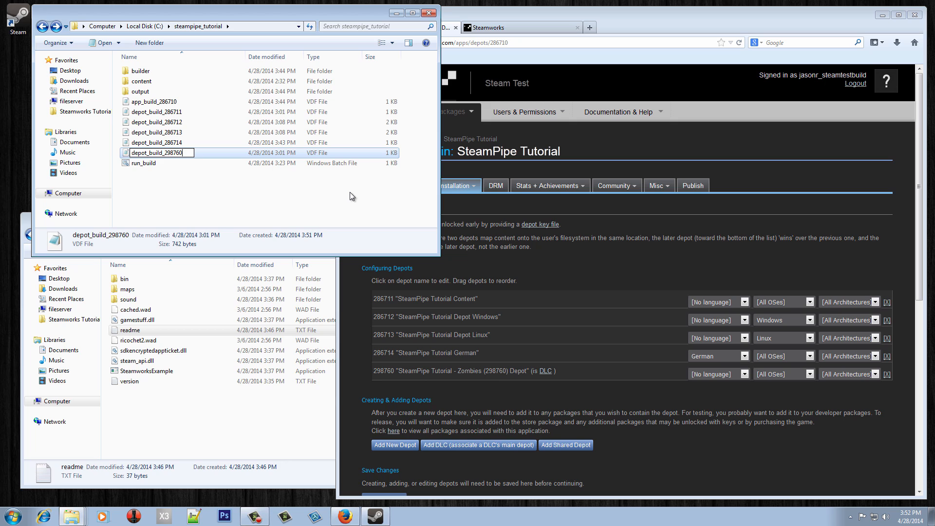
double_click(160, 152)
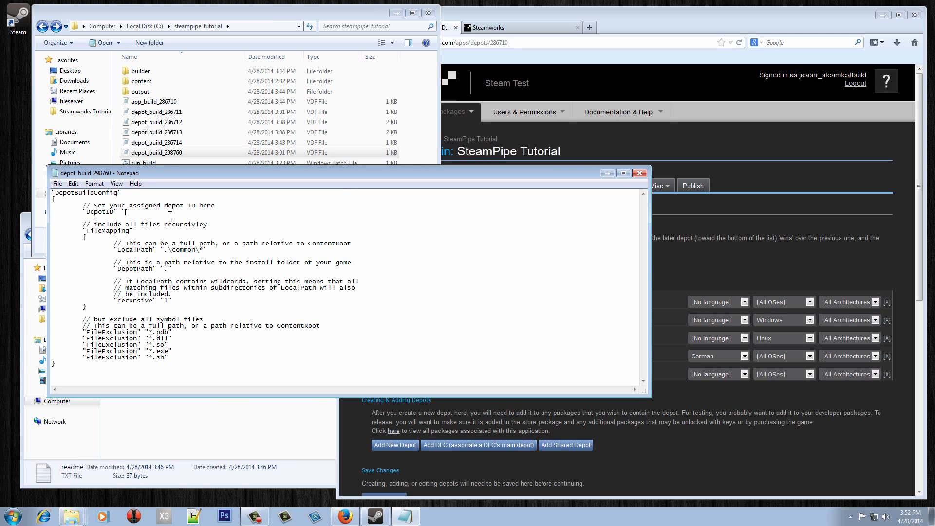
text(298760)
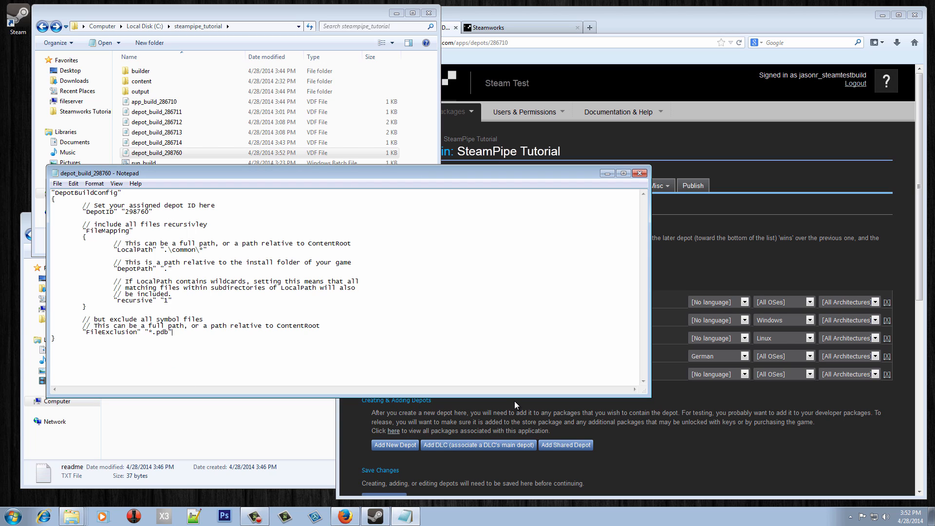
- Change the script's content LocalPath to the dlc_1 folder
double_click(141, 81)
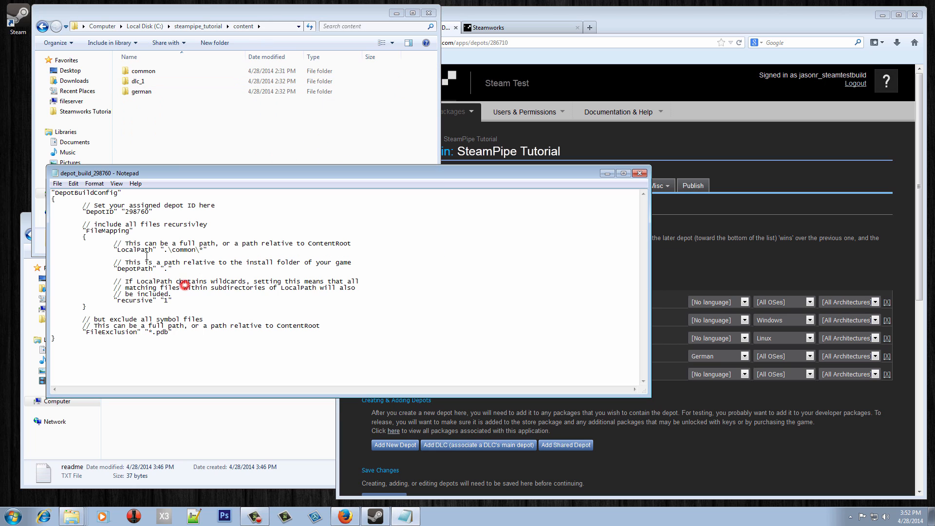
double_click(184, 250)
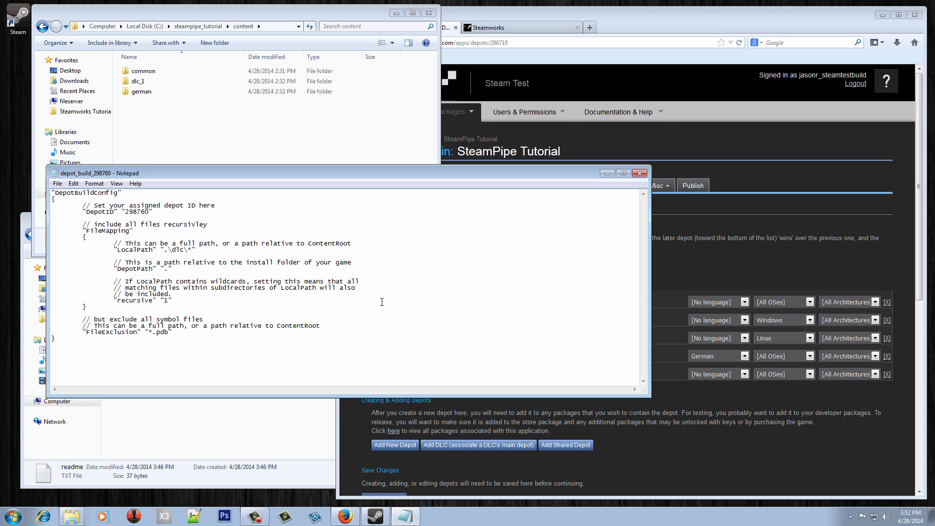
text(_1)
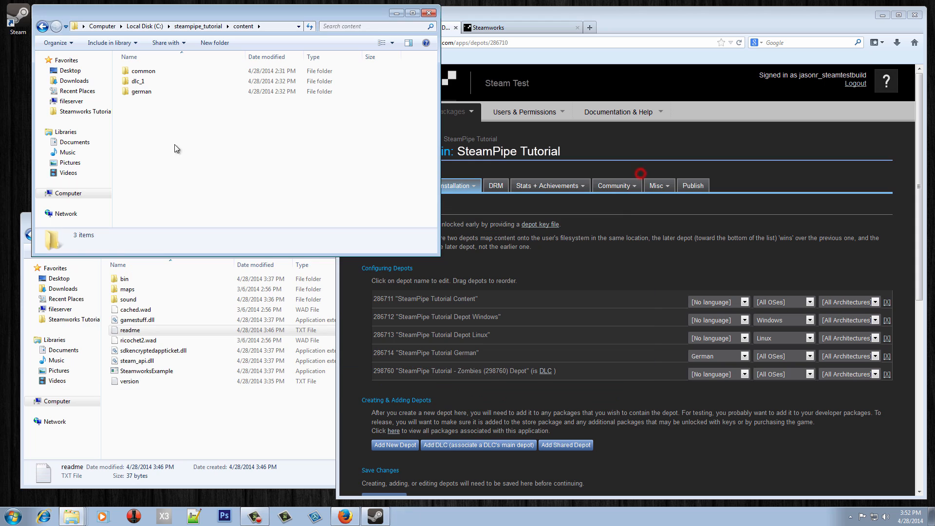
click(42, 26)
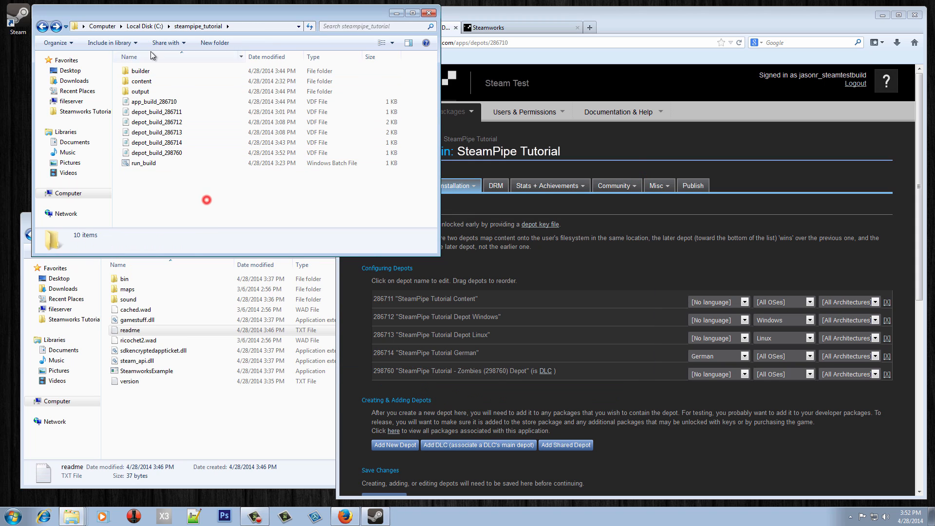
- Add depot entries 286712–286714 and 298760 to app_build_286710.vdf and close it
double_click(155, 102)
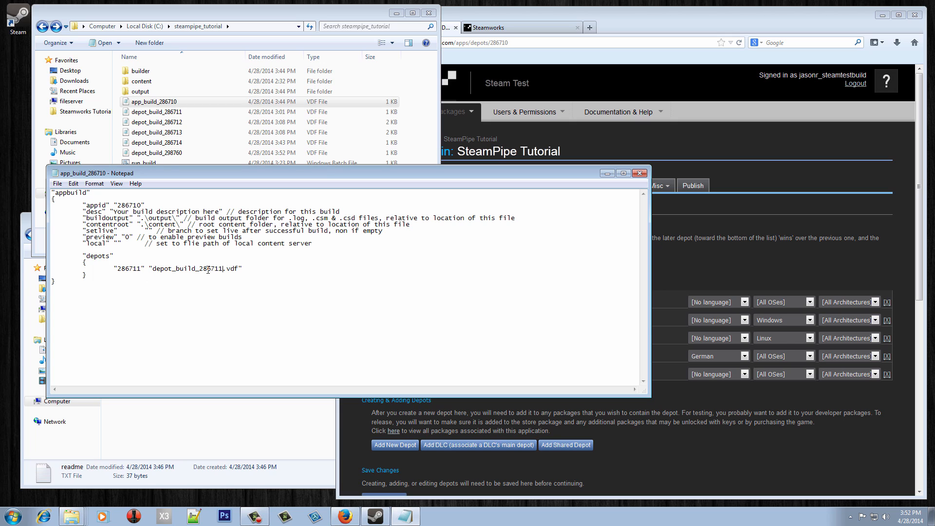
triple_click(149, 269)
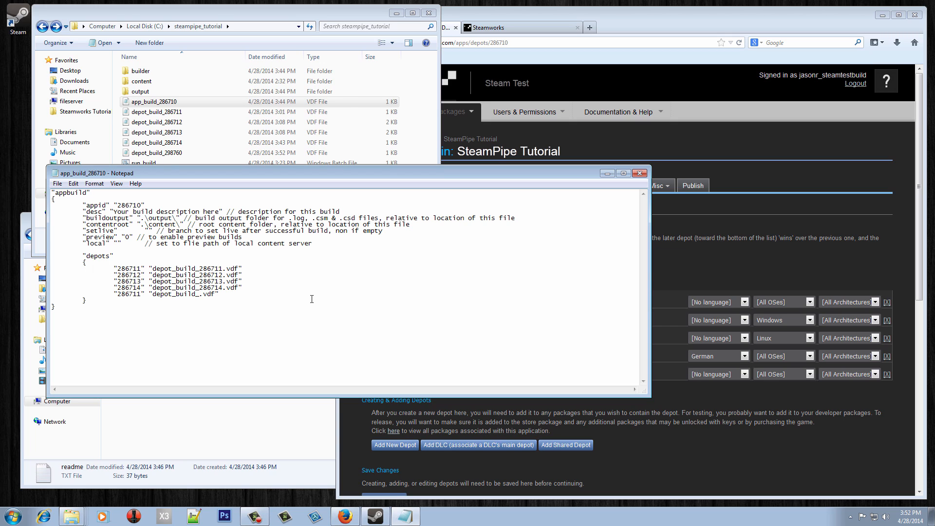
text(298760)
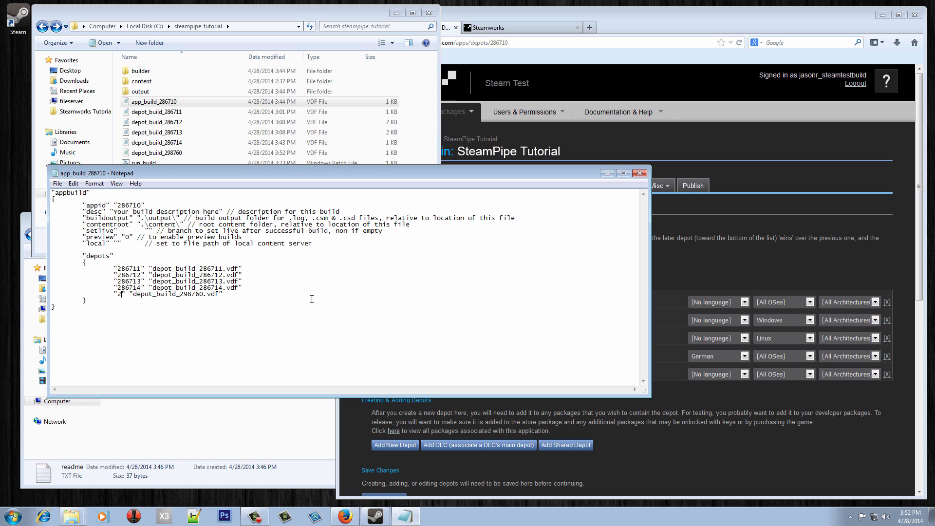
text(98760)
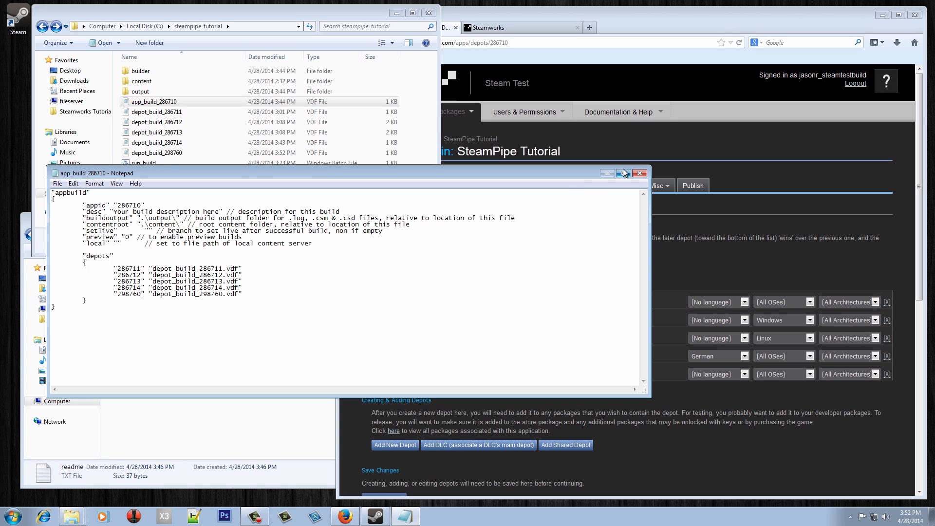
click(642, 173)
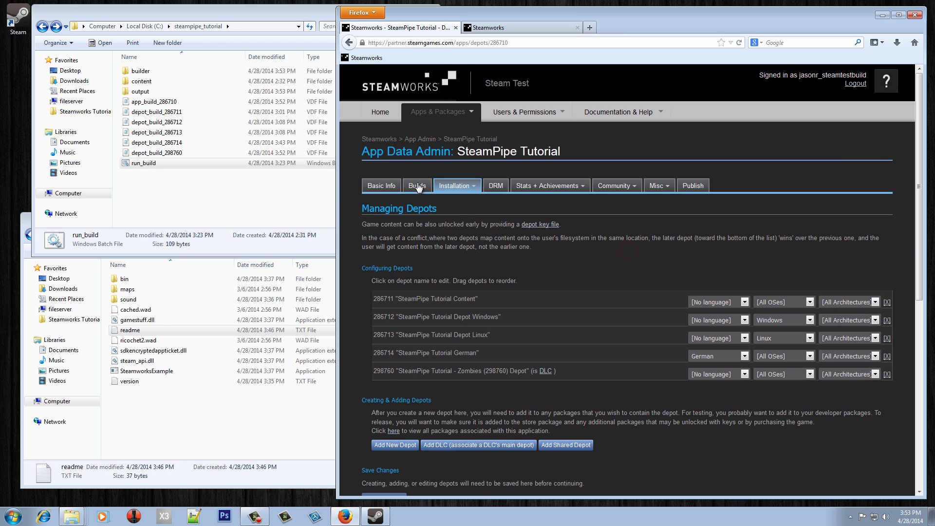
- Preview and set build 247041 live on the test branch
click(417, 185)
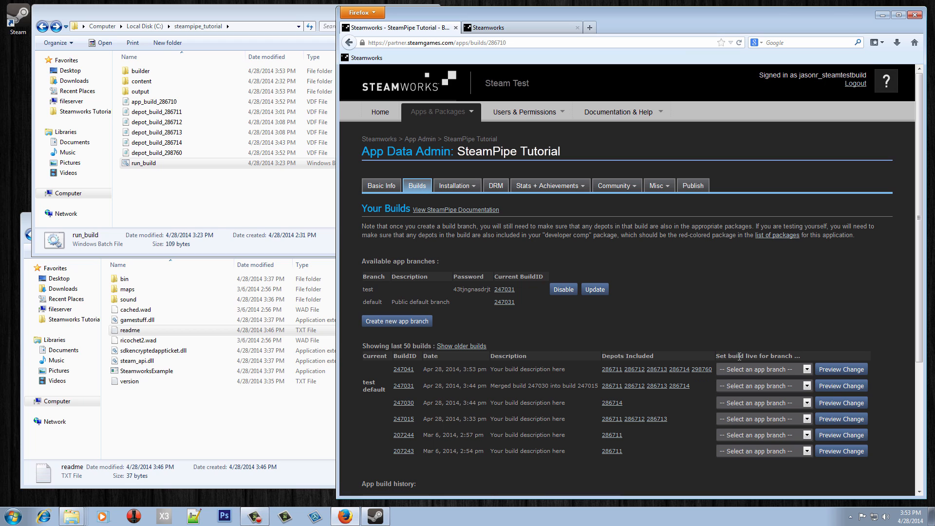
click(702, 369)
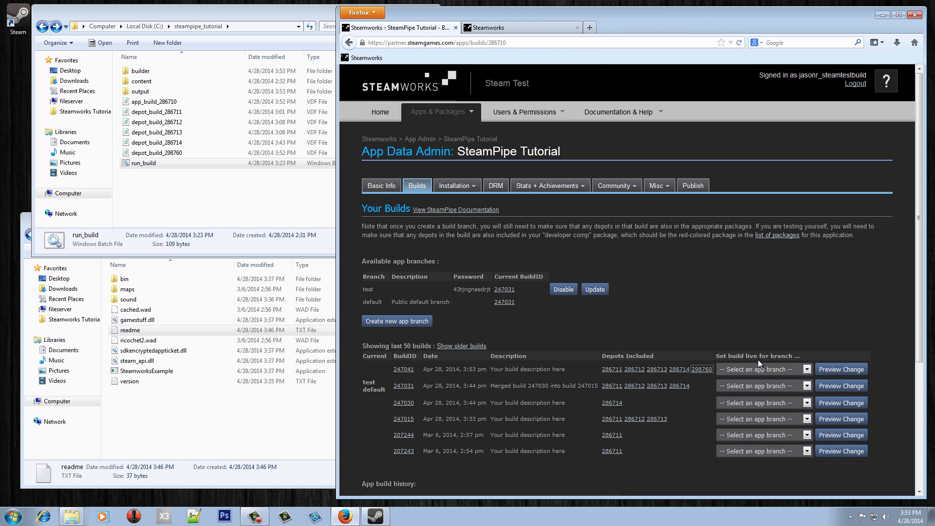
click(763, 369)
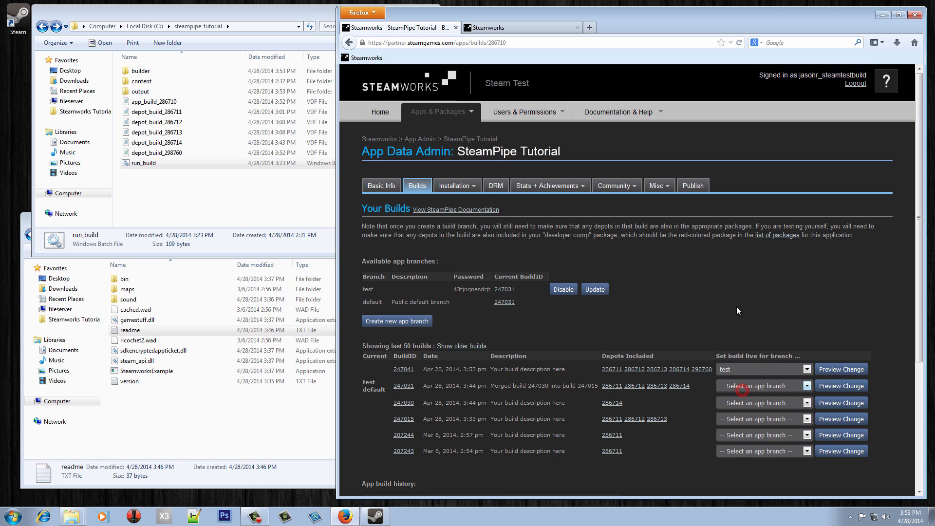
click(842, 369)
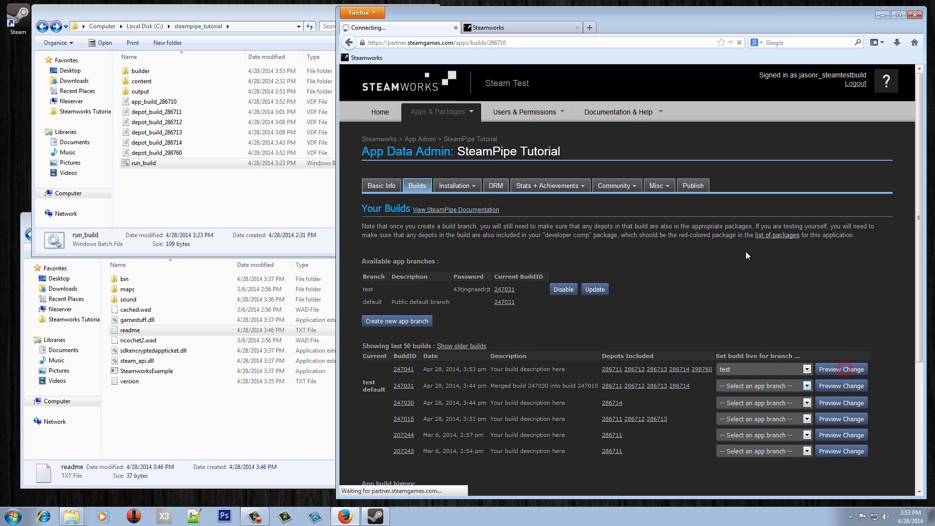
click(843, 369)
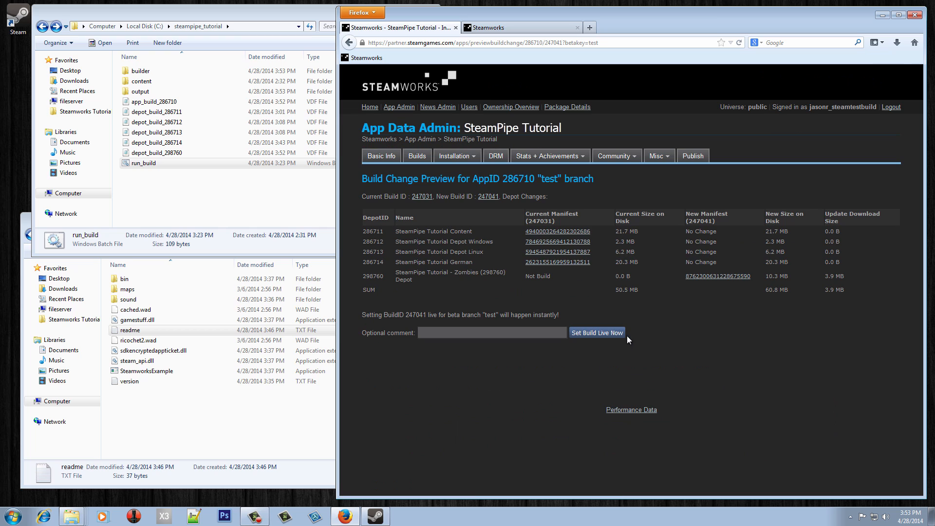
click(596, 333)
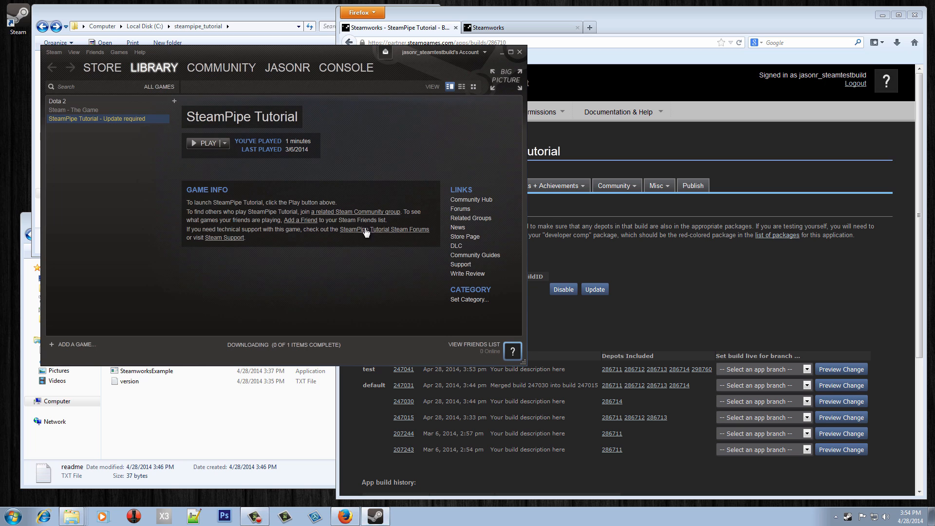
mouse_move(109, 122)
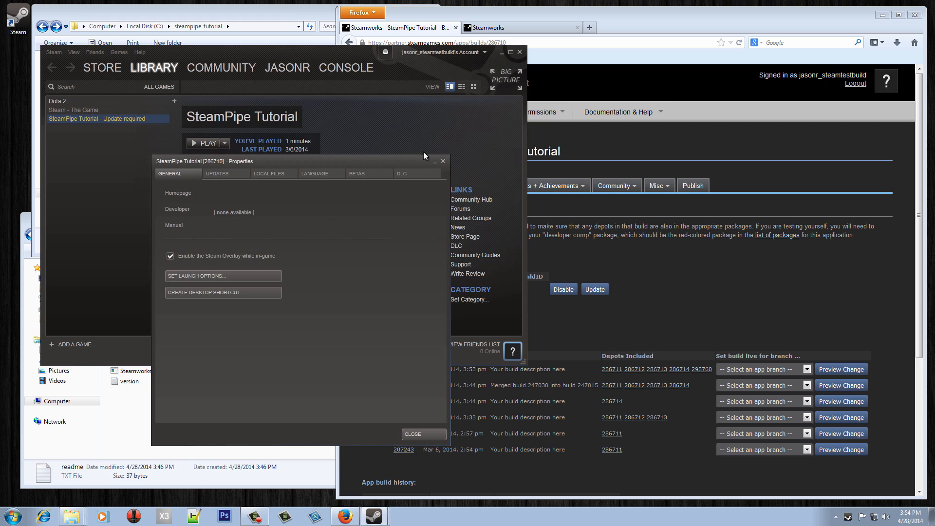
- Check the game's DLC tab, delete SteamPipe Tutorial's local content, and show the console
click(401, 174)
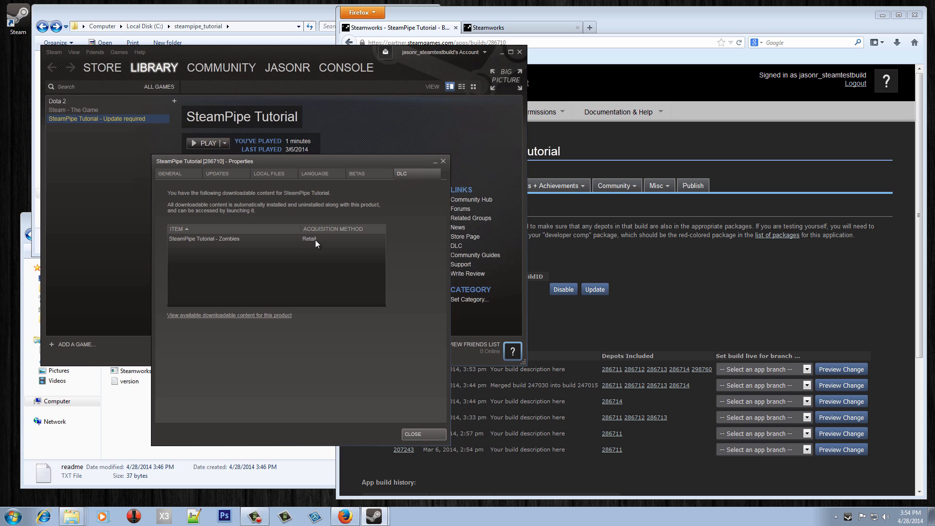
click(423, 434)
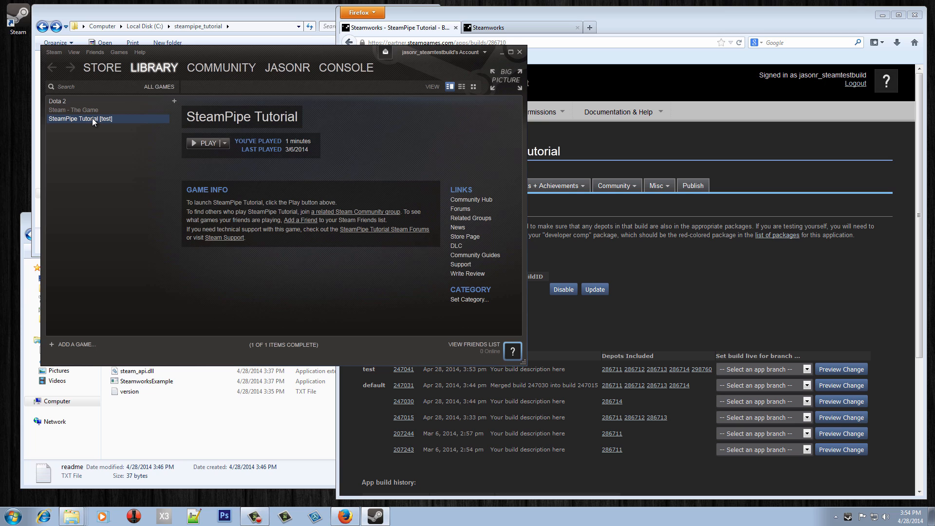
mouse_move(233, 55)
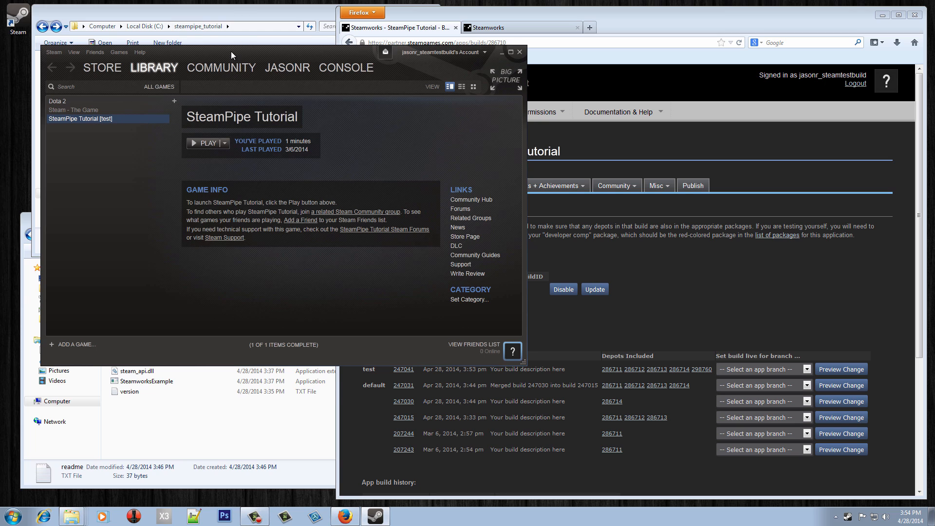
right_click(87, 151)
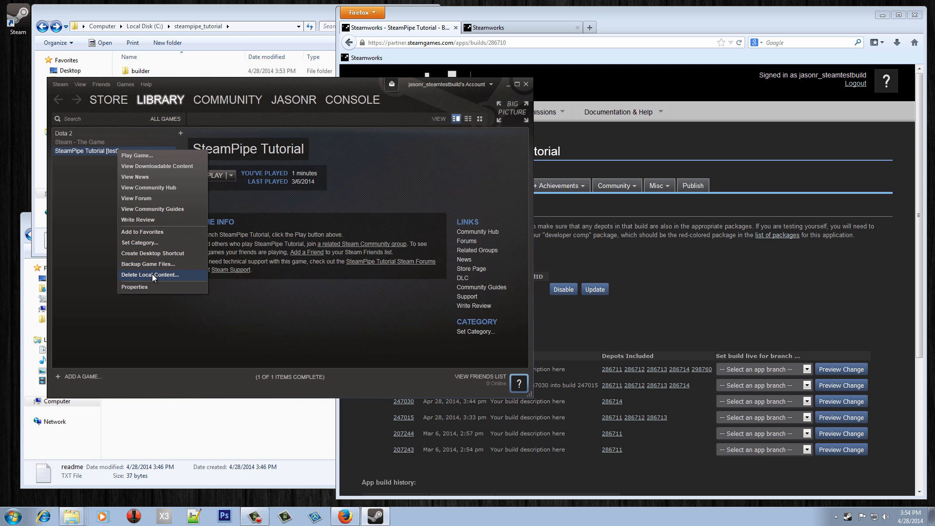
click(293, 99)
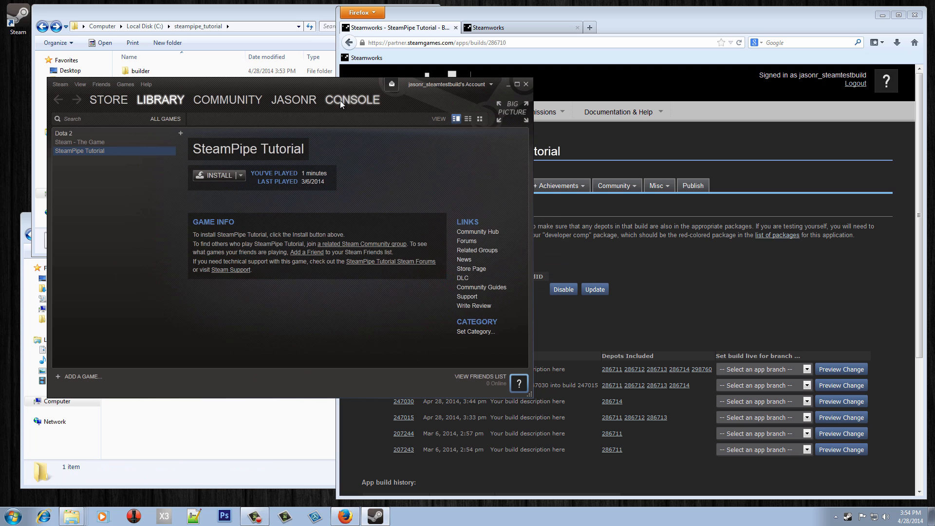
click(352, 99)
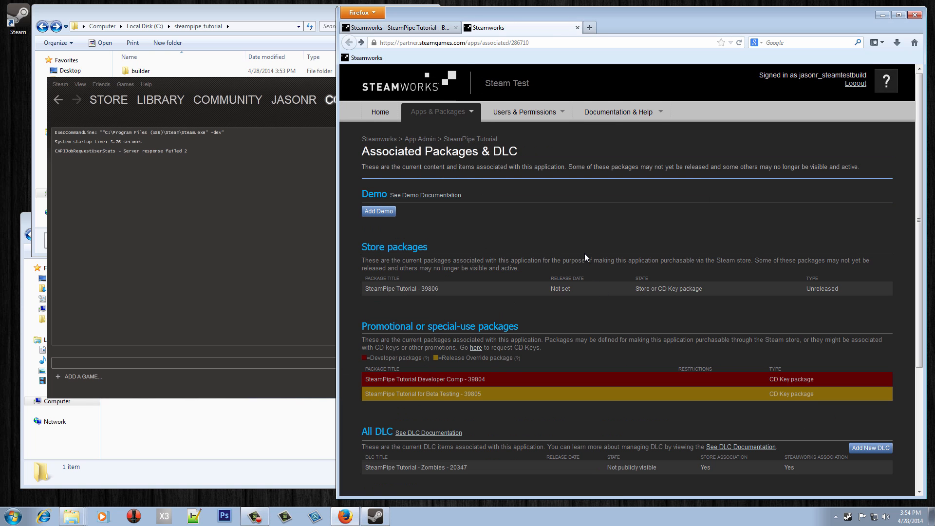
- Open the Associated Packages page for the Zombies DLC (app 298760)
scroll(down, 3)
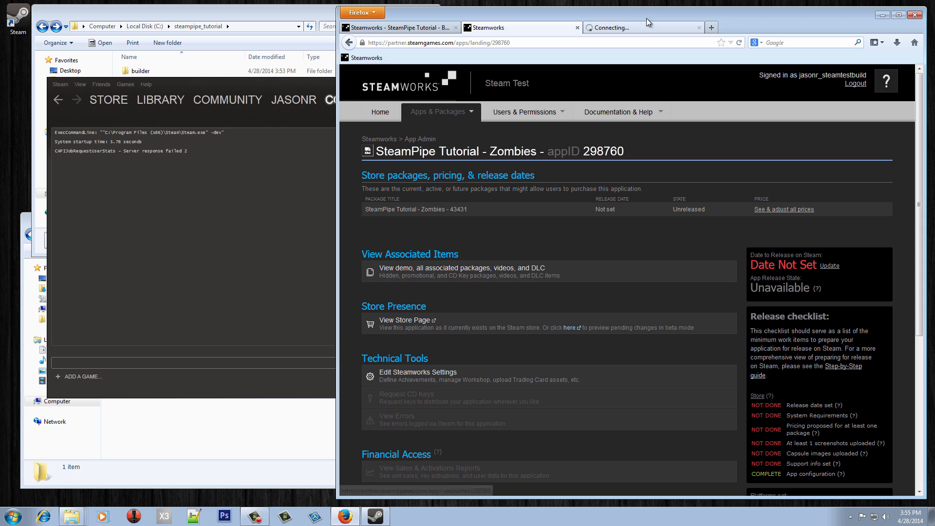
click(462, 267)
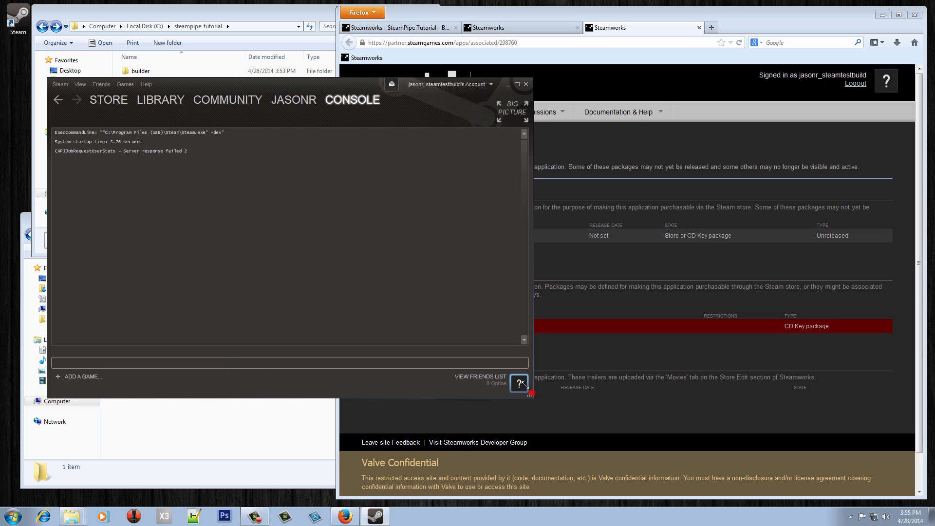
- Run disable_license 43430 in the console and check the game's DLC tab
text(d)
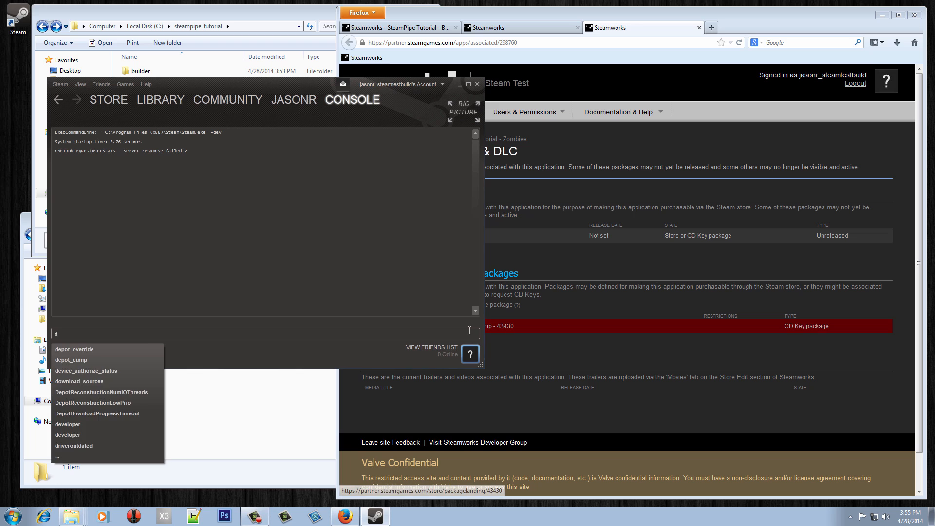
text(isable_license)
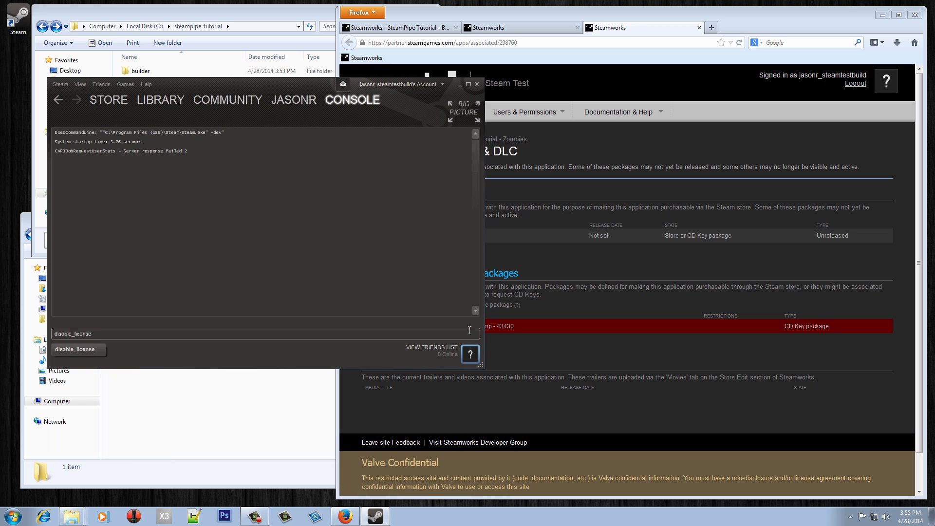
text(434)
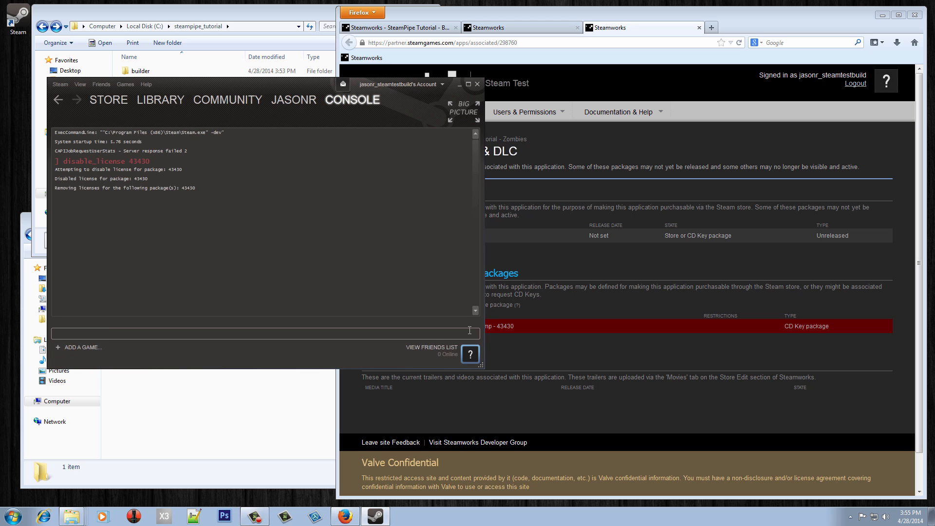
click(160, 100)
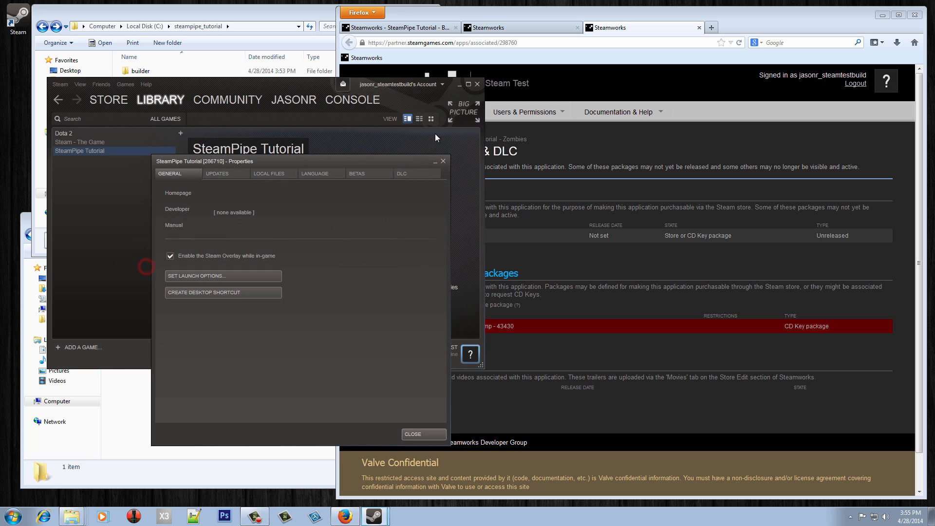
click(401, 174)
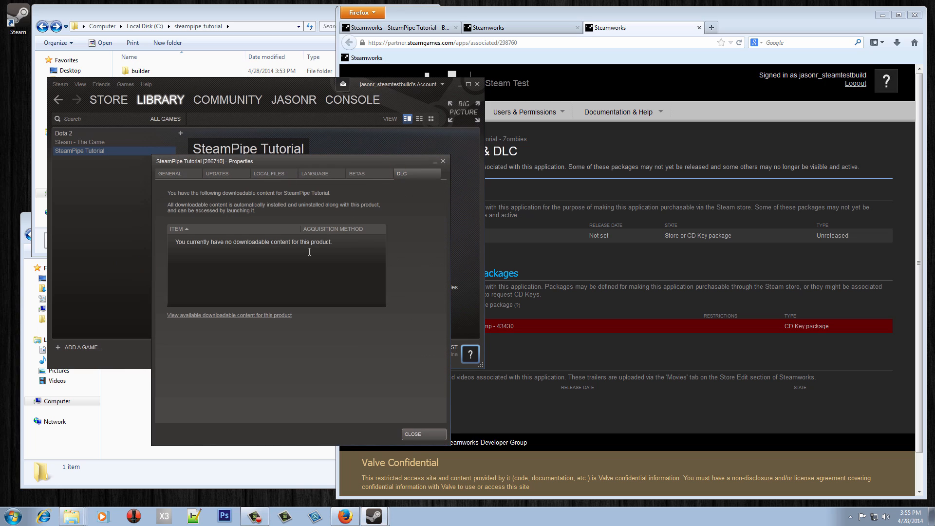
click(423, 434)
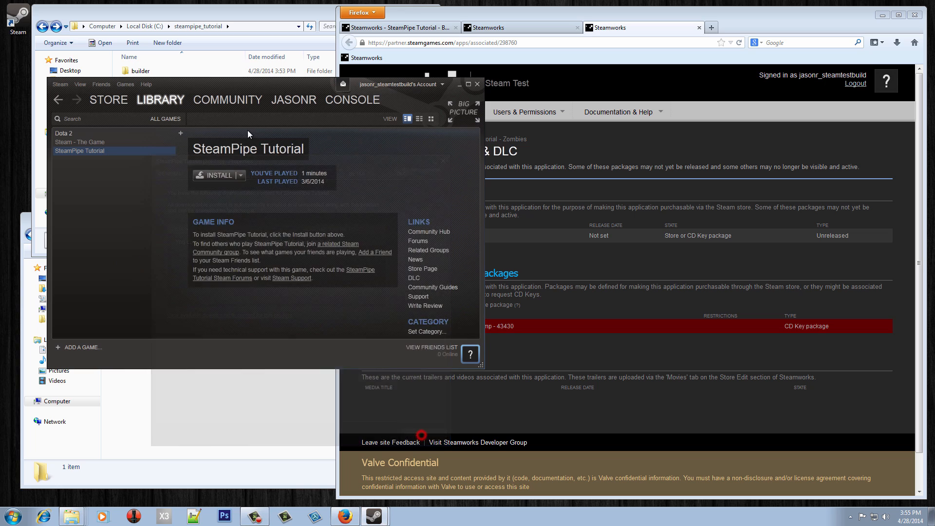
- Install SteamPipe Tutorial and view its 11 files in the install folder
click(218, 176)
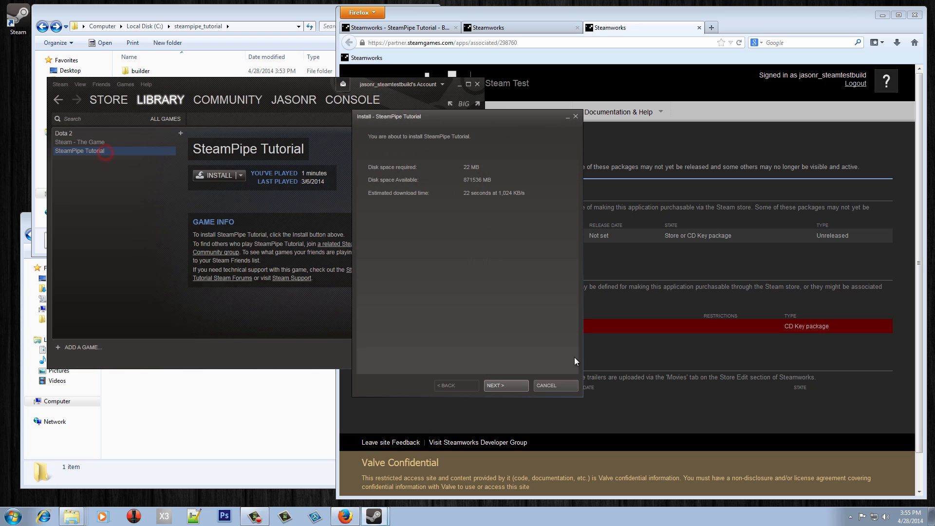
click(506, 386)
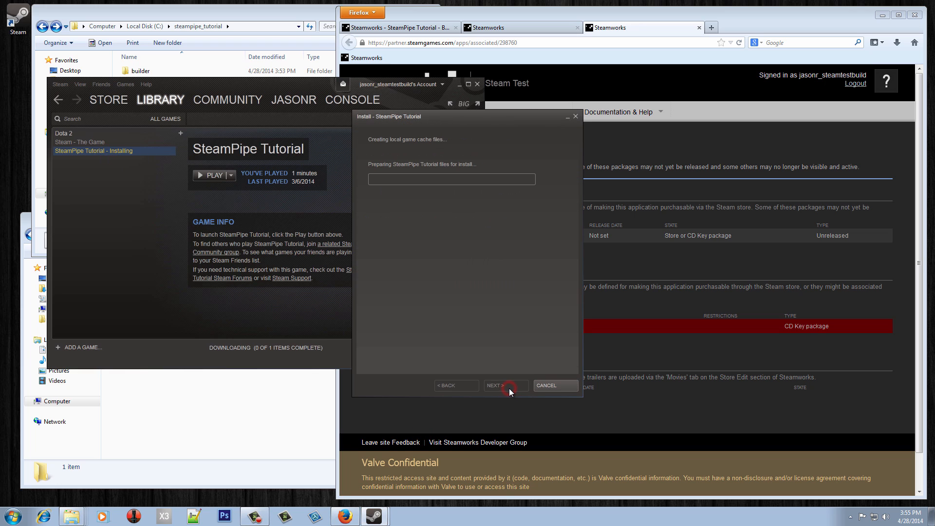
click(502, 385)
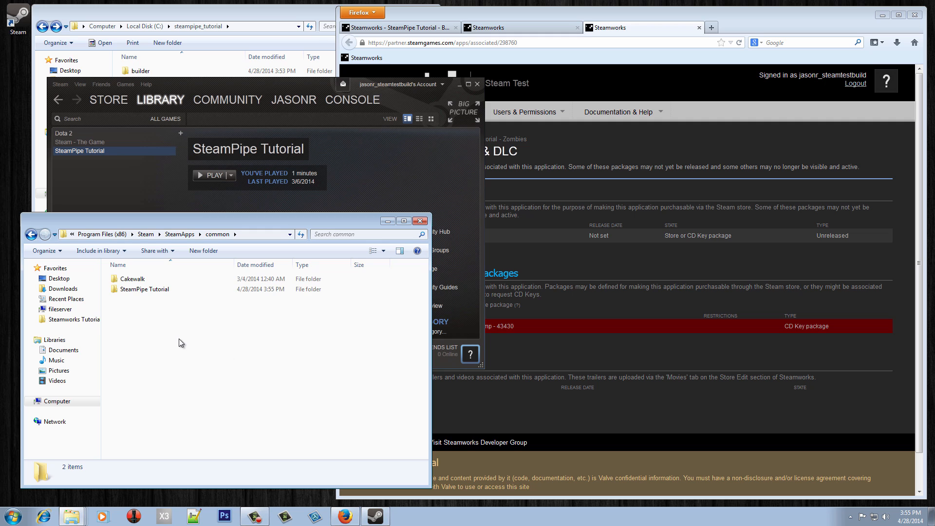
double_click(146, 290)
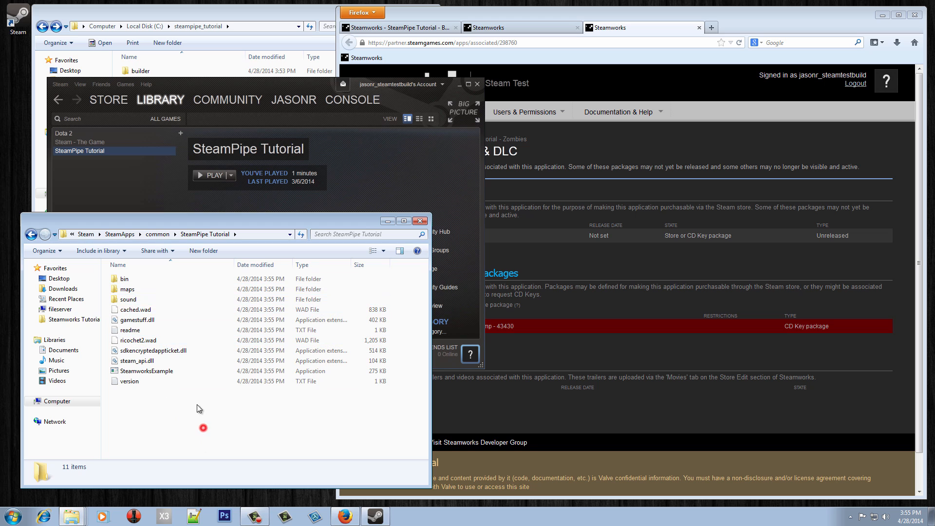
click(520, 27)
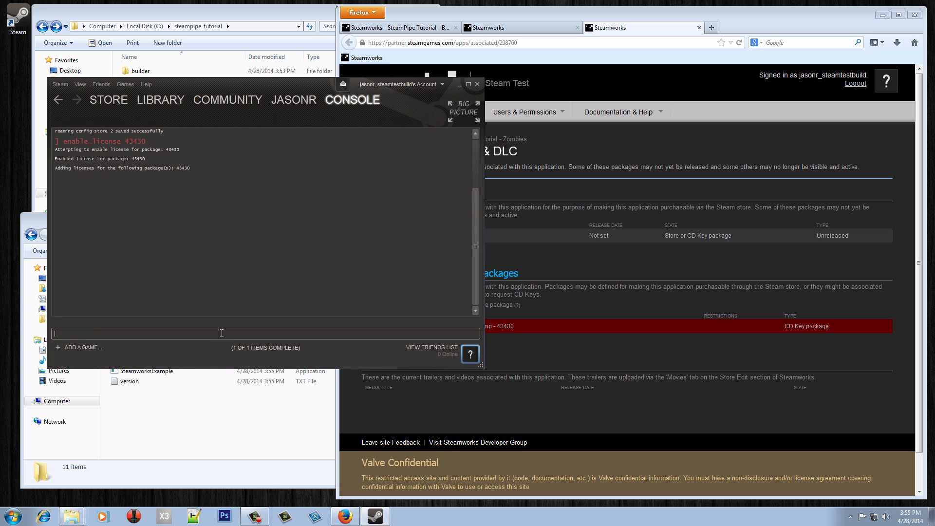
- Confirm the Zombies DLC is owned and opt SteamPipe Tutorial into the test beta
click(160, 99)
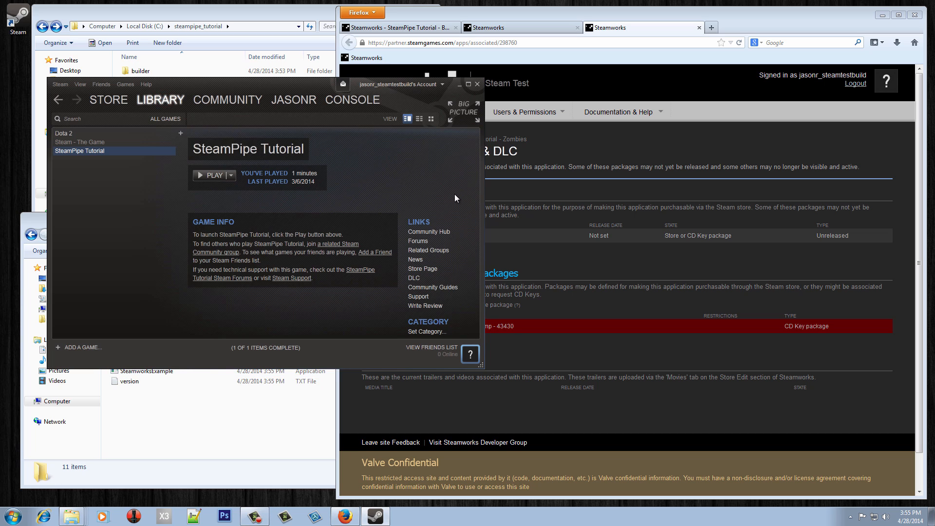
right_click(79, 151)
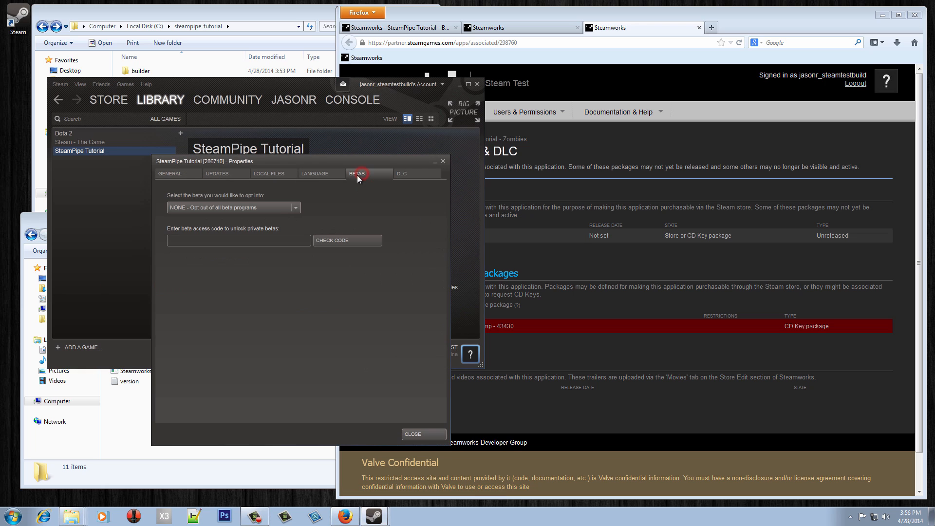
click(401, 173)
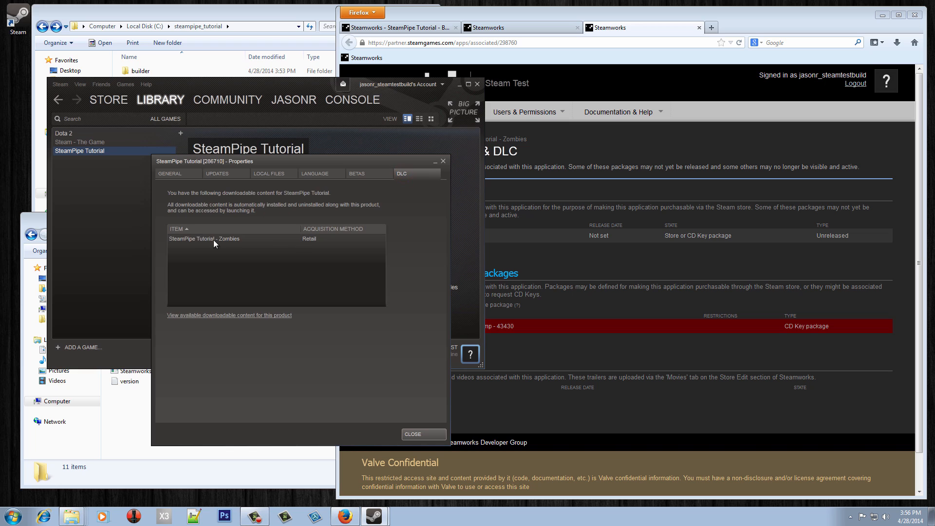
click(357, 173)
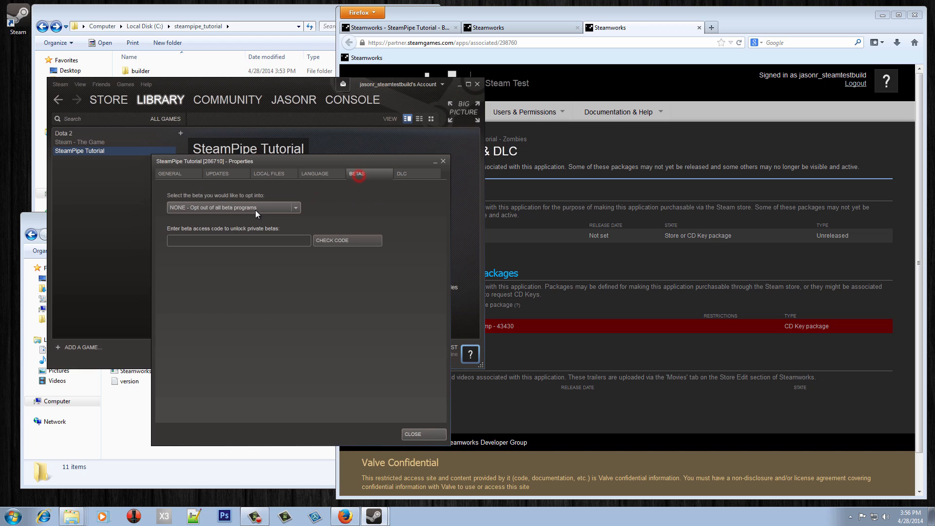
click(233, 207)
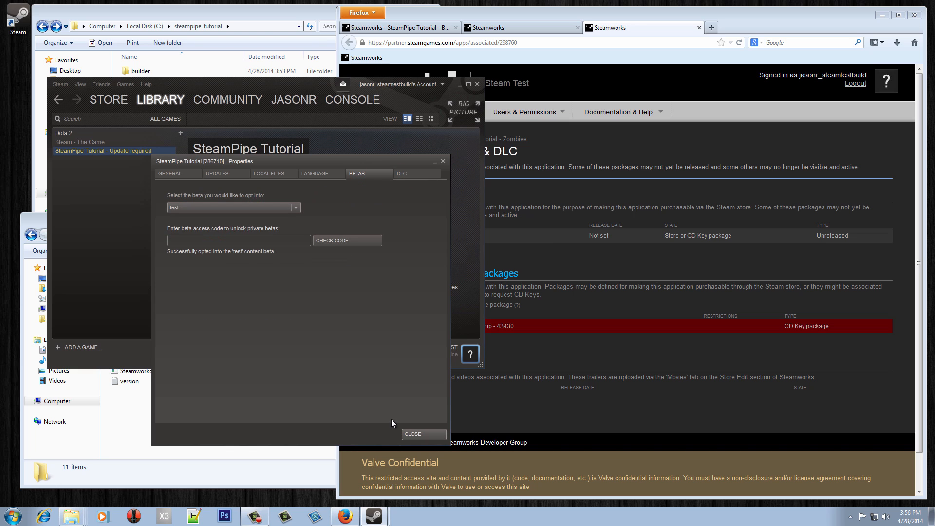
click(423, 434)
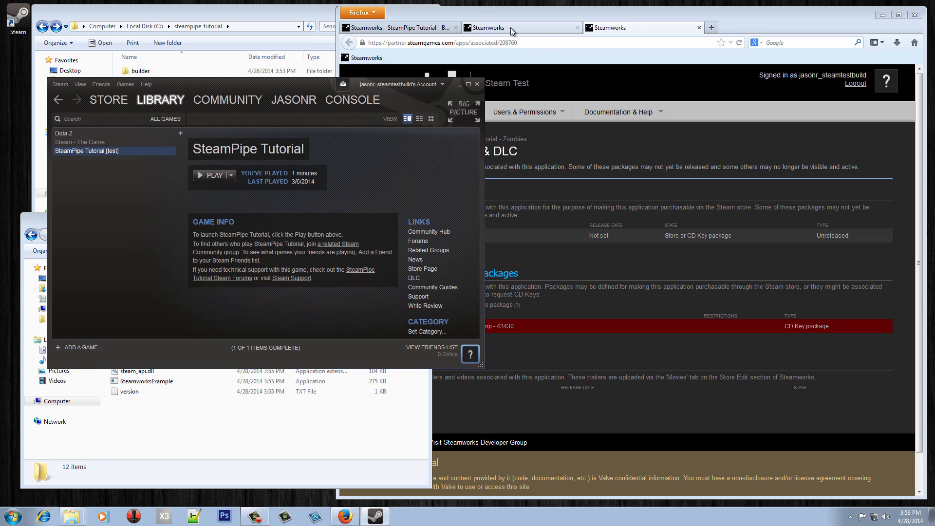
click(400, 27)
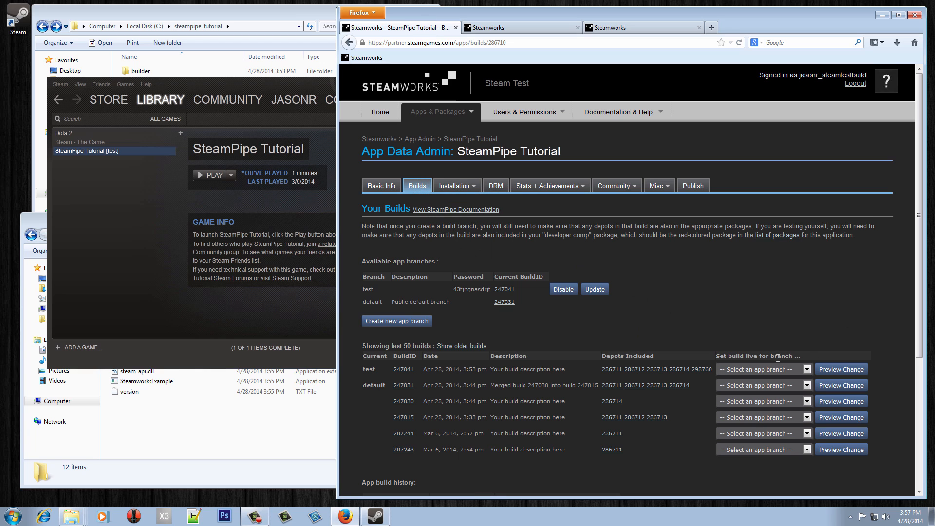
- Preview build 247041 on the default branch, set it live now, and confirm
click(841, 369)
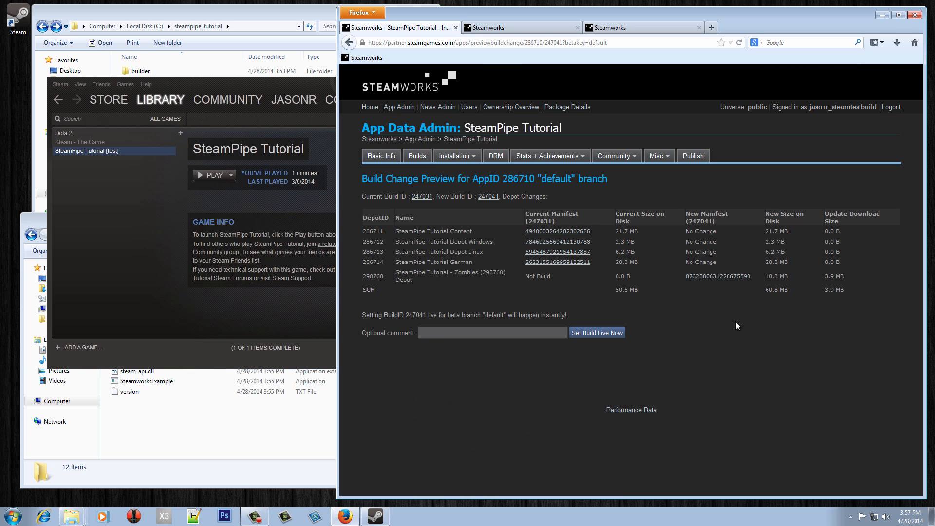
click(596, 332)
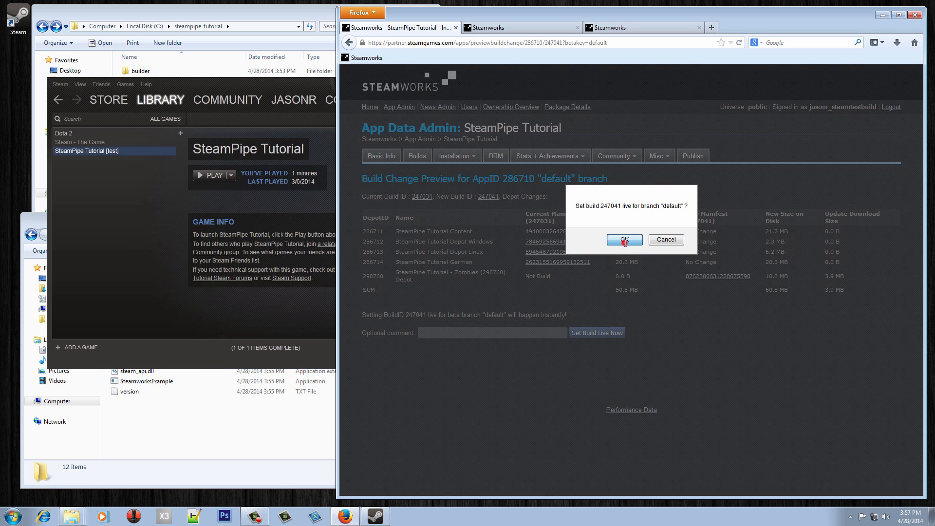
click(625, 239)
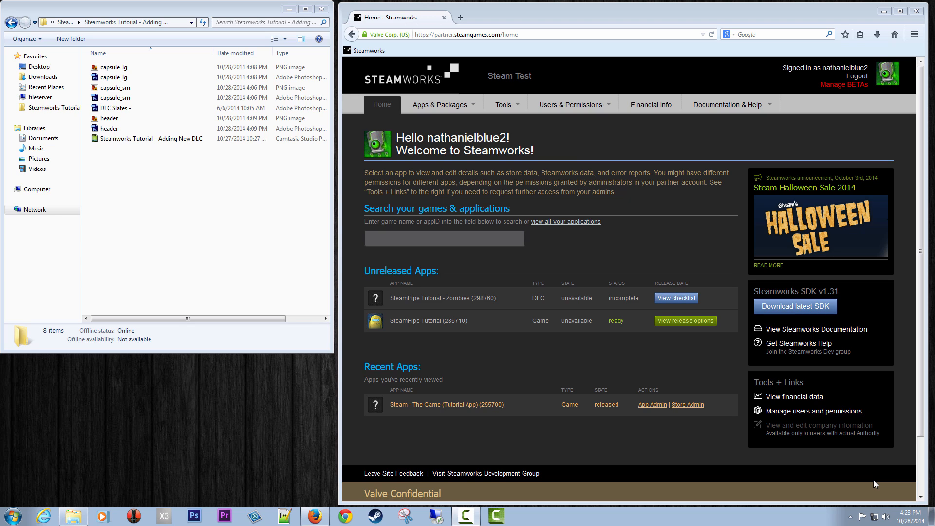
mouse_move(684, 255)
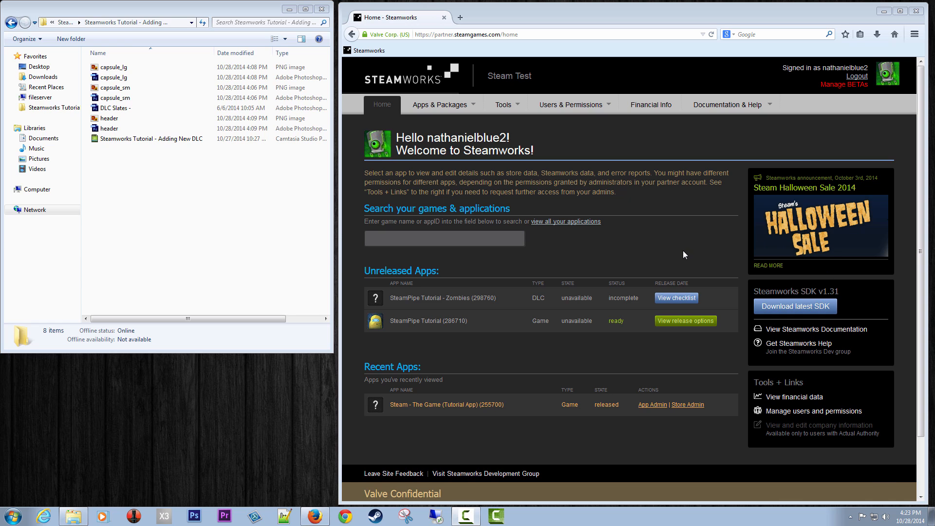
mouse_move(675, 258)
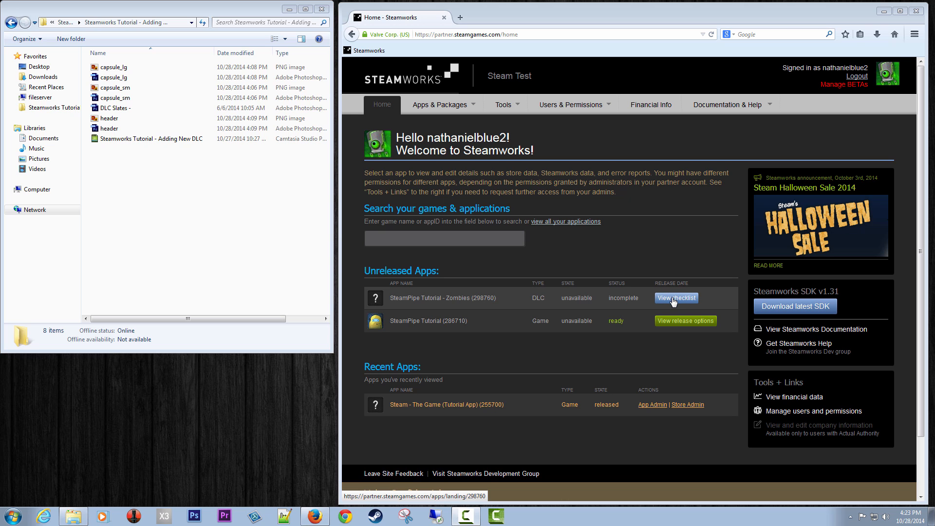
- Open the Zombies DLC's release checklist and scroll through its app landing page
click(677, 298)
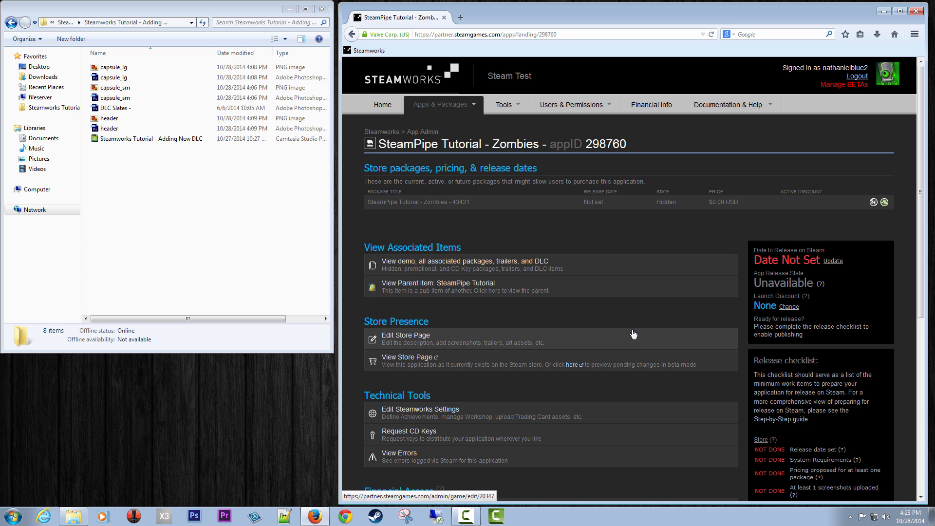
scroll(down, 3)
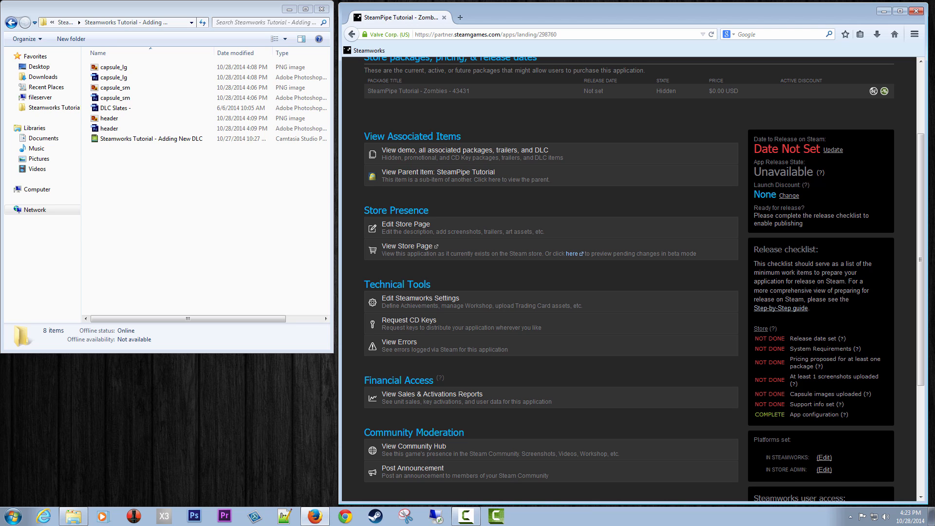
mouse_move(709, 348)
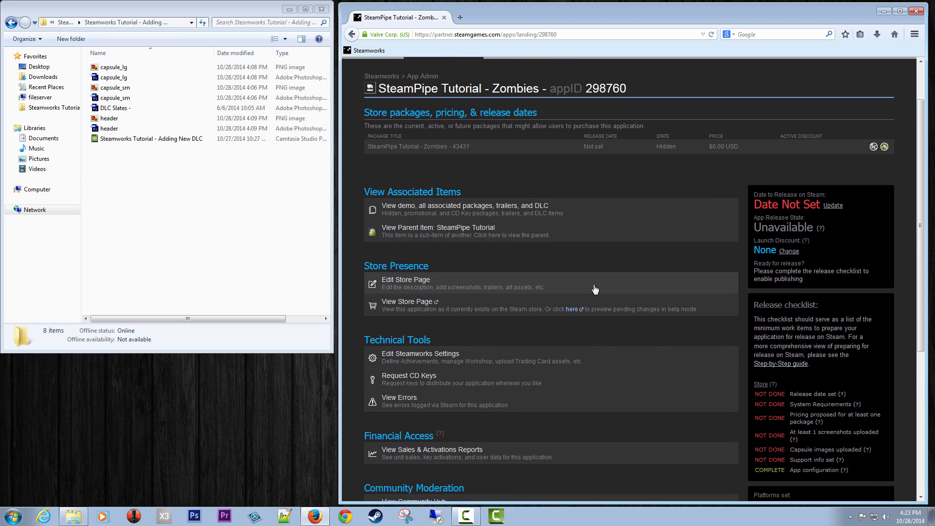
mouse_move(449, 152)
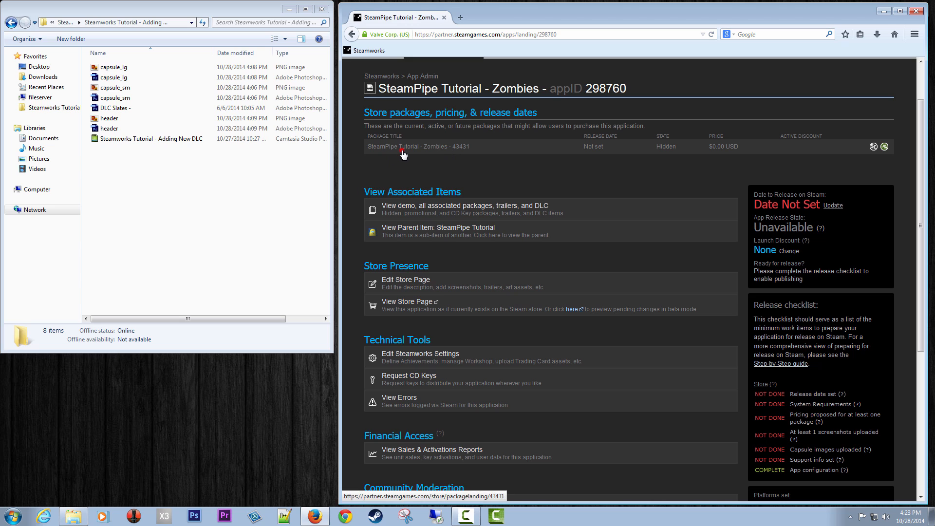
- Open the SteamPipe Tutorial - Zombies - 43431 store package page
click(418, 147)
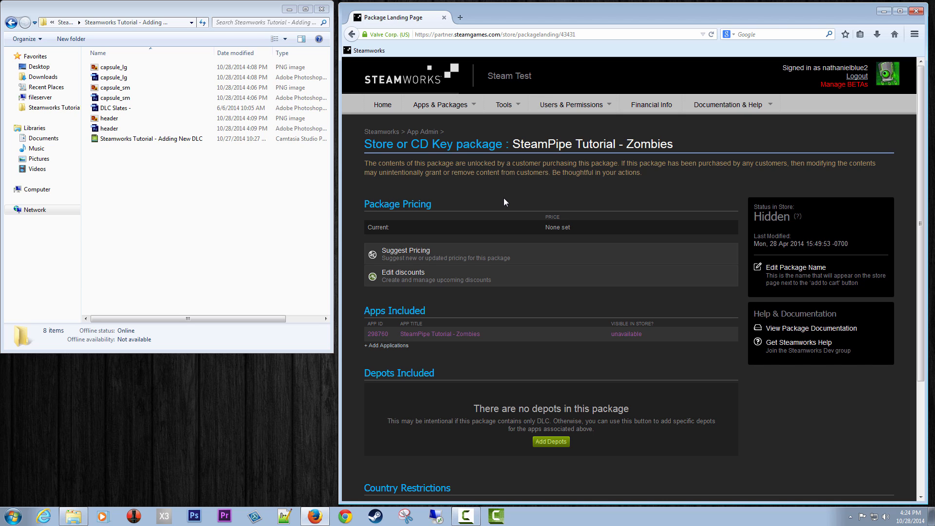
- Save proposed Zombies package prices such as $2.99 USD and £1.99, then return to Package Details
click(405, 250)
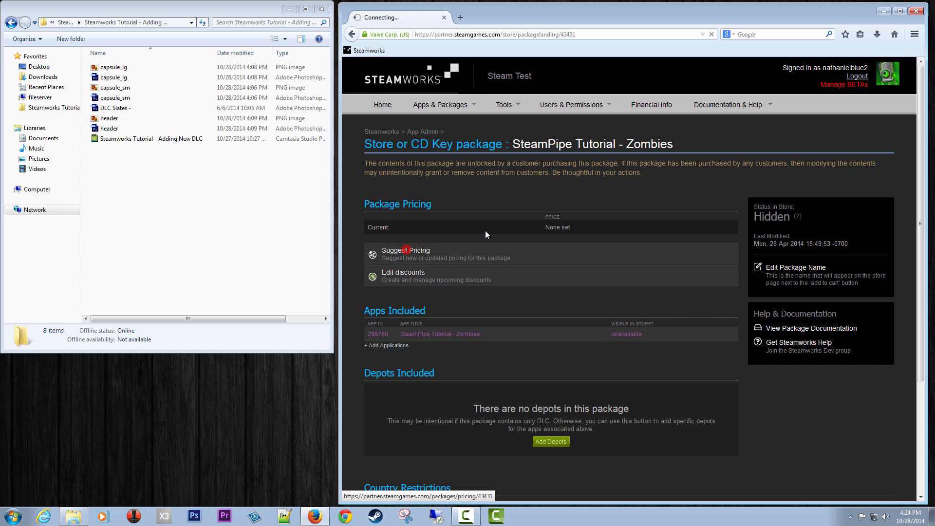
click(405, 250)
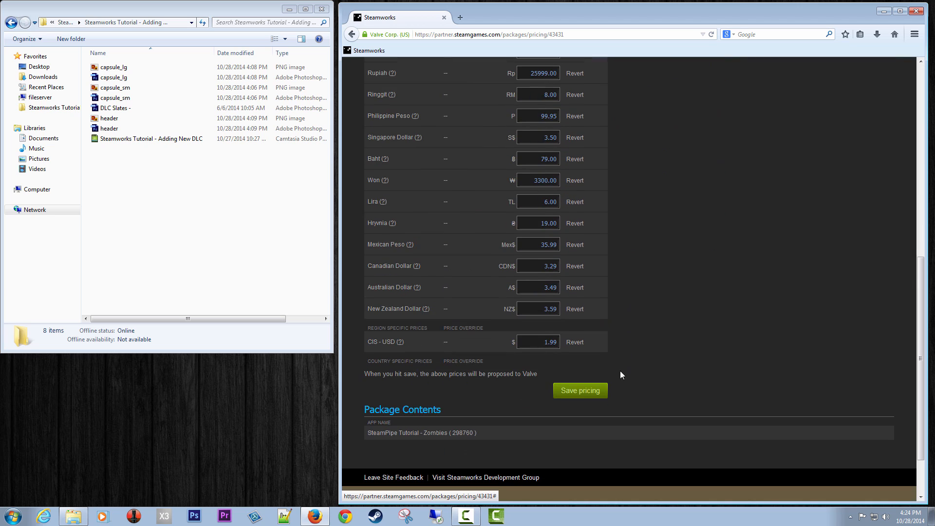
click(579, 390)
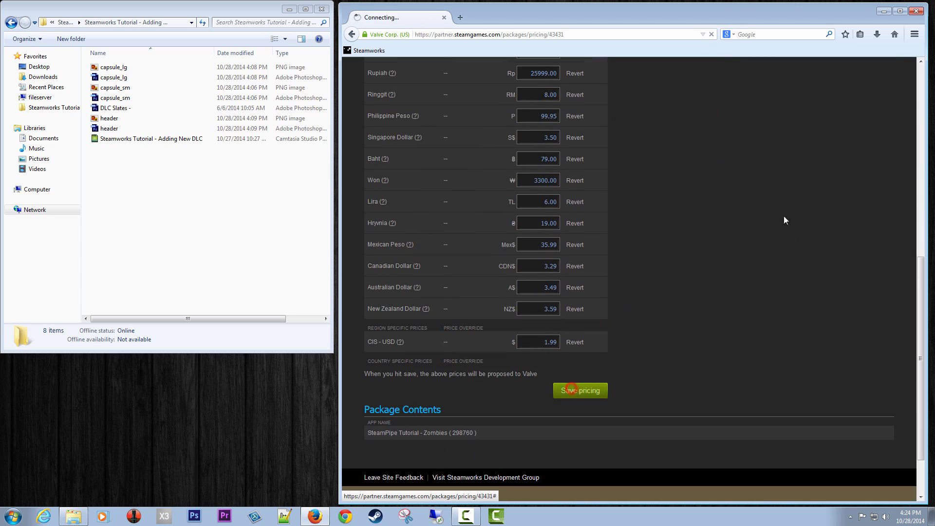
click(580, 391)
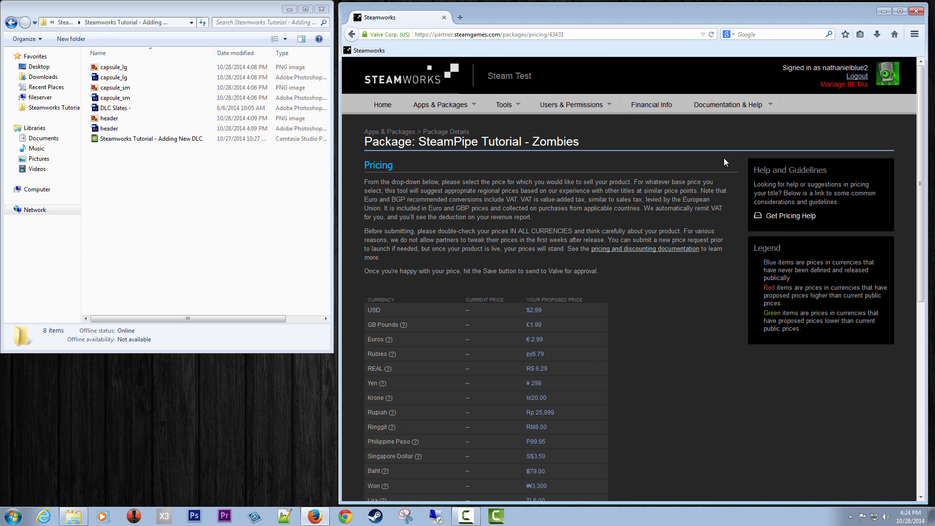
mouse_move(446, 131)
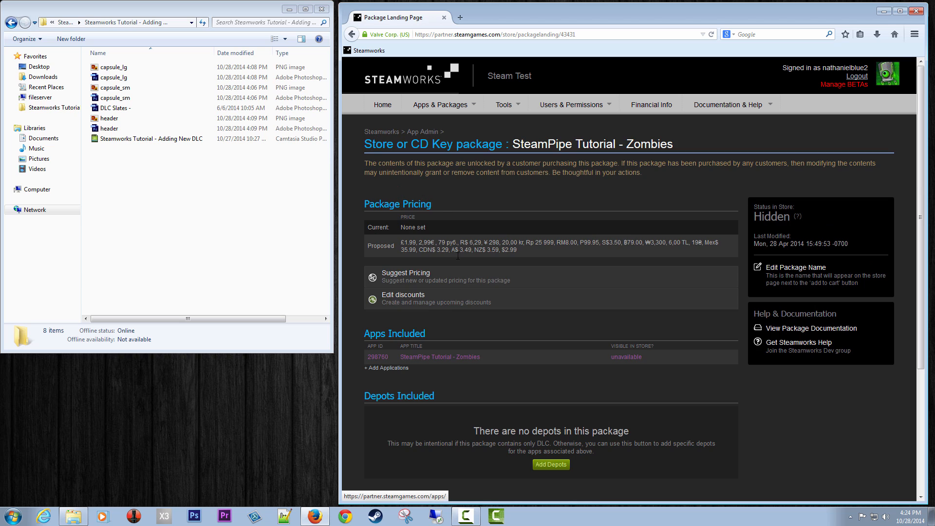
- Open the Zombies app 298760 admin page from the Apps Included list
click(439, 356)
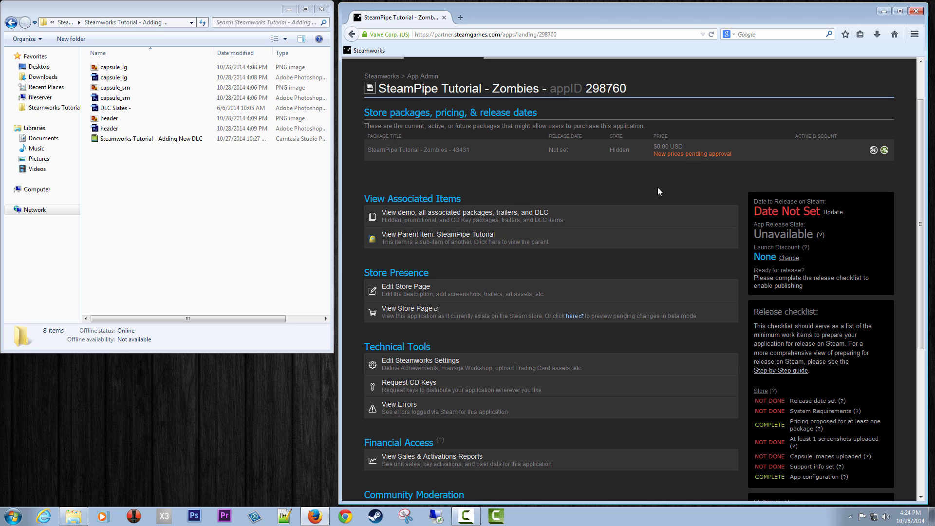
mouse_move(661, 249)
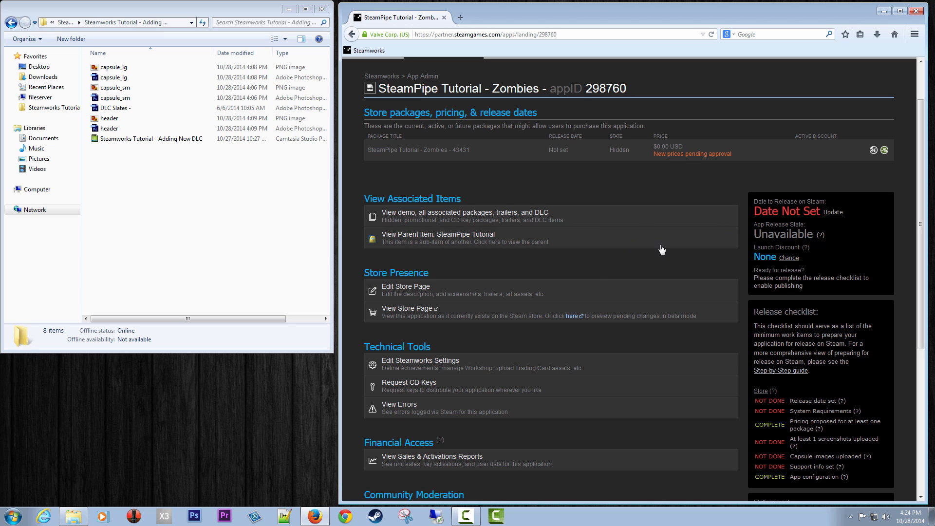
- Set the Zombies DLC release date to November 28, 2014 at 10:00 PDT
click(832, 213)
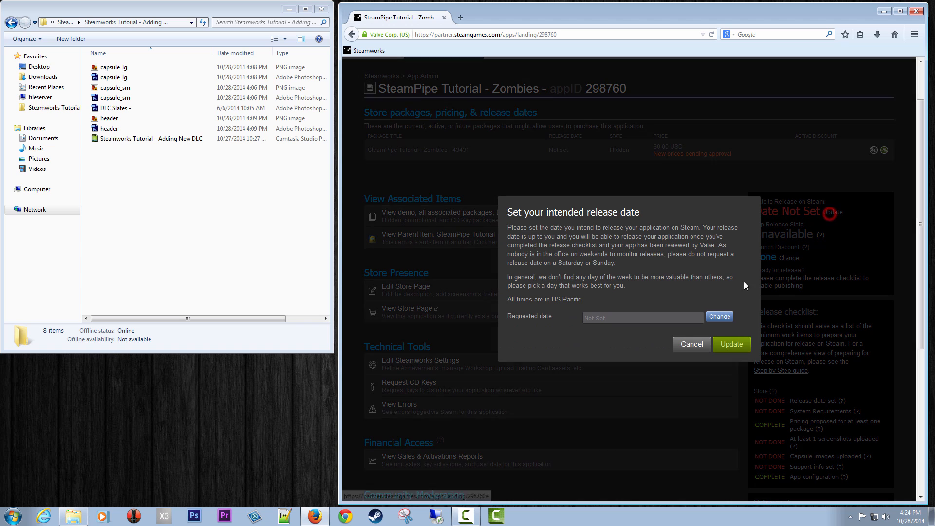
click(719, 317)
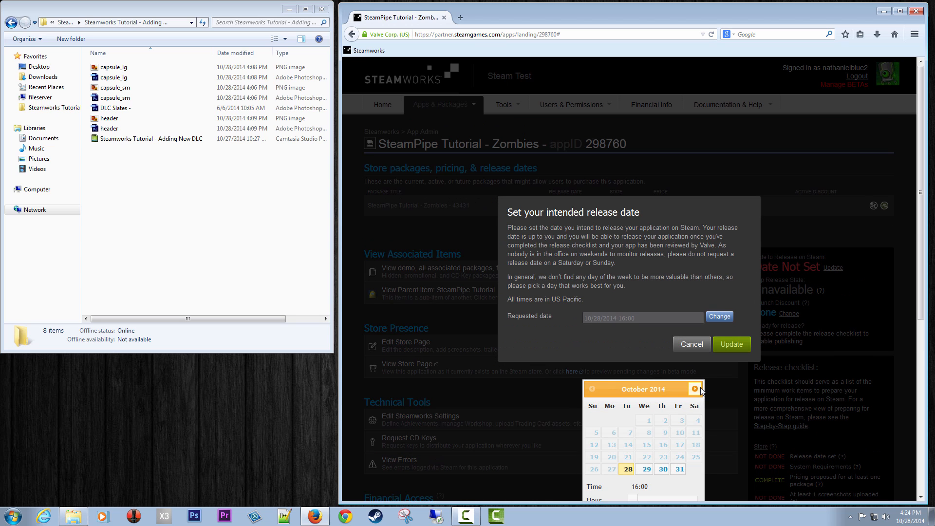
click(694, 389)
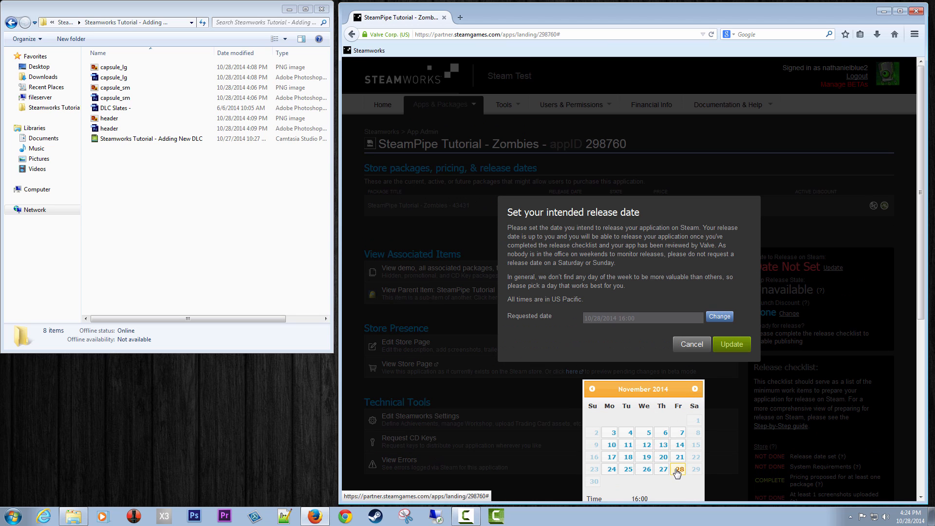
click(678, 470)
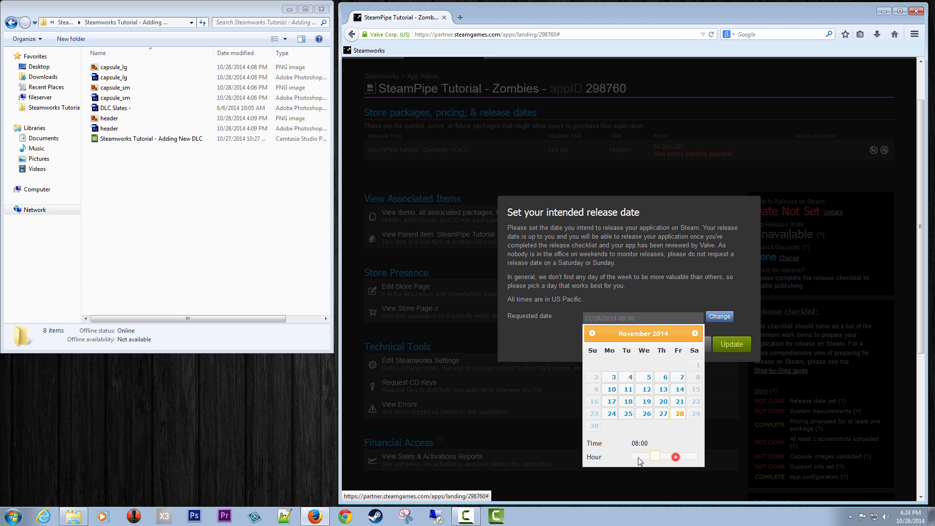
drag(676, 457, 650, 457)
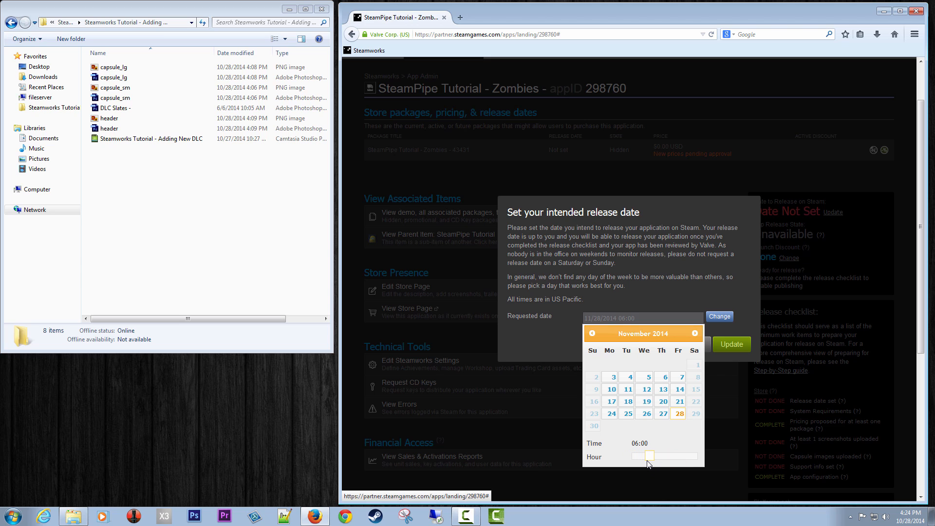
drag(649, 455, 654, 455)
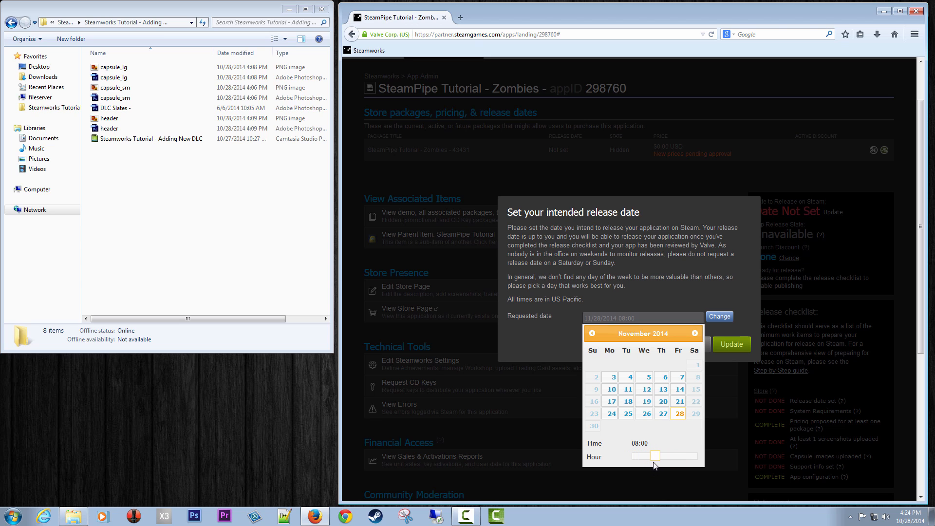
drag(640, 456, 658, 457)
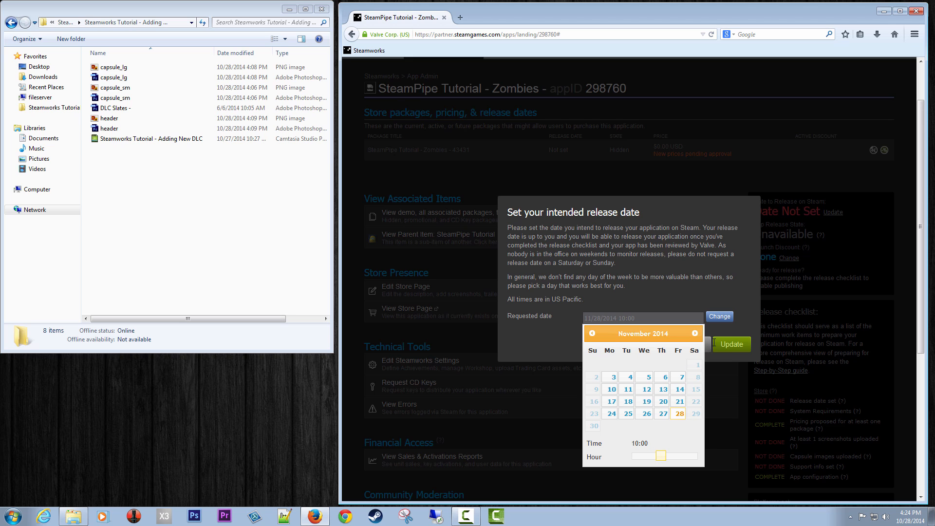
click(730, 344)
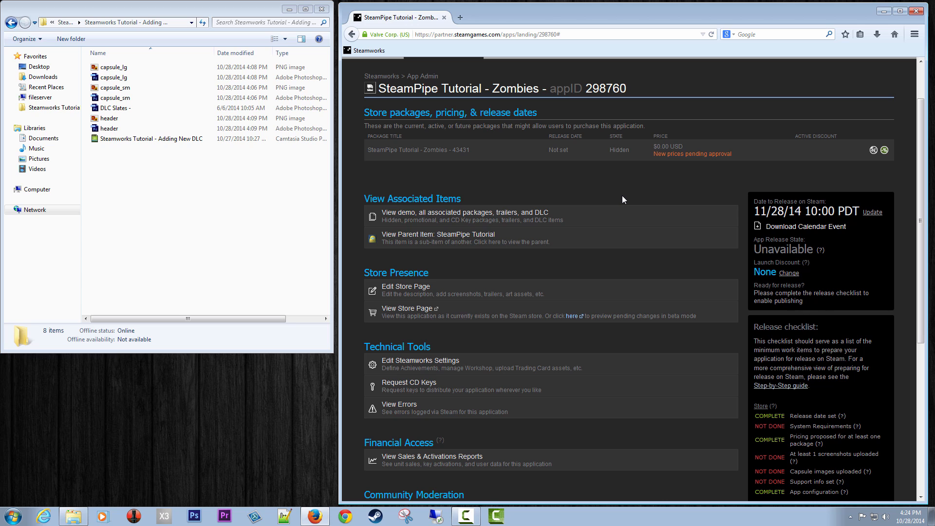
mouse_move(847, 281)
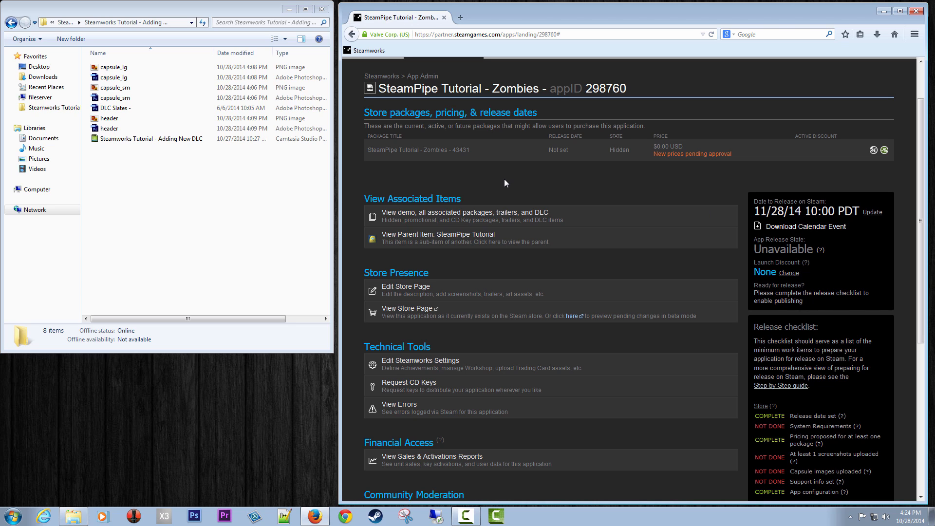
mouse_move(418, 288)
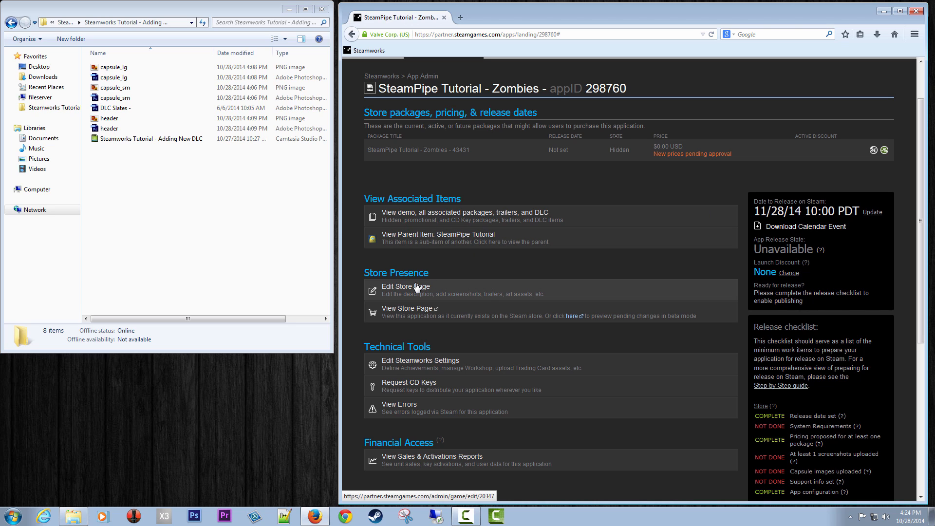
- Open the store page editor's Basic Info and enter 'Window' while scrolling the form
click(406, 287)
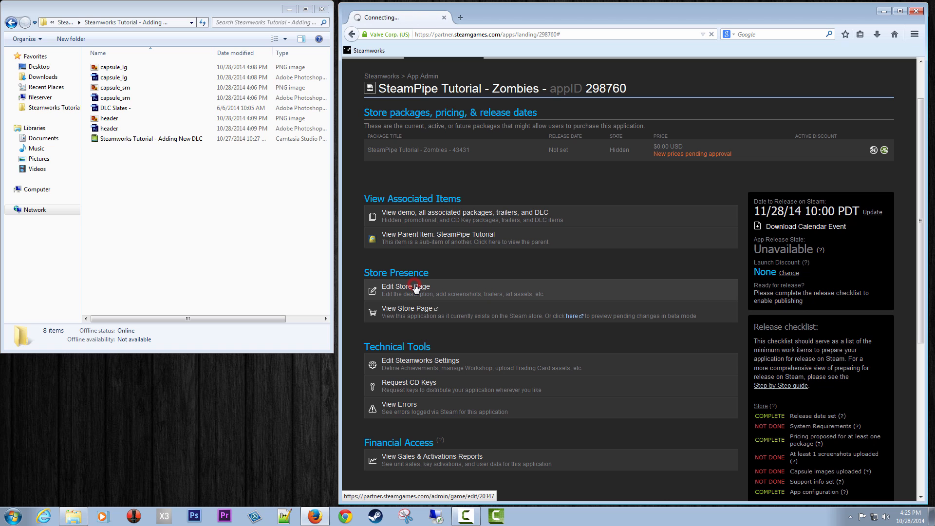
click(406, 286)
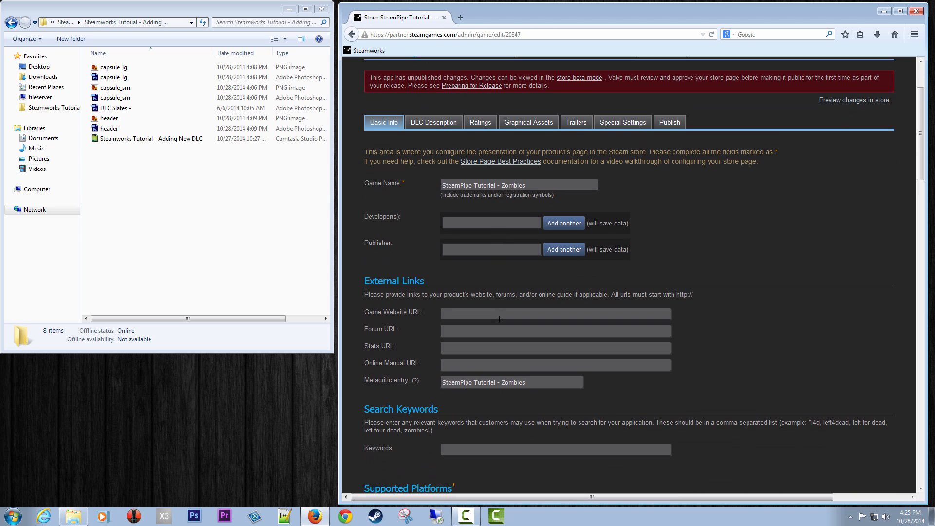
scroll(down, 3)
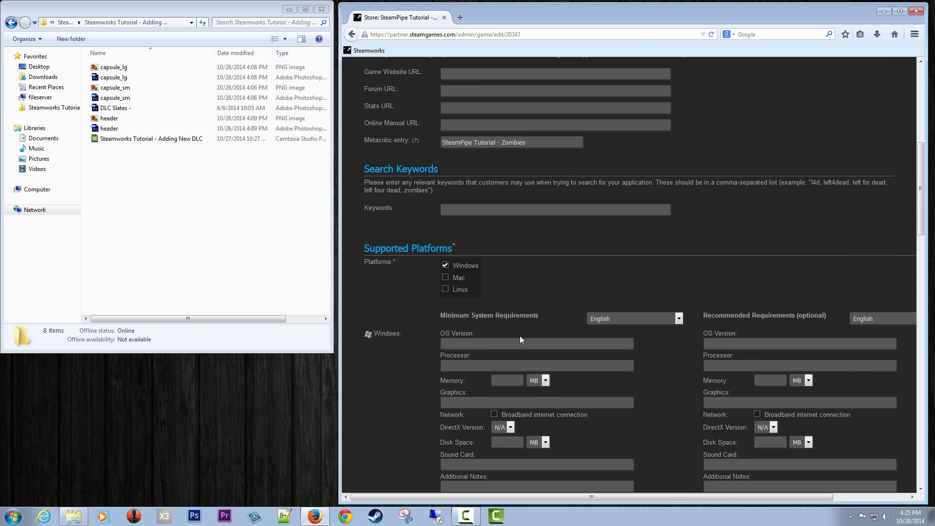
scroll(down, 3)
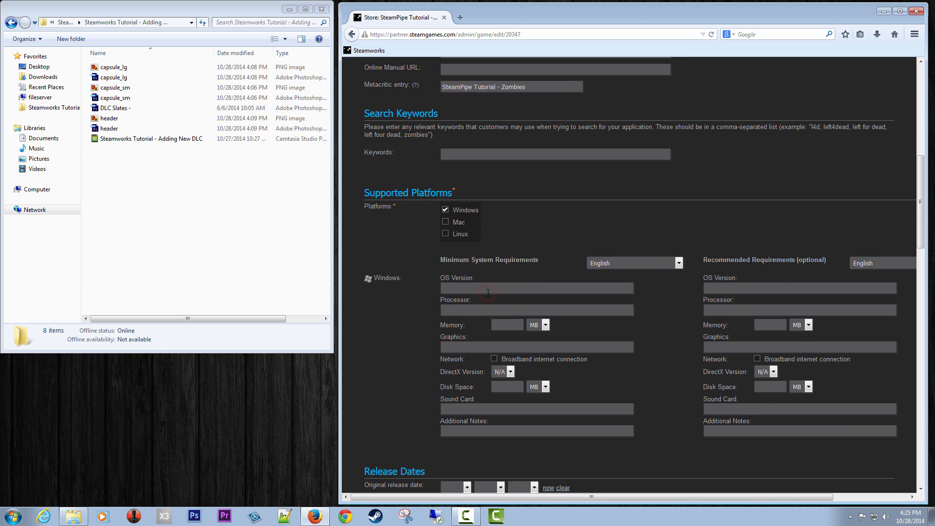
text(Windows XP, Vista, or 7)
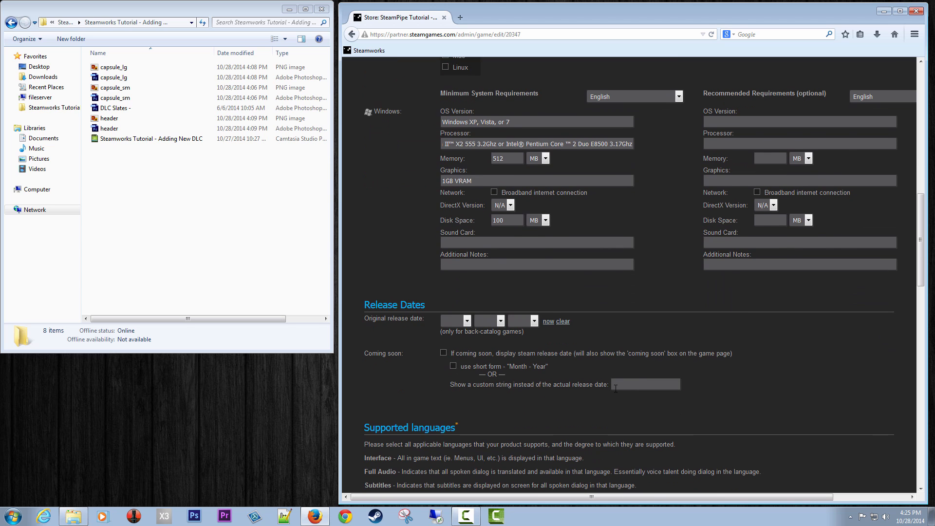
scroll(down, 3)
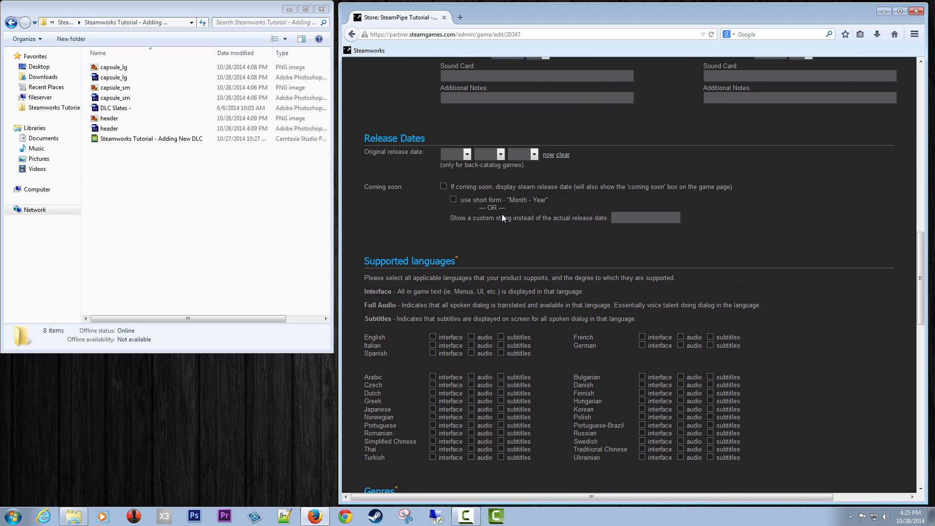
scroll(down, 3)
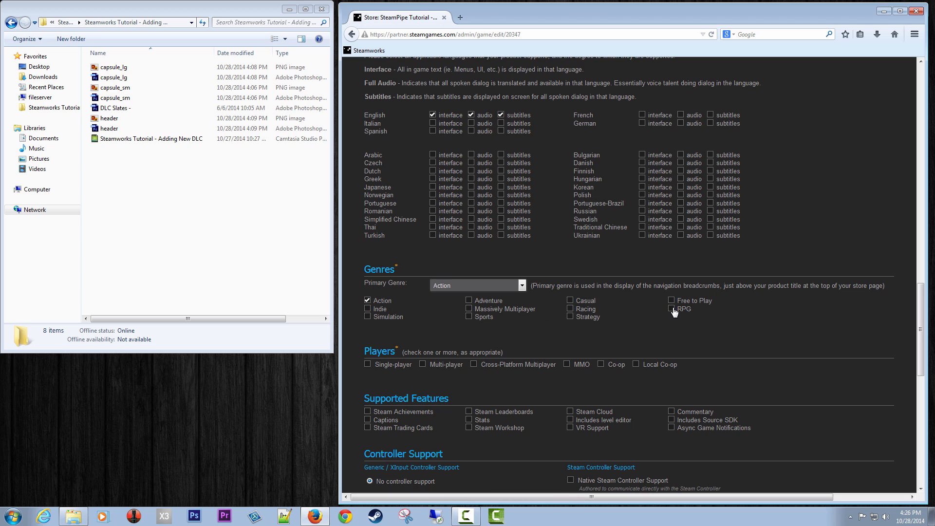
click(671, 300)
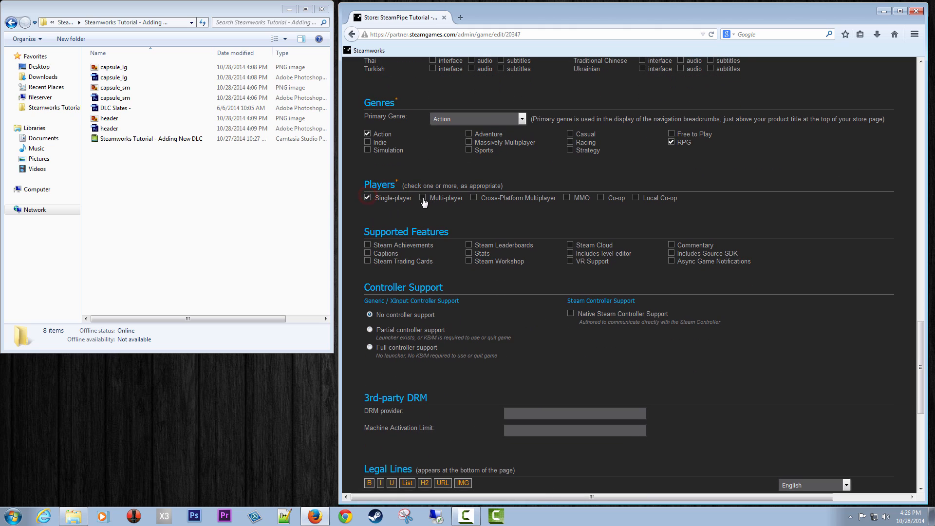
click(422, 197)
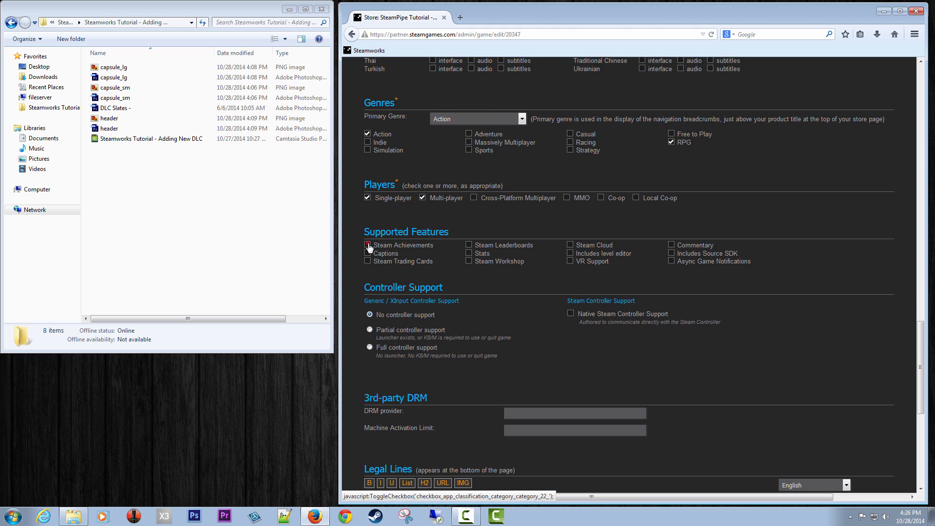
click(368, 245)
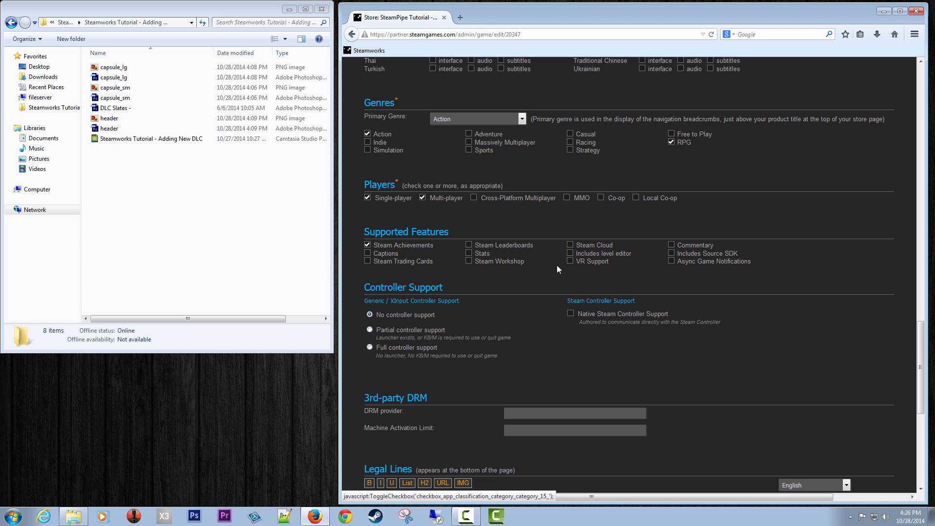
scroll(down, 3)
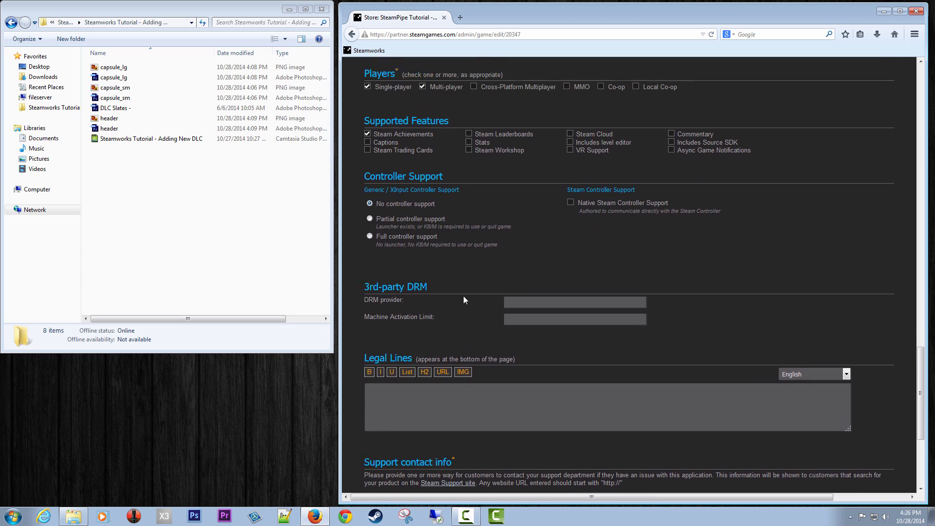
scroll(down, 3)
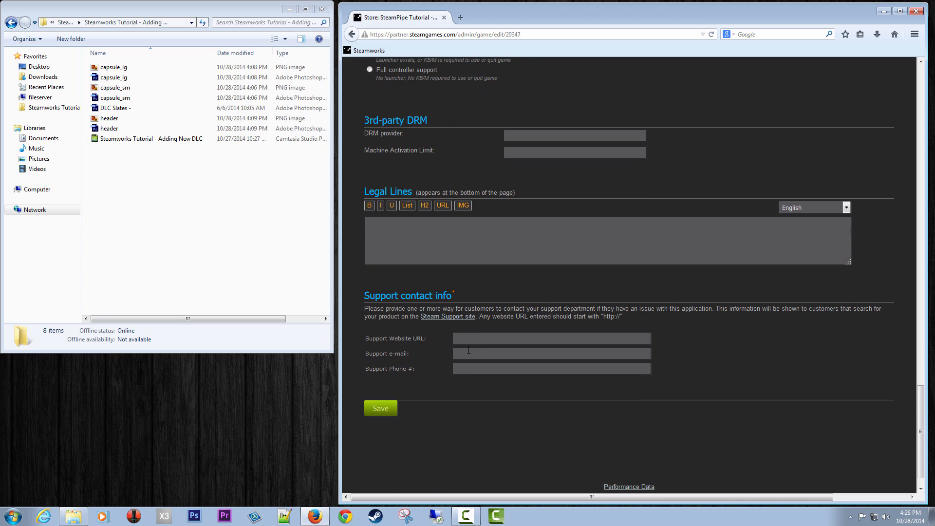
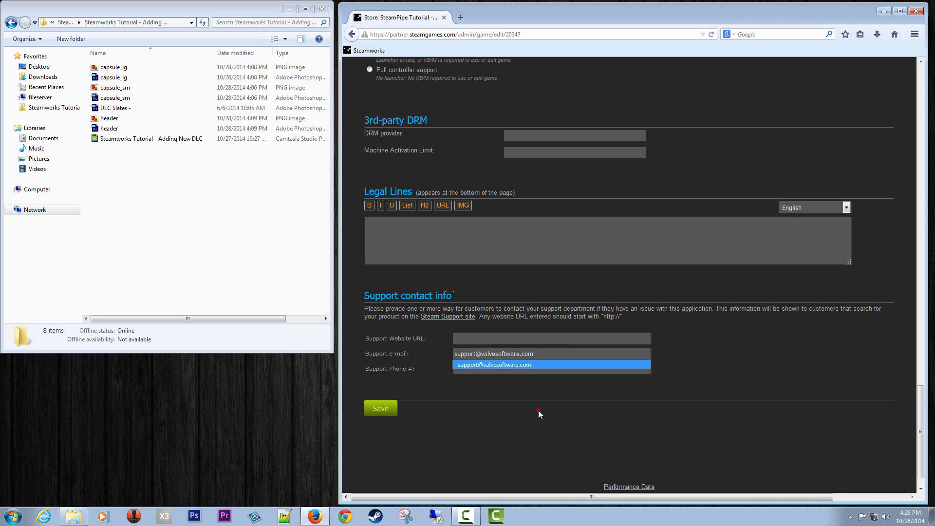
click(380, 409)
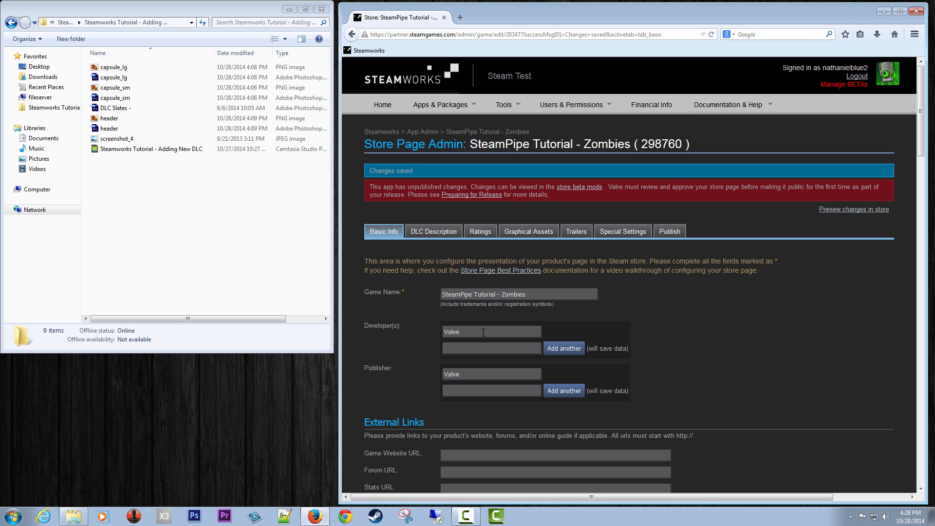
mouse_move(499, 270)
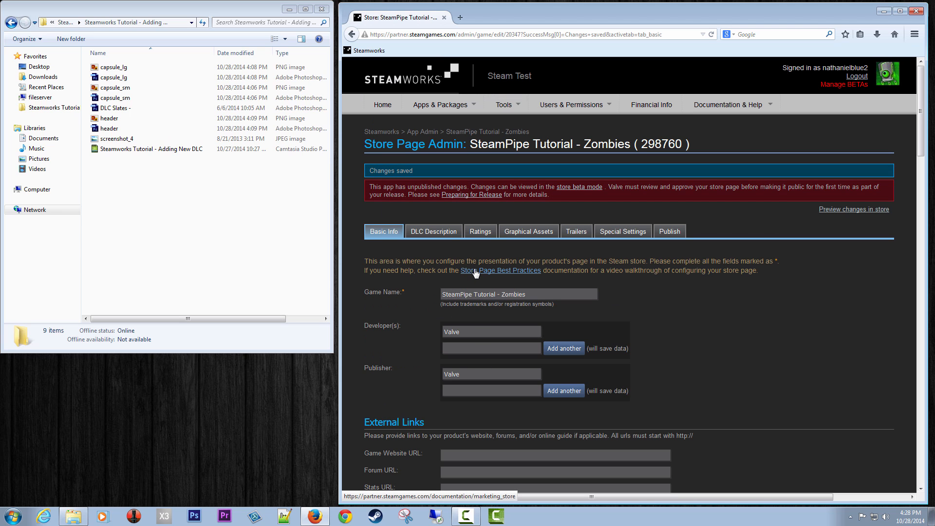
- Enter 'The coolest zombie expansion ever. You must try this out!' as the DLC description and save
click(434, 231)
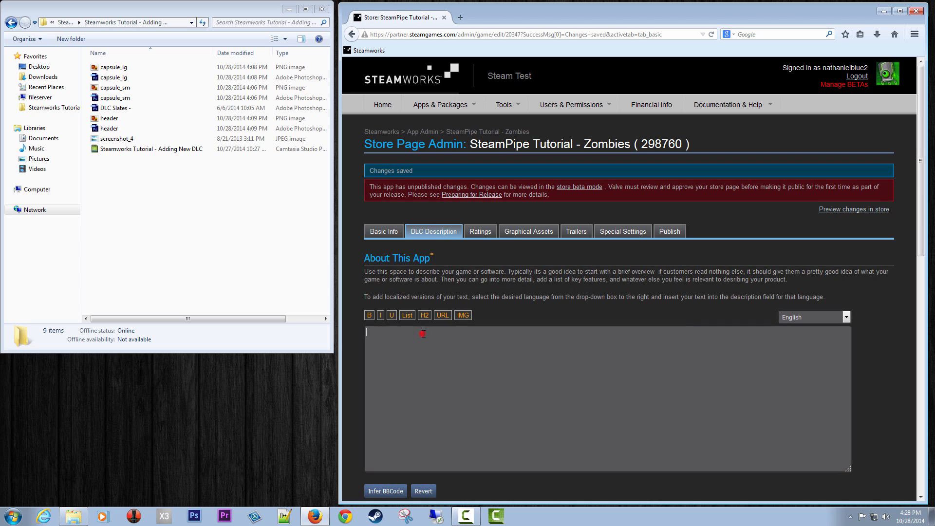
text(The)
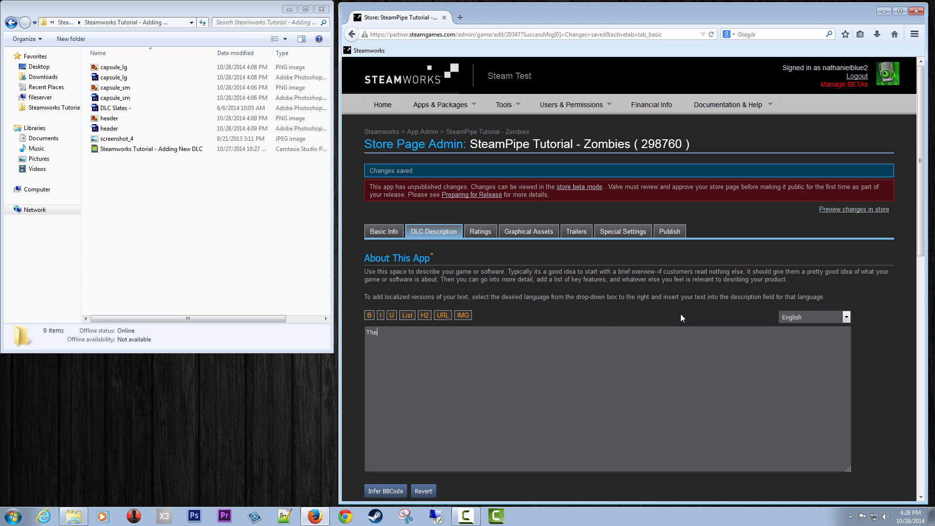
text(coolest zombi)
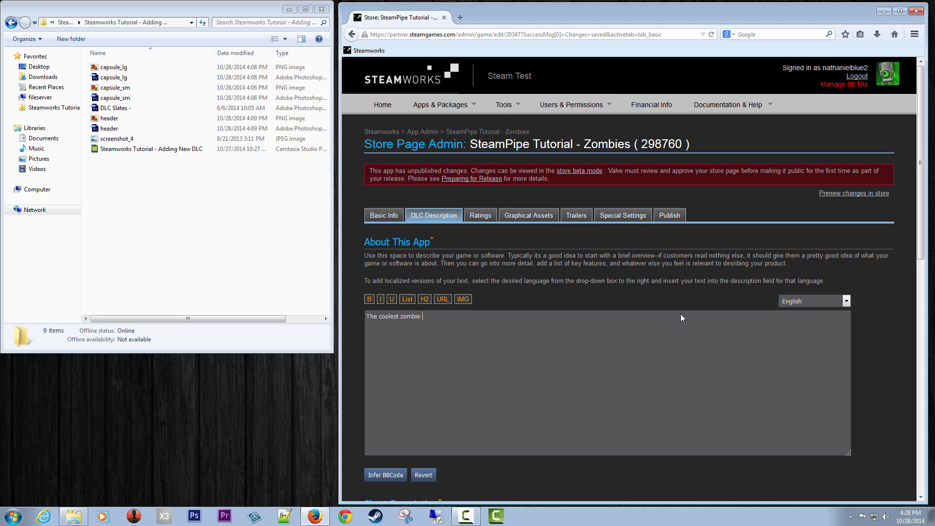
text(expansion ever.)
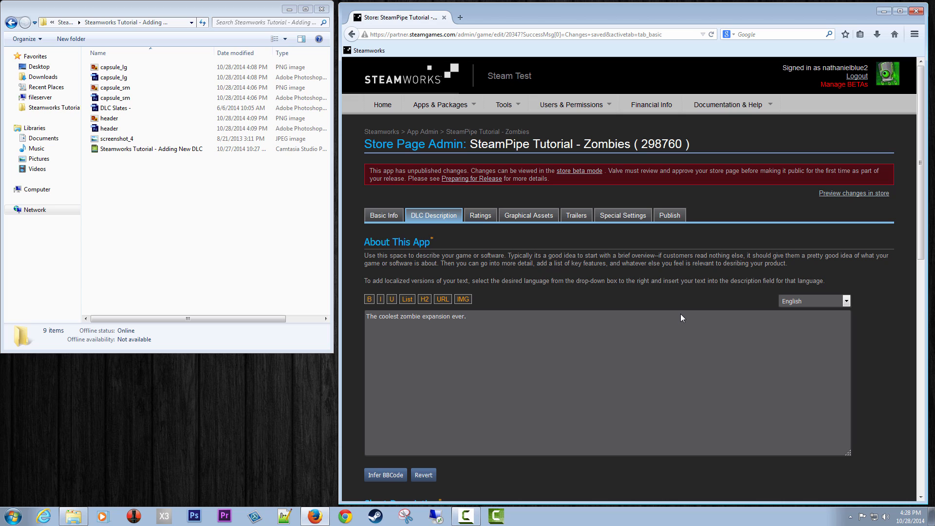
text(You must t)
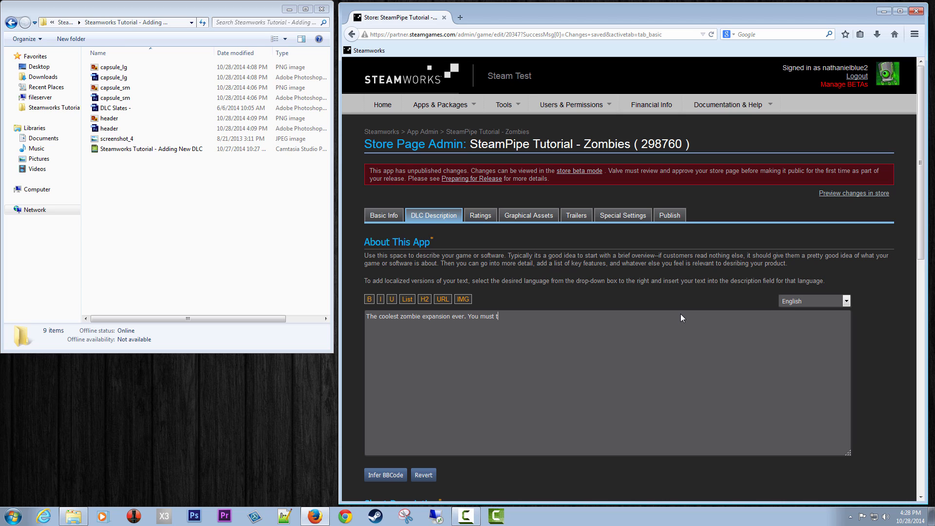
text(ry this out!)
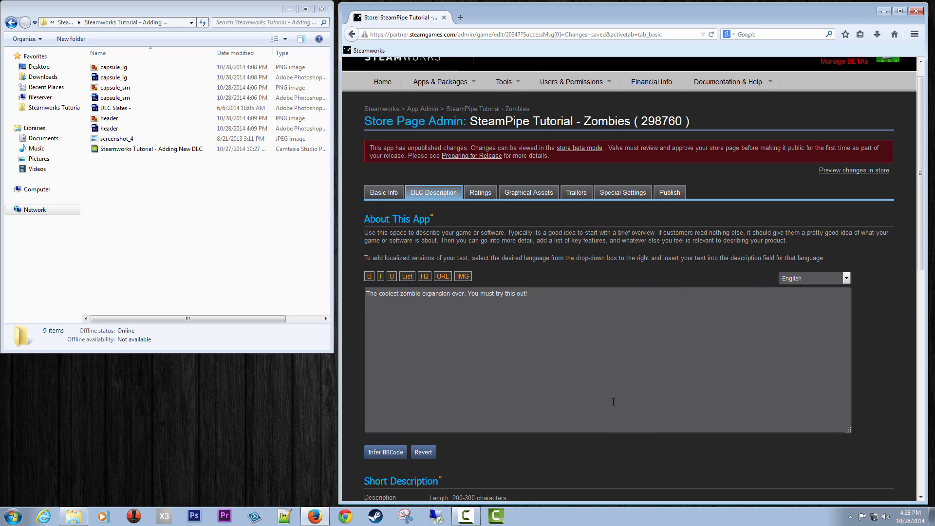
scroll(down, 3)
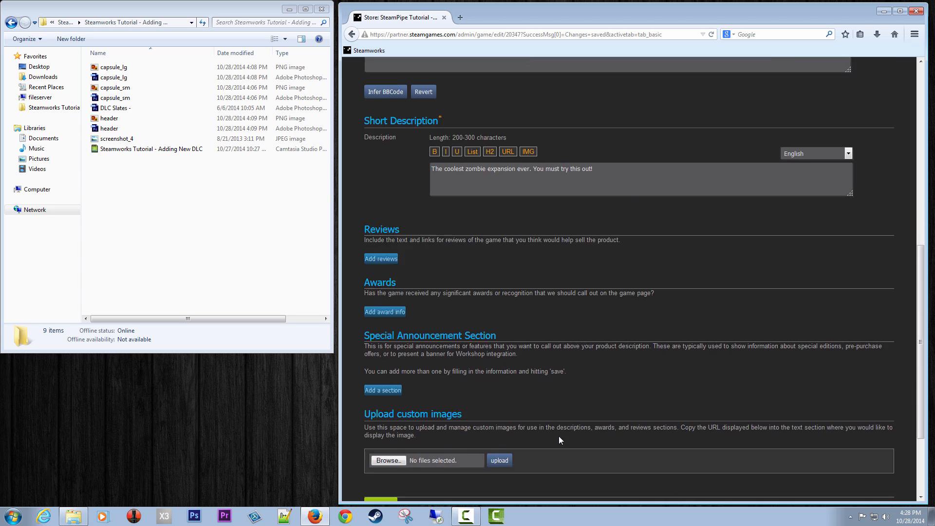
scroll(down, 3)
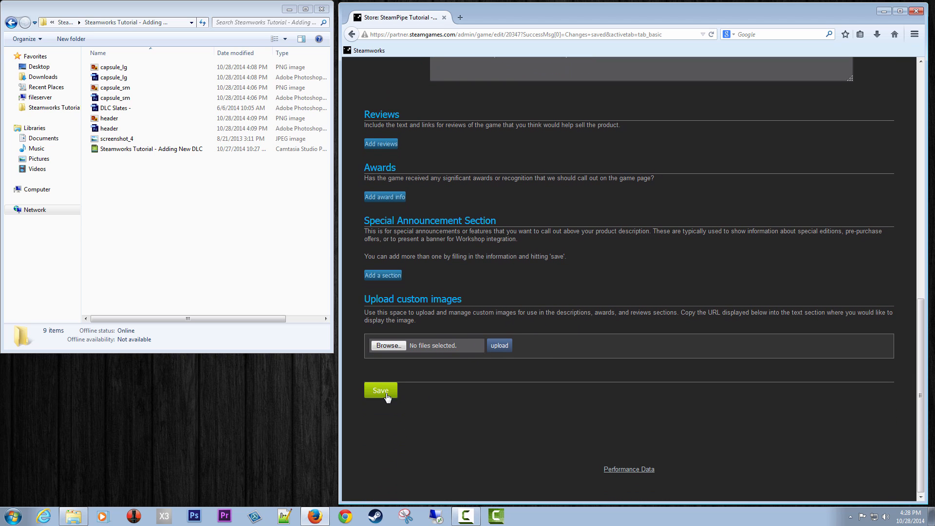
click(381, 390)
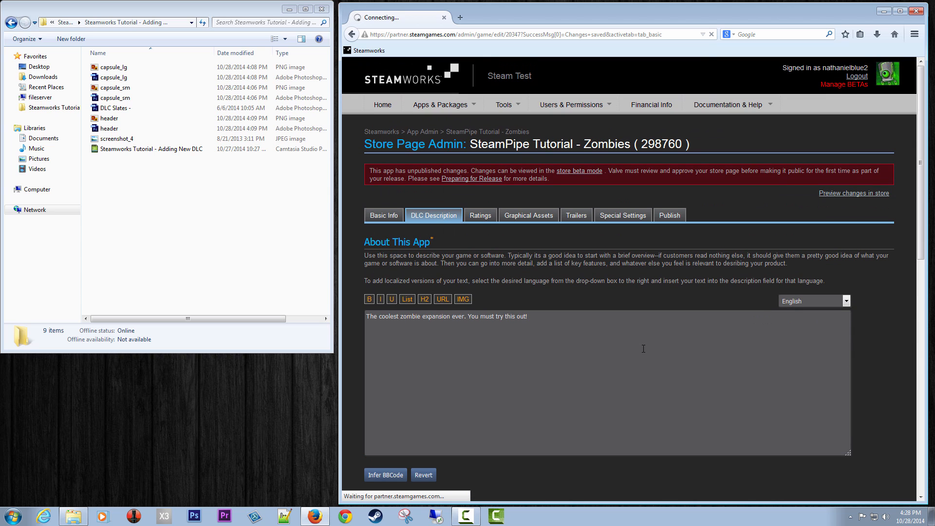
- Drop the capsule, header and screenshot image files into the Graphical Assets upload box
click(527, 215)
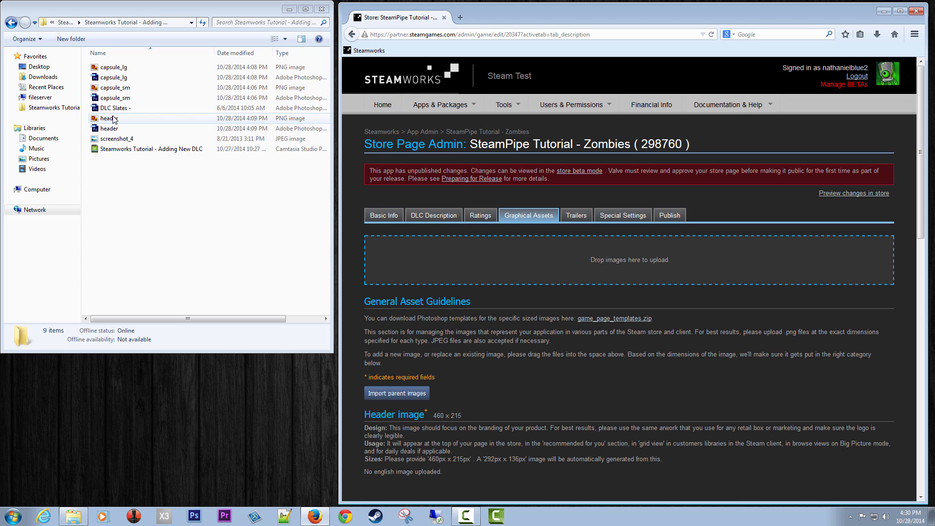
click(109, 118)
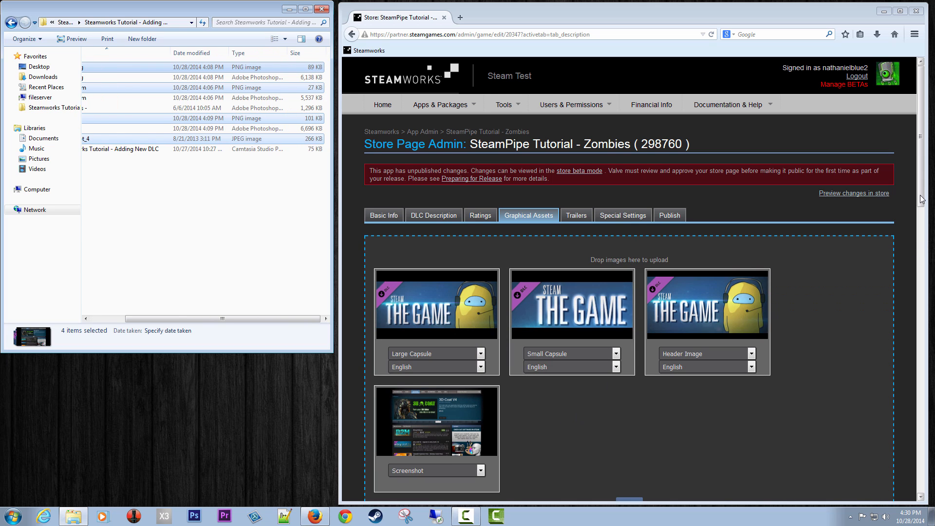
scroll(down, 3)
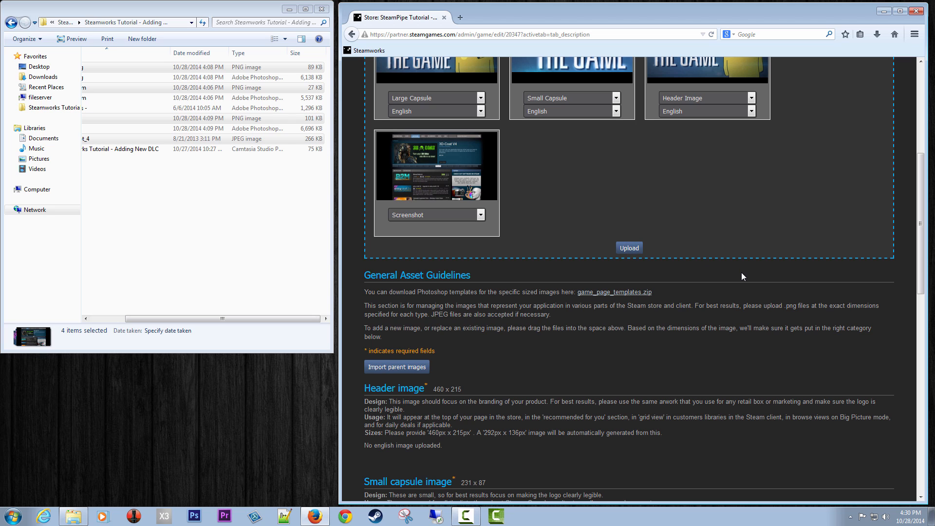
- Upload the queued images and scroll to check the header and small capsule versions
click(629, 247)
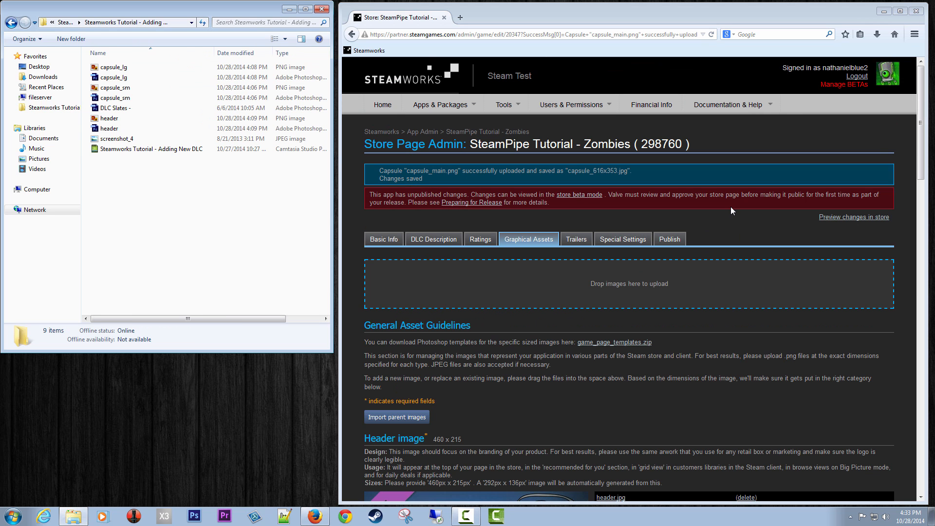
mouse_move(720, 326)
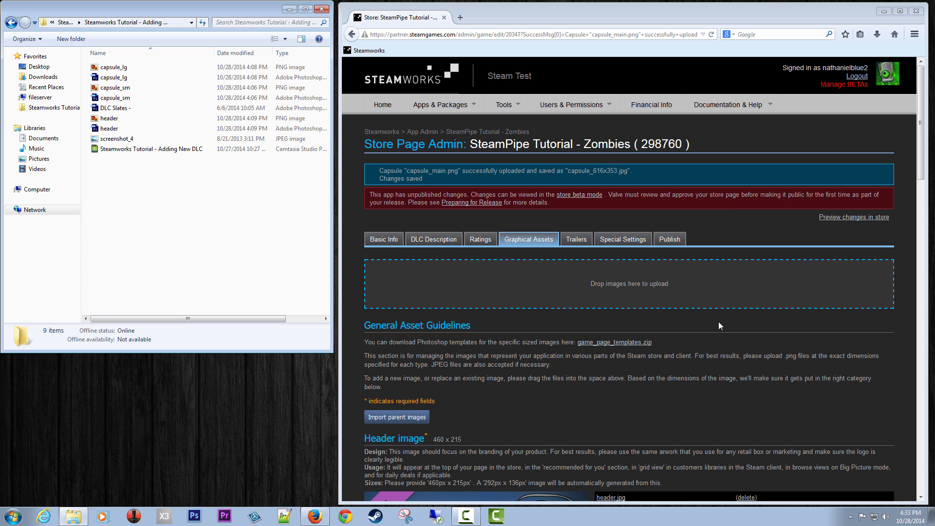
scroll(down, 3)
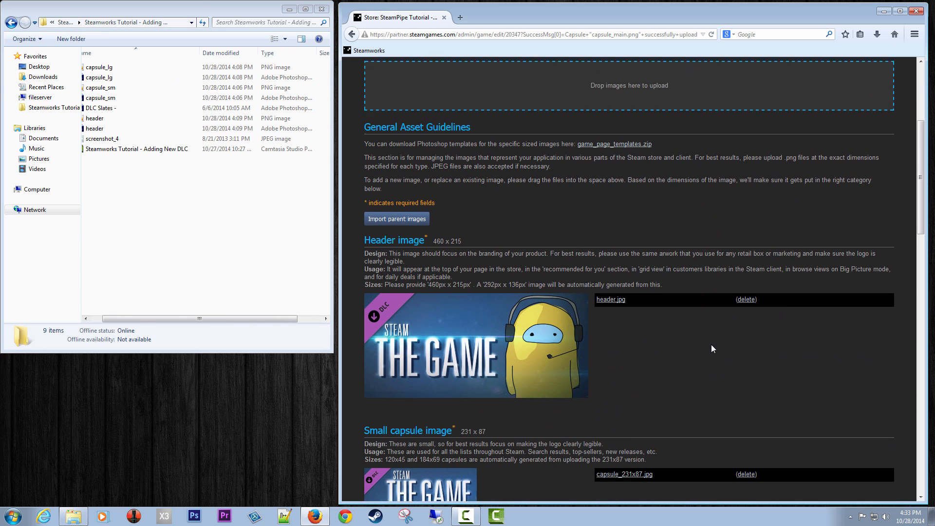
scroll(down, 3)
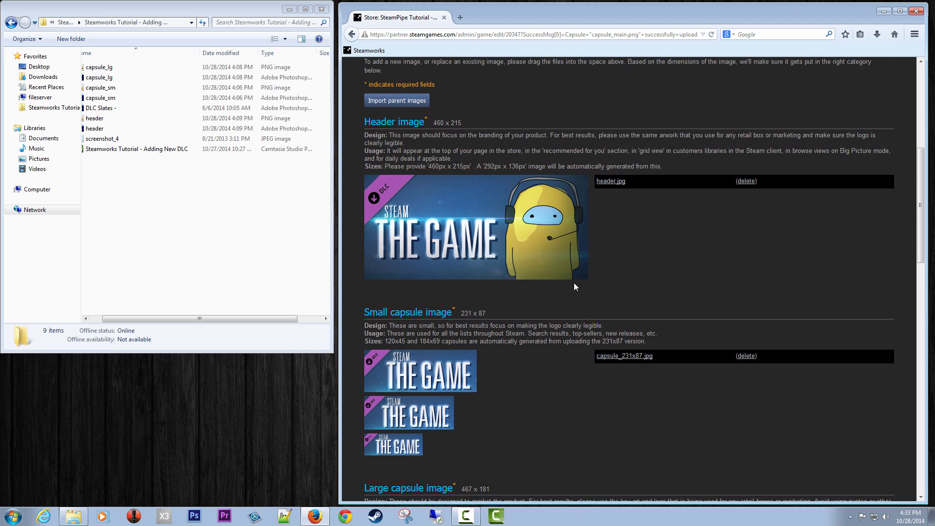
scroll(up, 3)
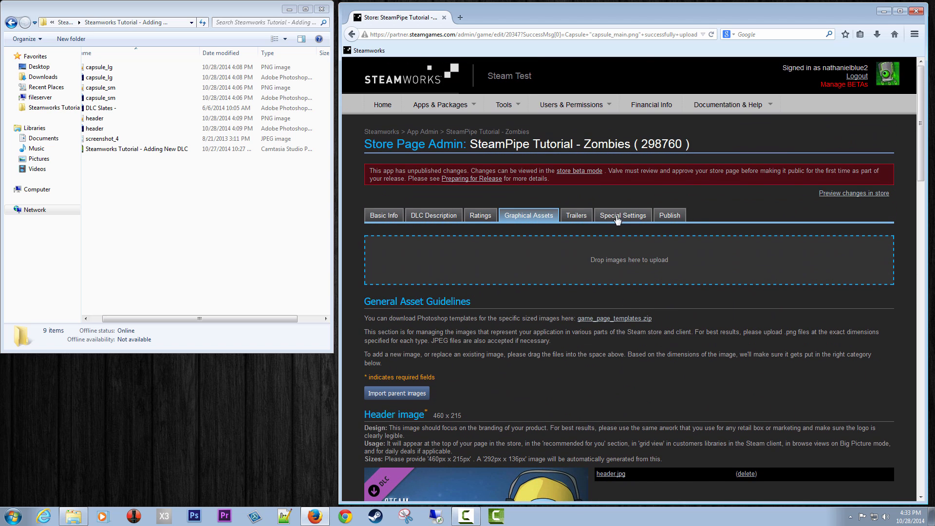
mouse_move(577, 219)
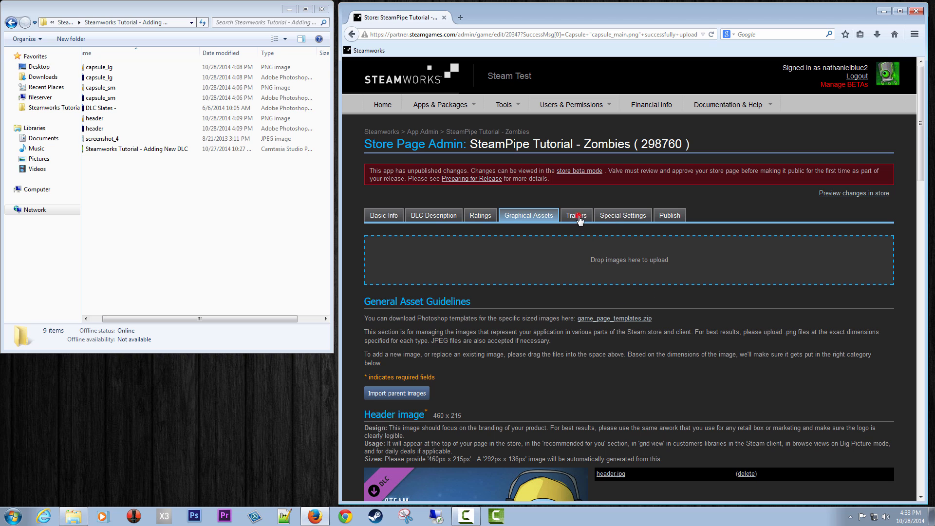
- Review the Special Settings and Publish sections, then return to the Zombies app overview
click(622, 215)
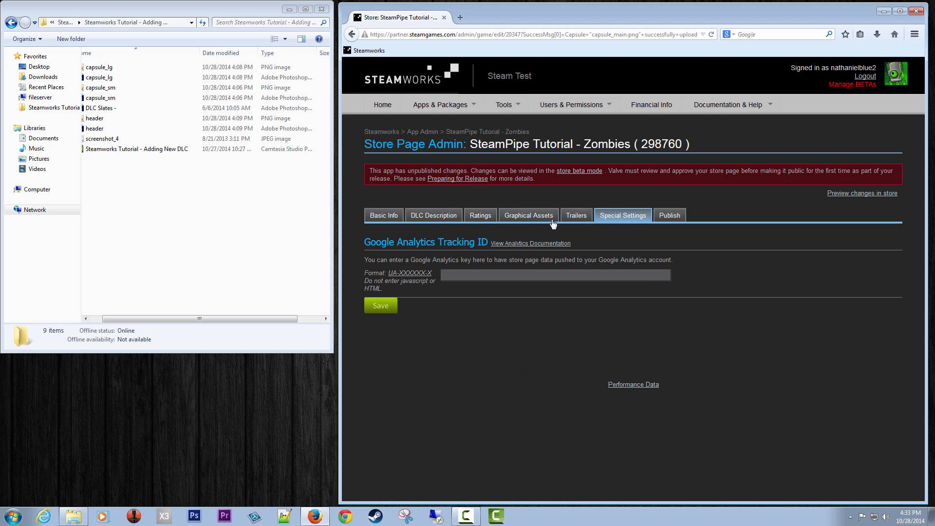
mouse_move(533, 221)
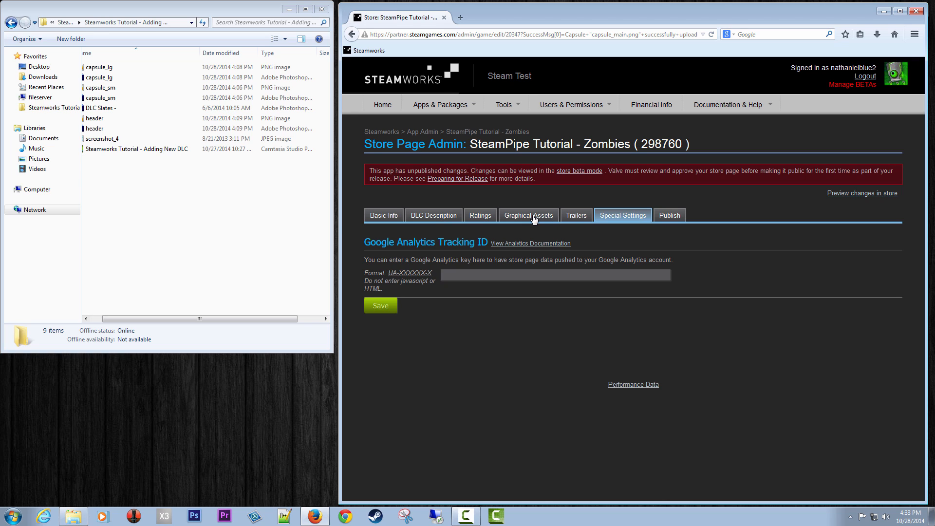
mouse_move(674, 226)
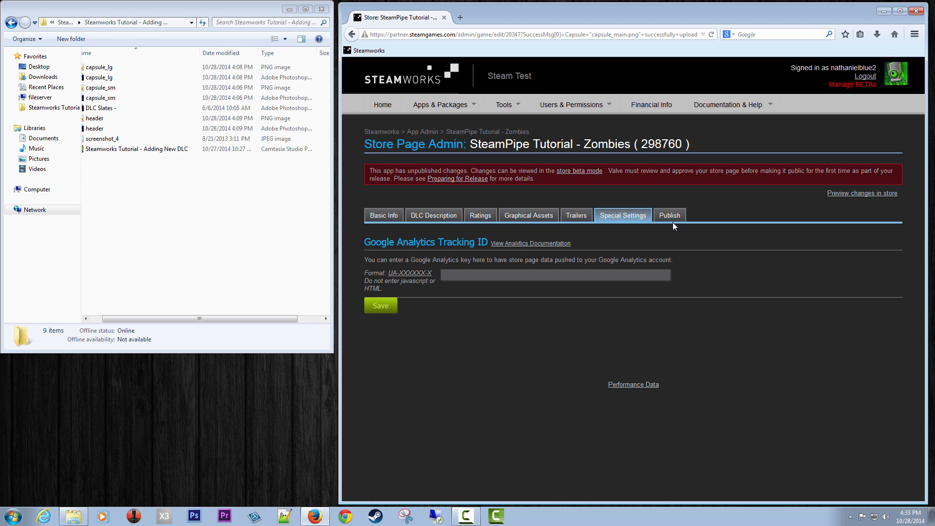
click(670, 215)
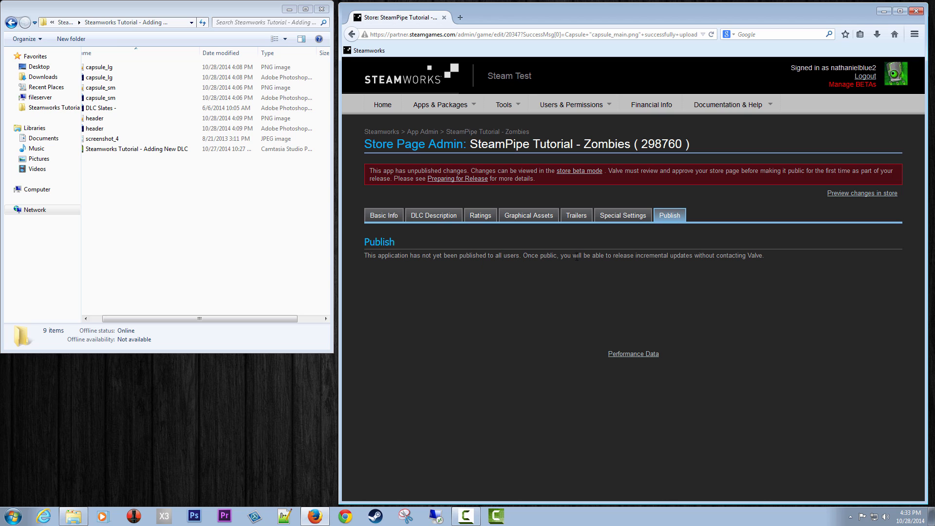
mouse_move(461, 136)
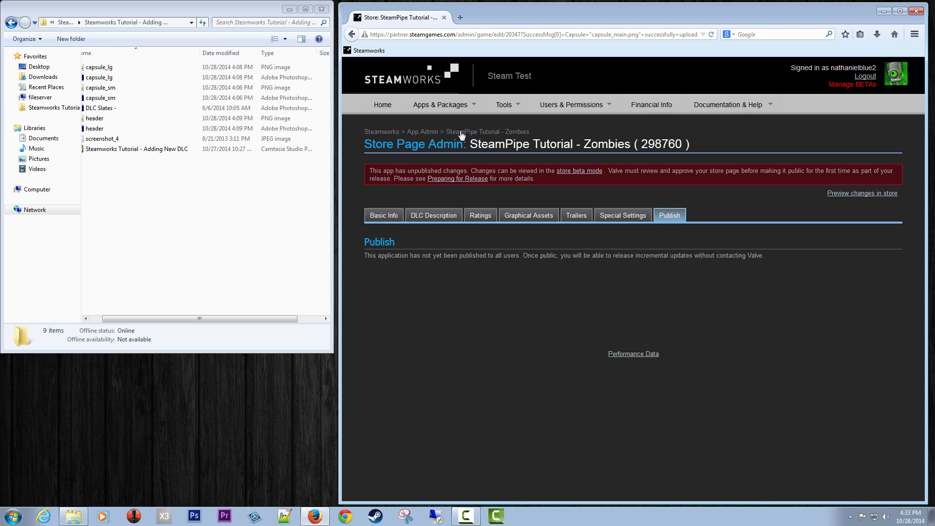
click(486, 132)
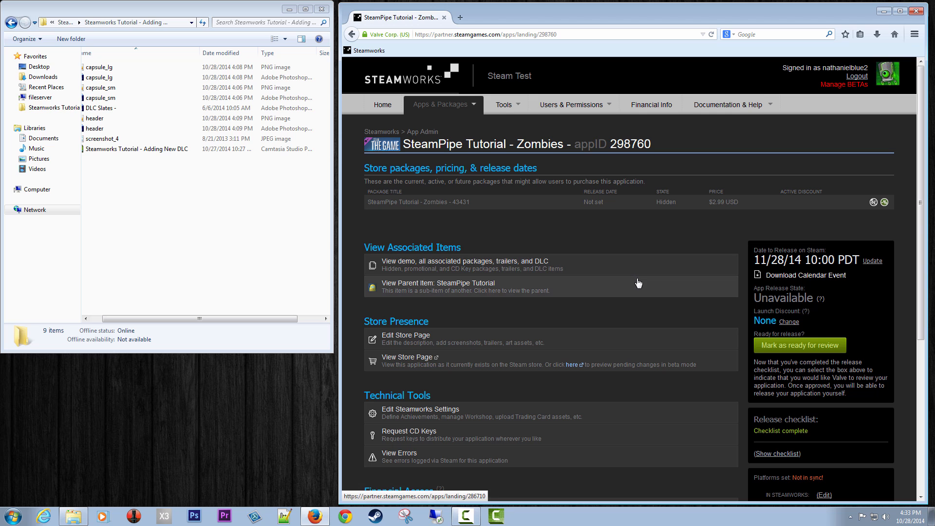
- Mark the SteamPipe Tutorial - Zombies DLC ready for review and confirm with OK
scroll(down, 3)
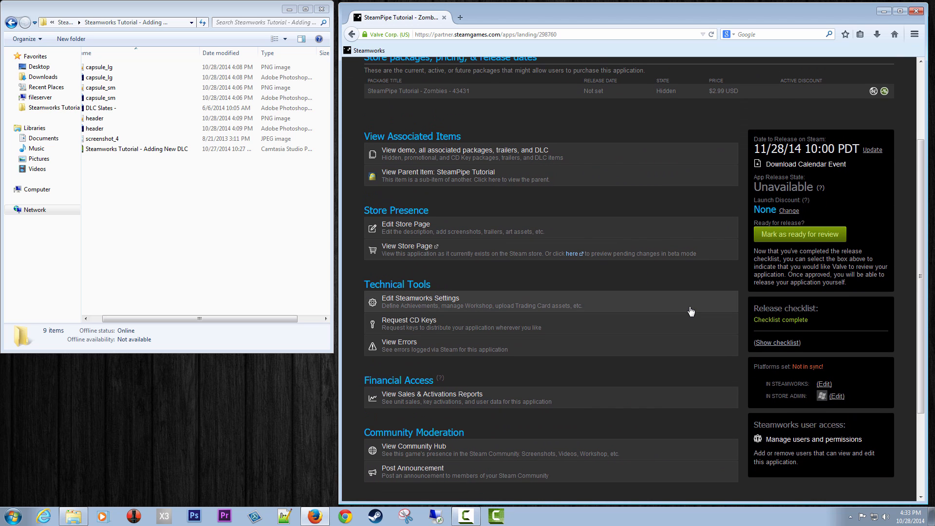
scroll(up, 3)
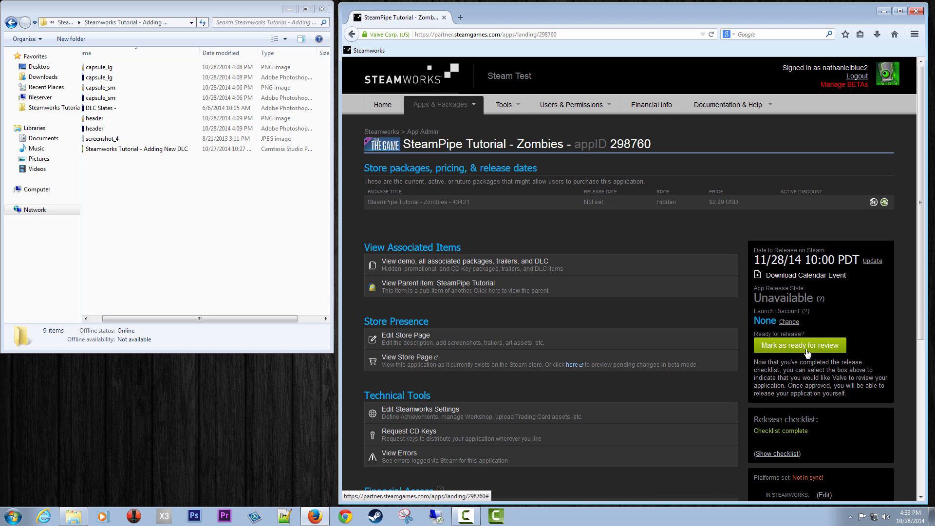
click(799, 346)
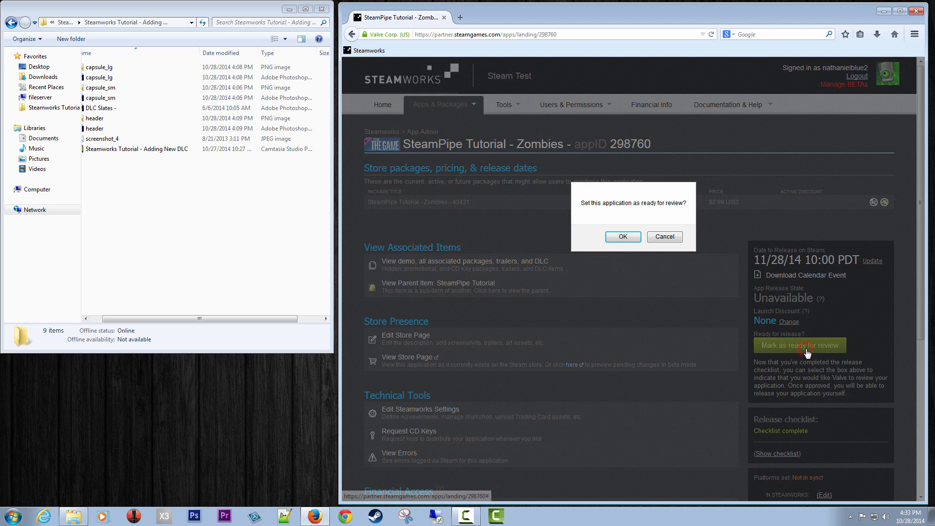
click(622, 237)
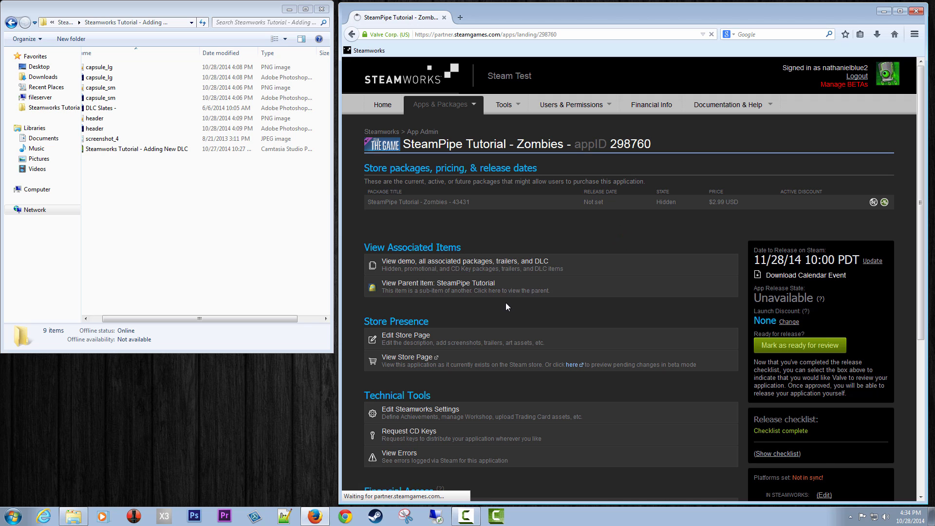
click(799, 345)
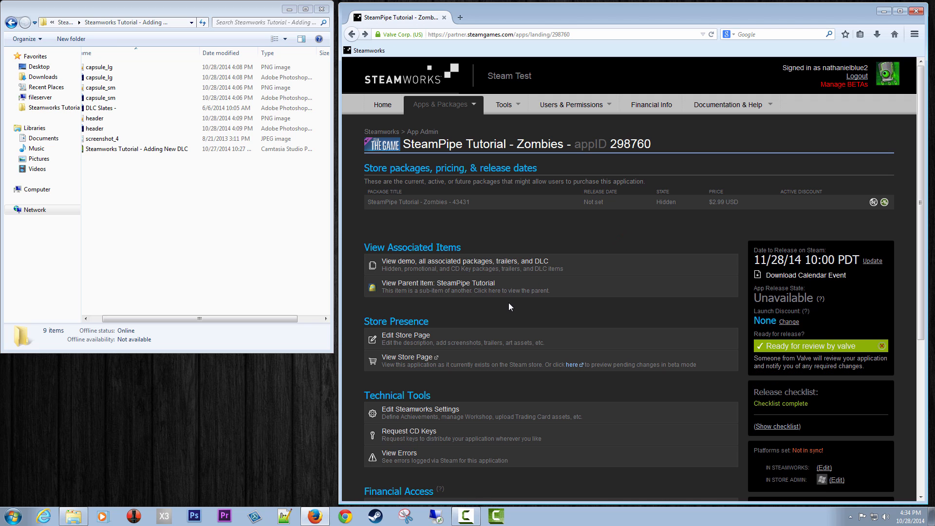
mouse_move(585, 212)
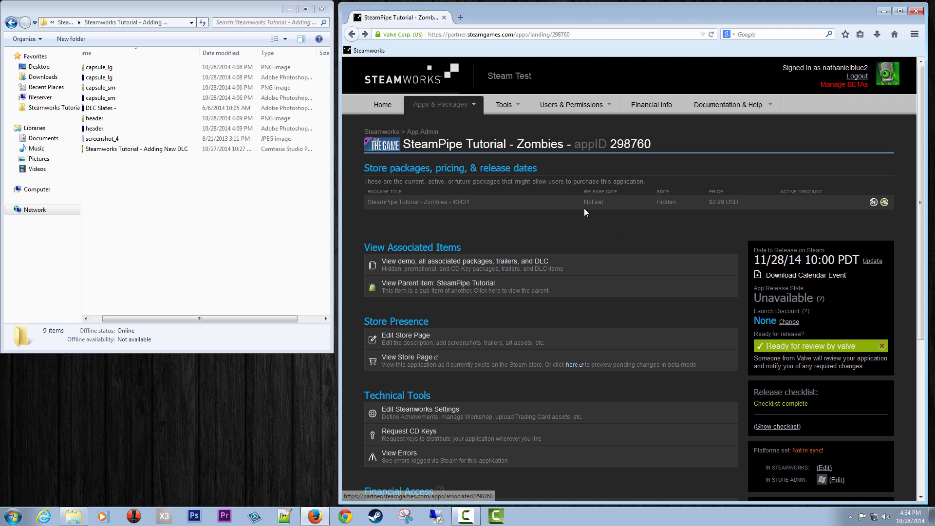
mouse_move(645, 233)
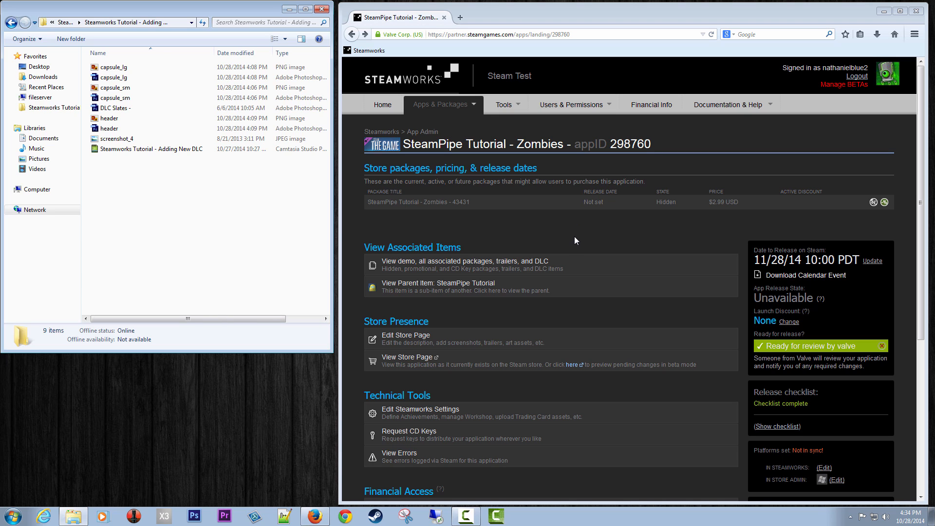
- From Steamworks Home, open the Zombies DLC's release options under Unreleased Apps
click(382, 104)
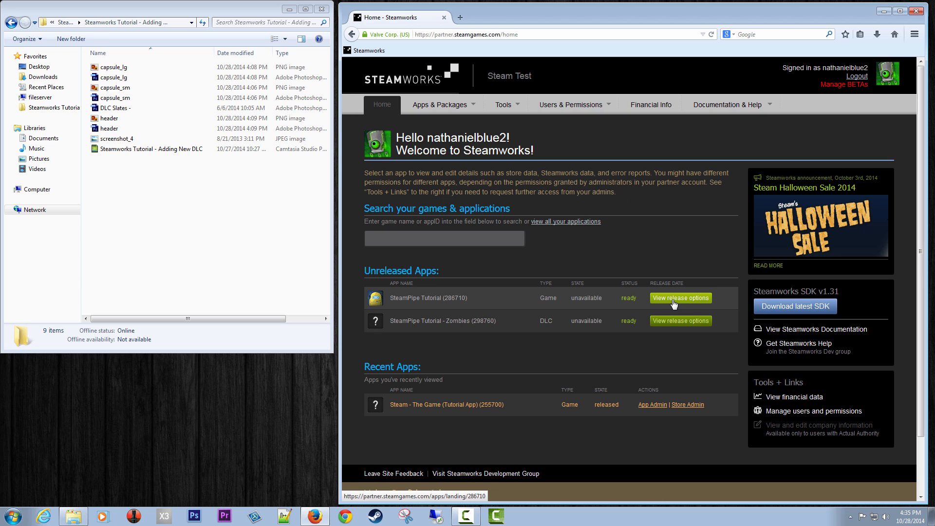
mouse_move(680, 321)
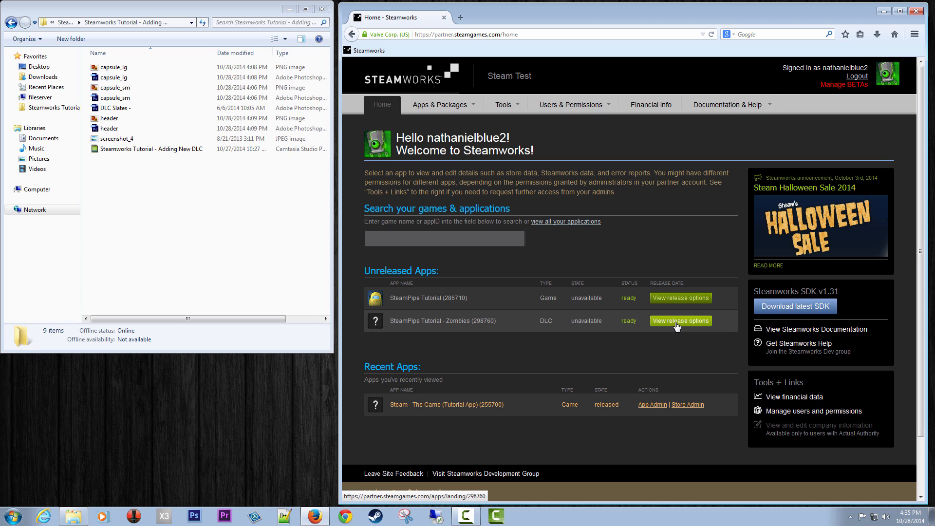
click(680, 321)
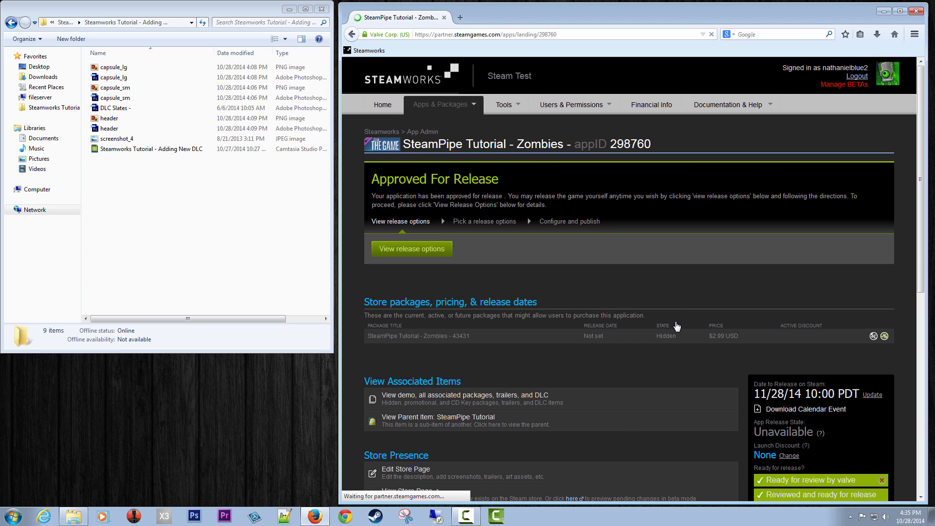
scroll(down, 3)
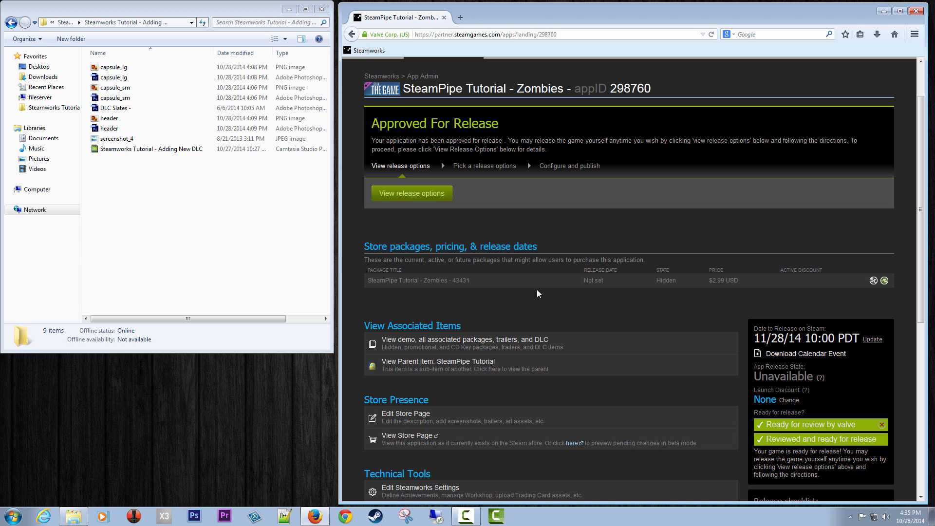
mouse_move(421, 199)
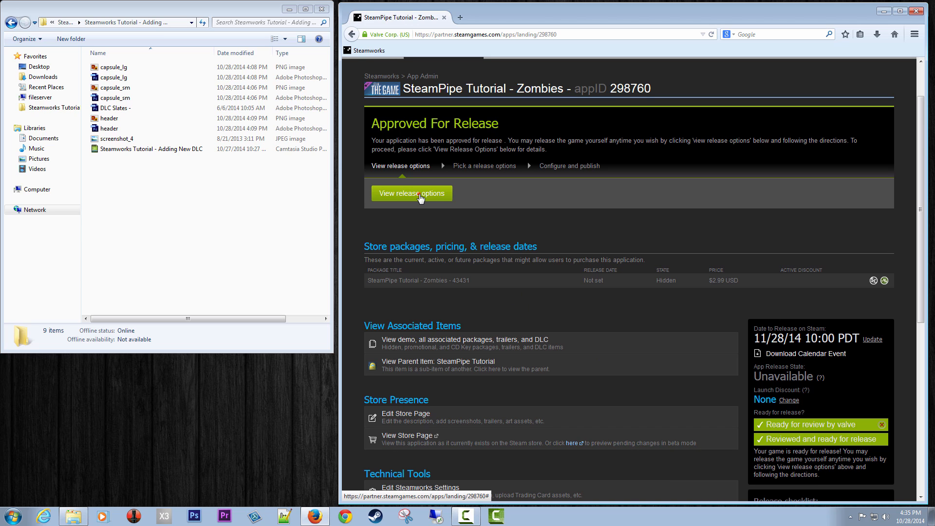
- Prepare the Zombies DLC for release and review its package, prices and release actions
click(411, 193)
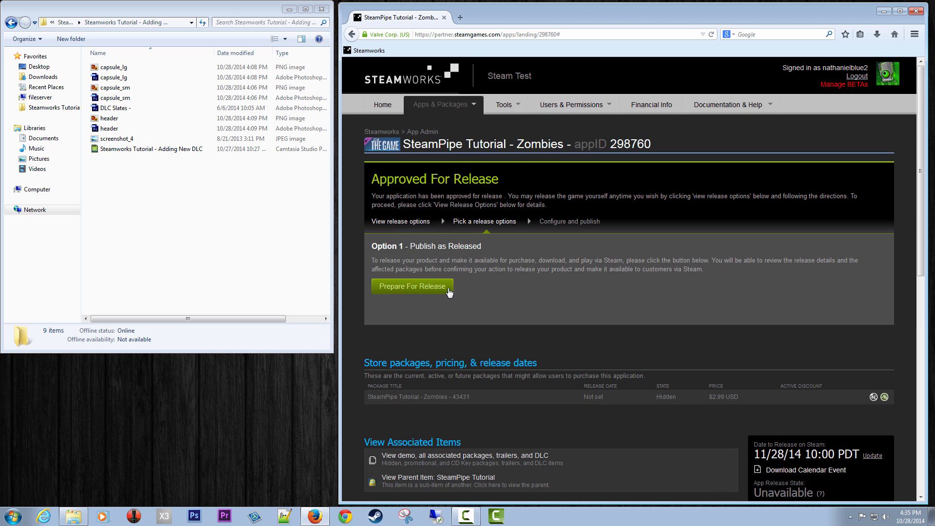
click(411, 287)
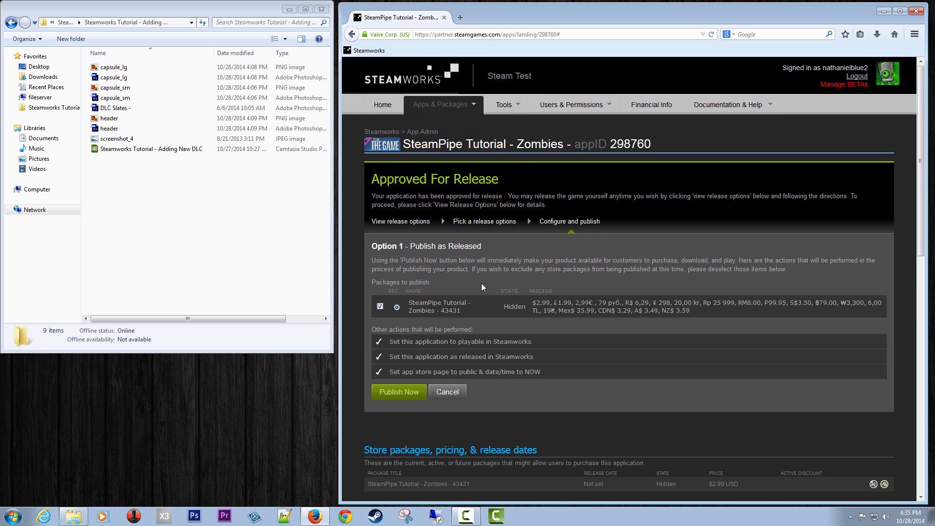
scroll(down, 3)
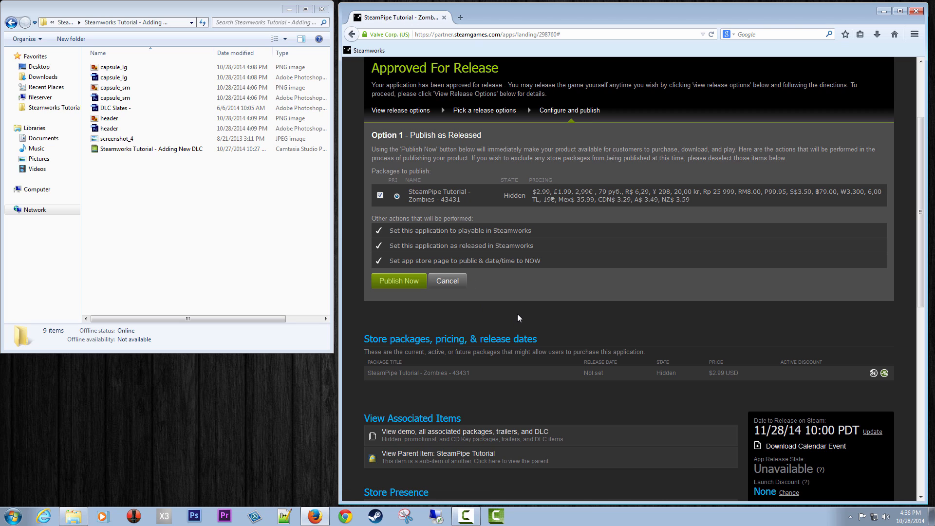
mouse_move(531, 318)
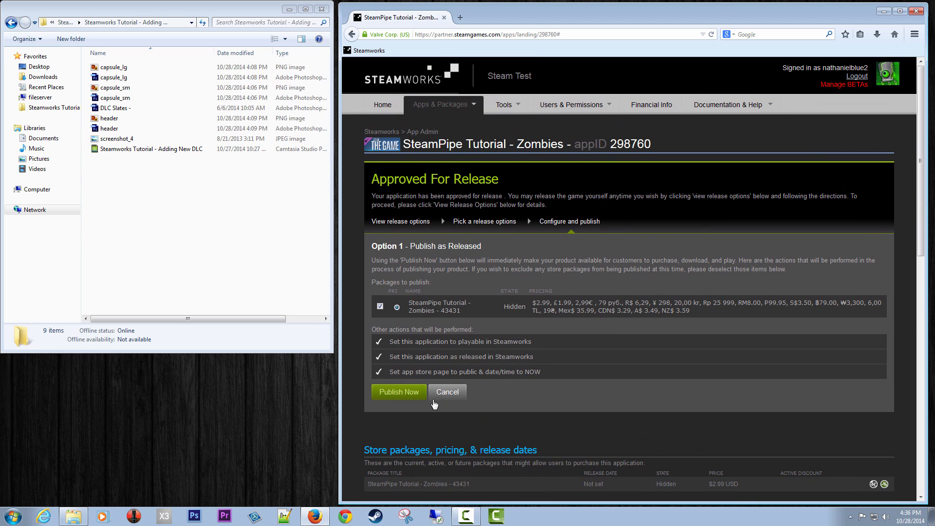
scroll(down, 3)
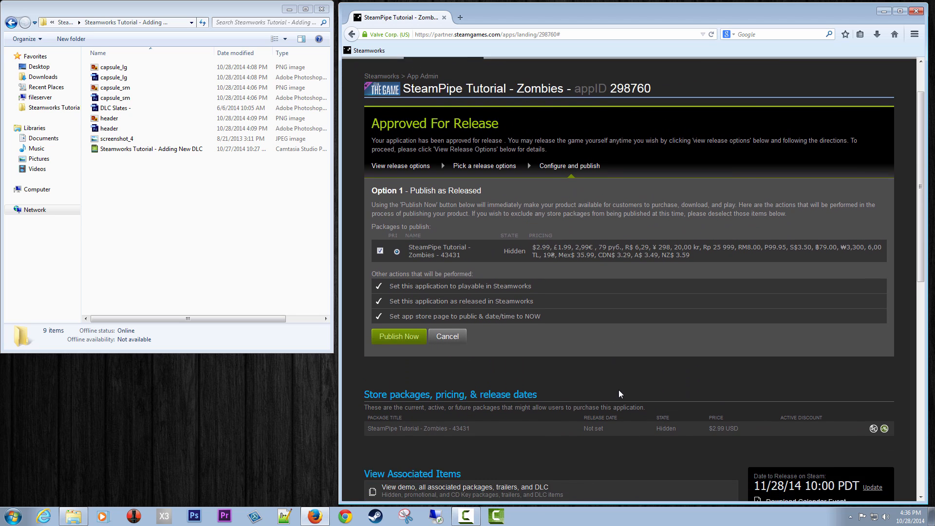
scroll(down, 3)
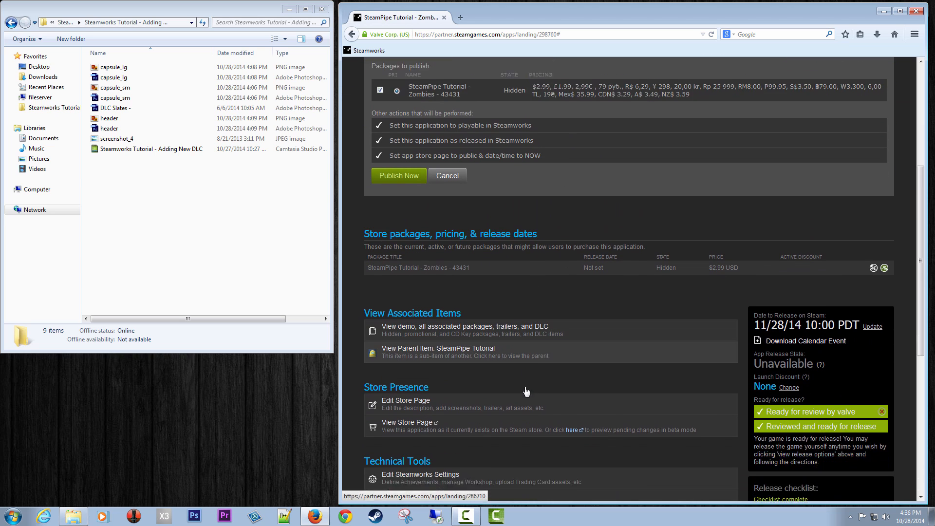
scroll(down, 3)
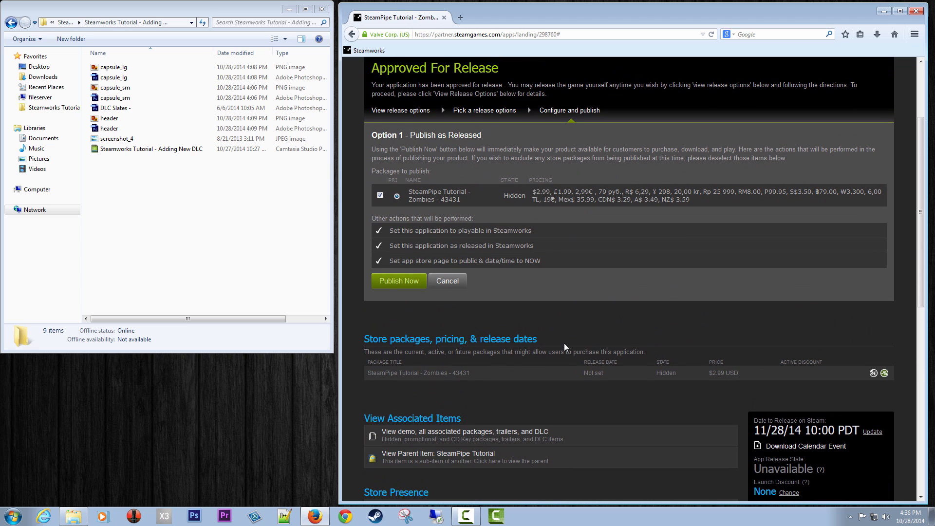
mouse_move(585, 329)
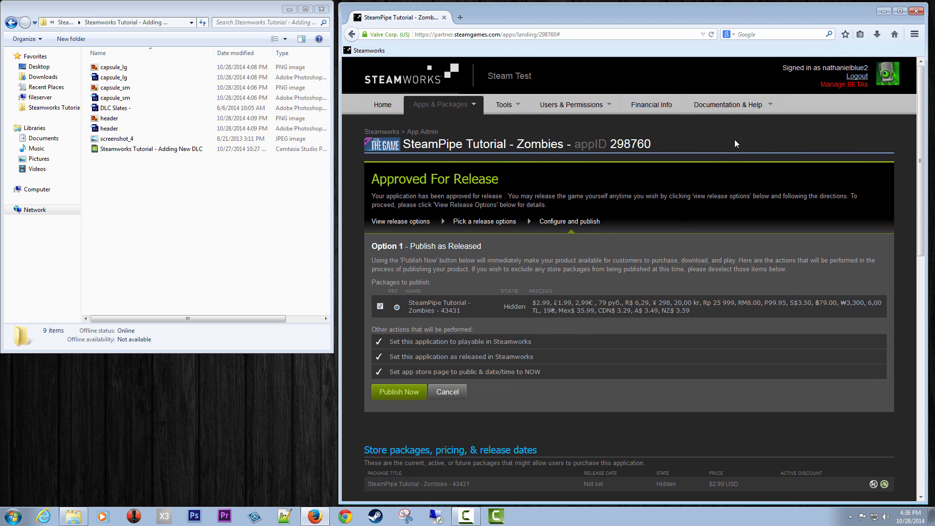
- Go to the Steamworks Documentation page via the Documentation & Help menu
click(729, 104)
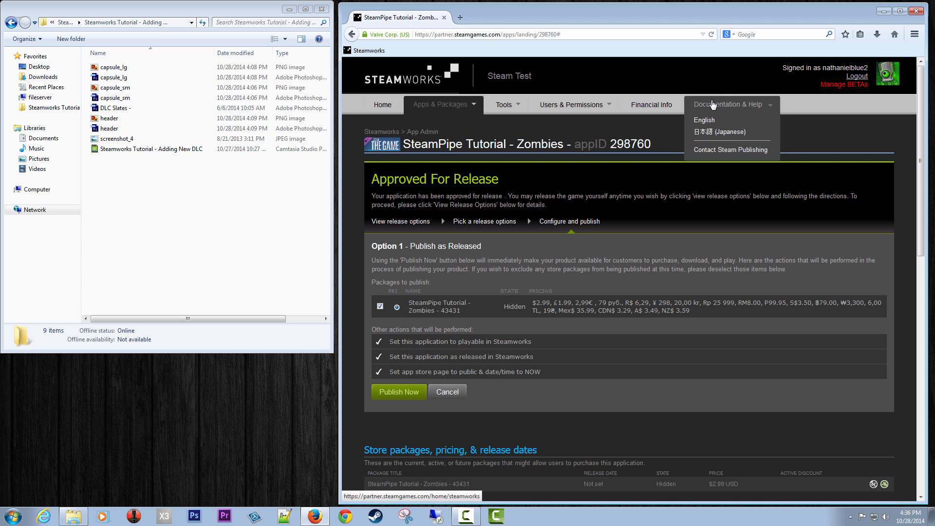
click(704, 120)
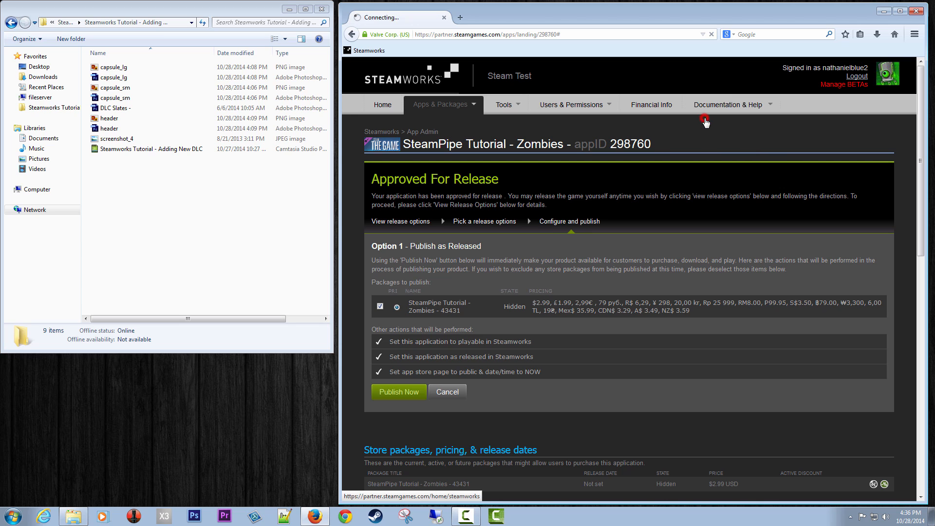
click(729, 104)
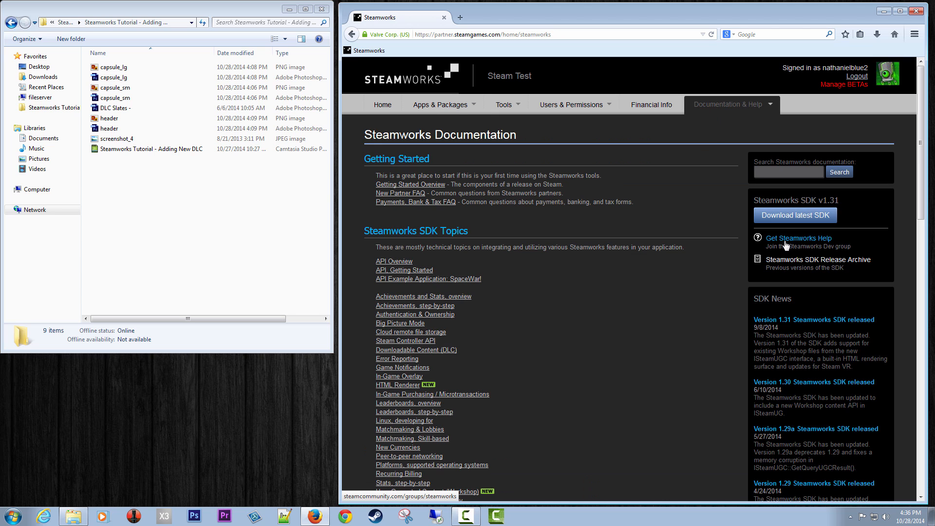
mouse_move(798, 243)
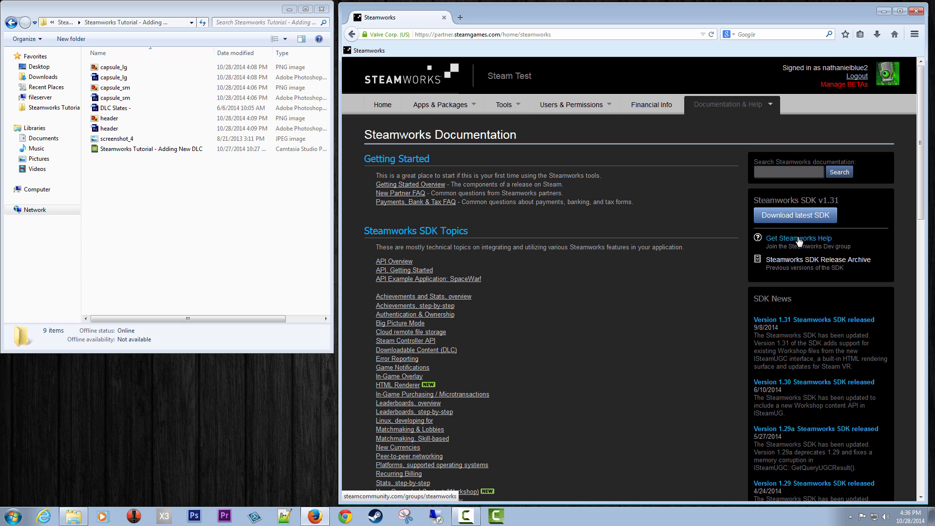